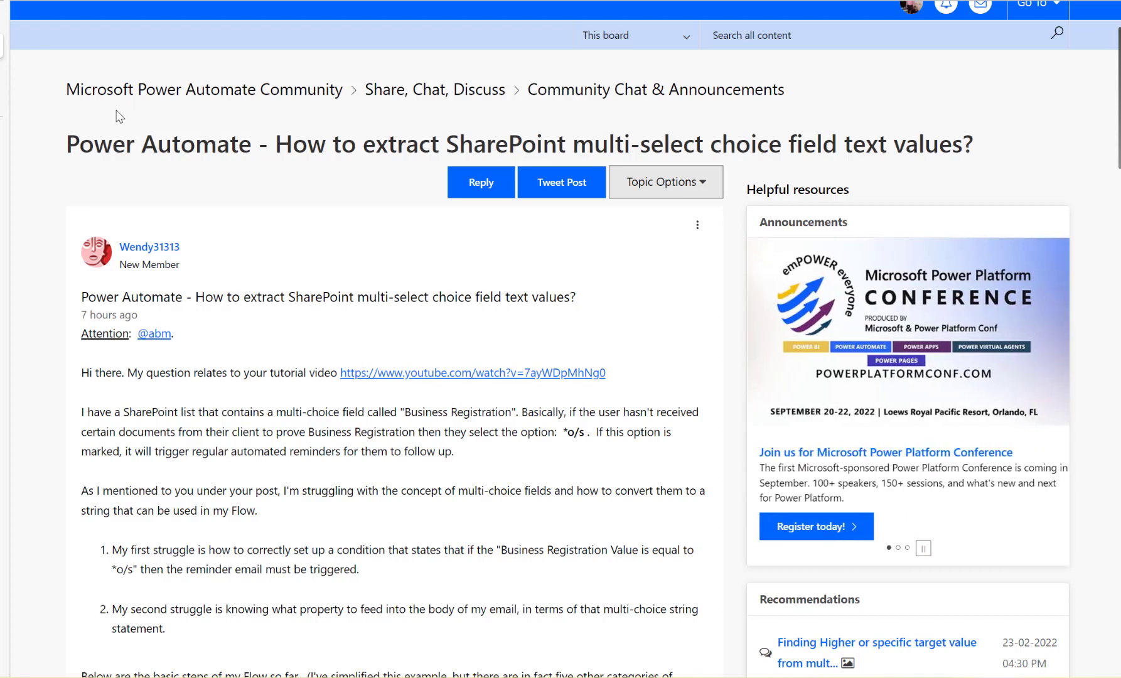
mouse_move(291, 119)
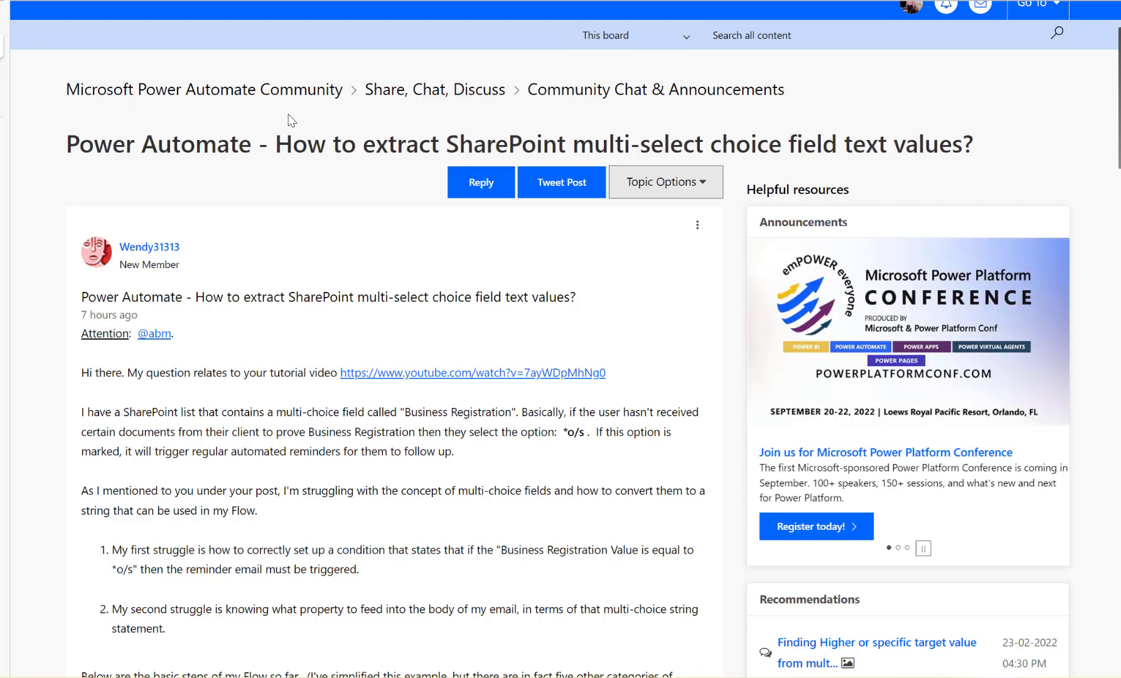
mouse_move(261, 165)
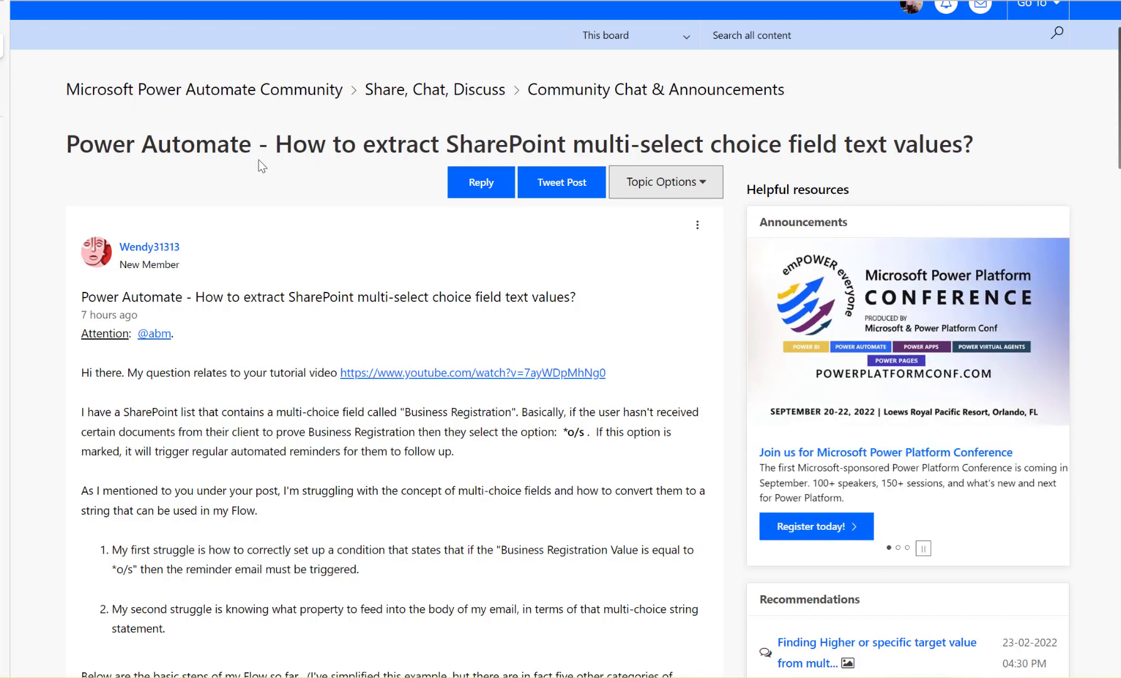
- Review the forum question about OR conditions, then save and start a manual test
left_click_drag(275, 144, 533, 144)
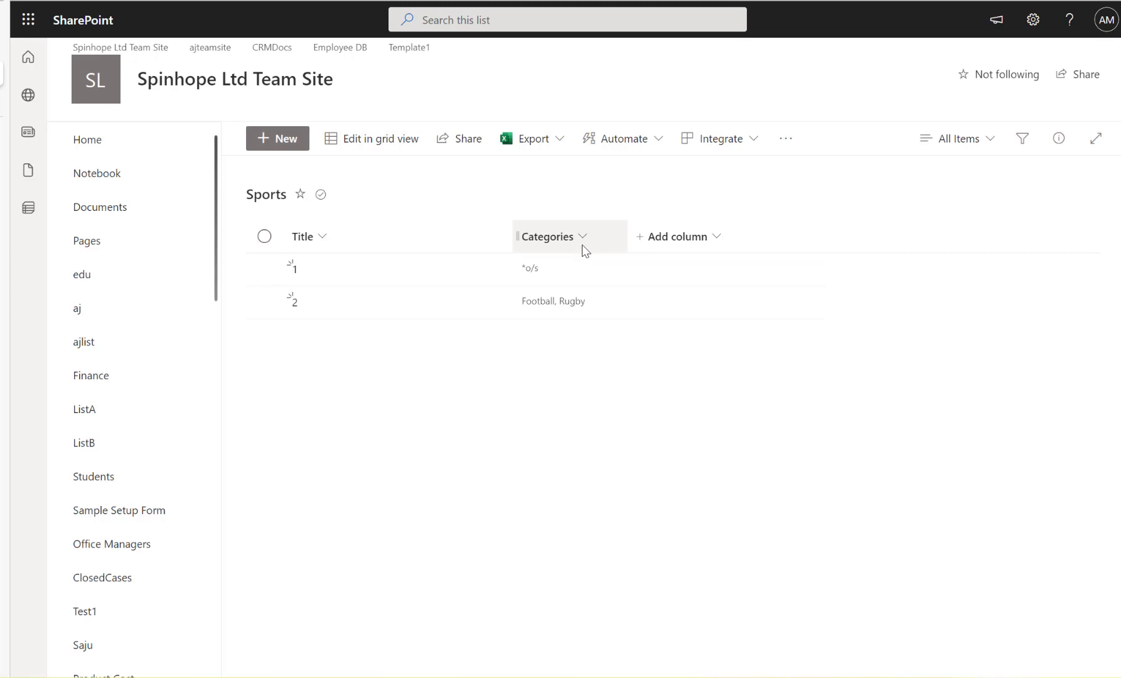
mouse_move(575, 252)
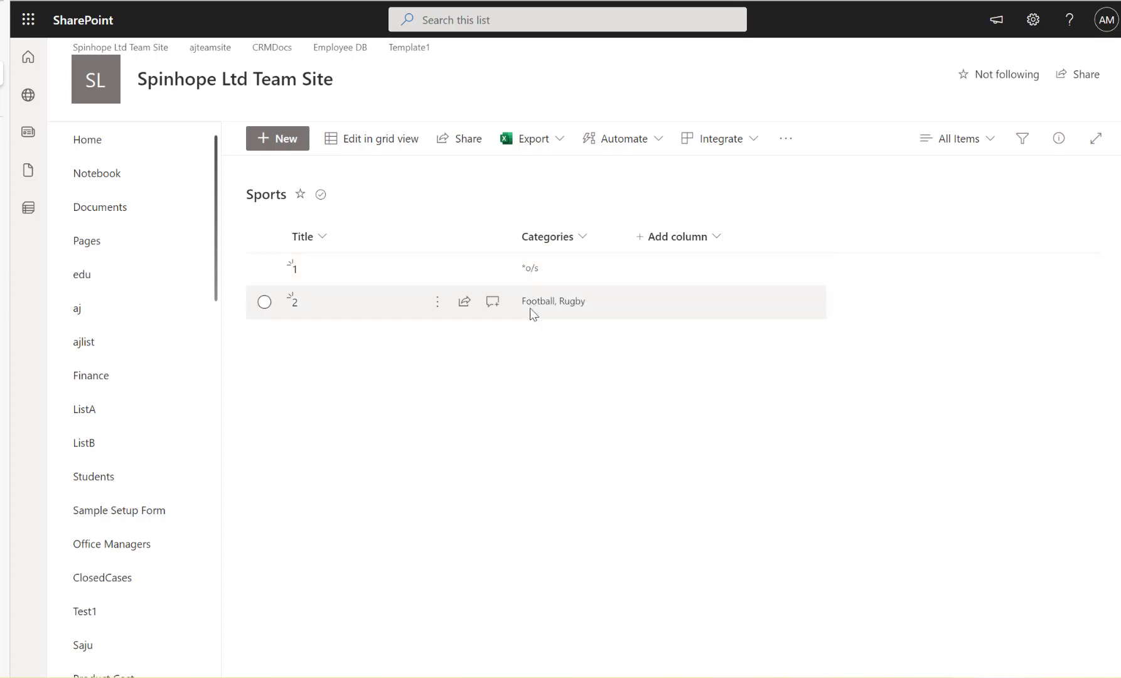
mouse_move(578, 310)
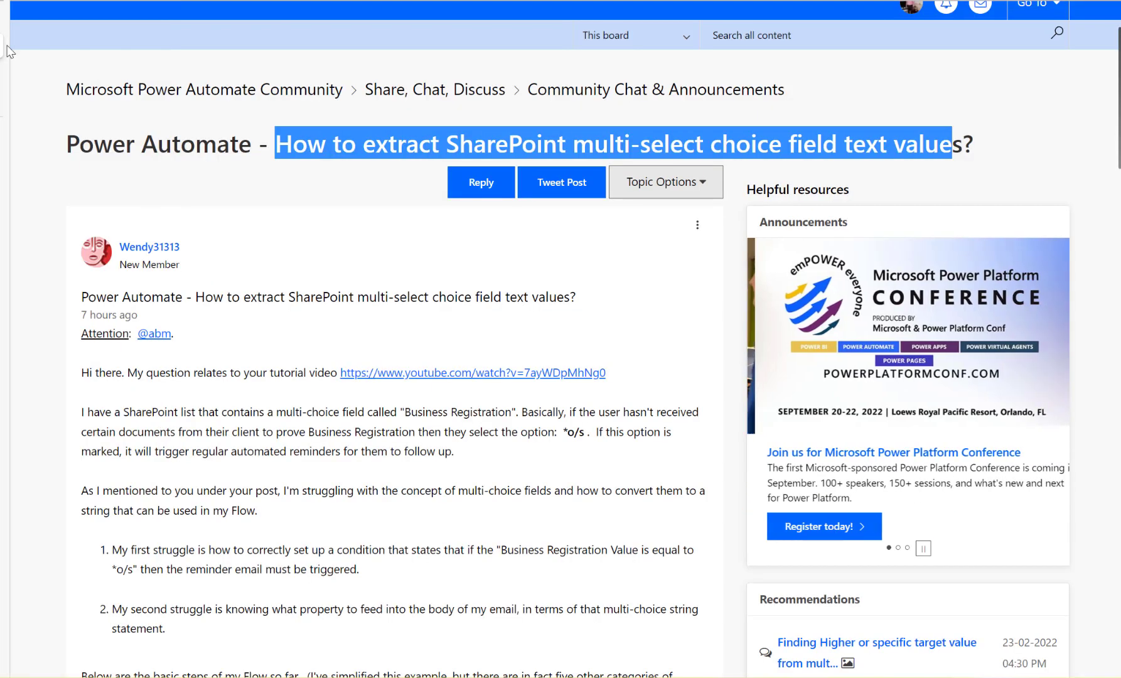
scroll("down", 3)
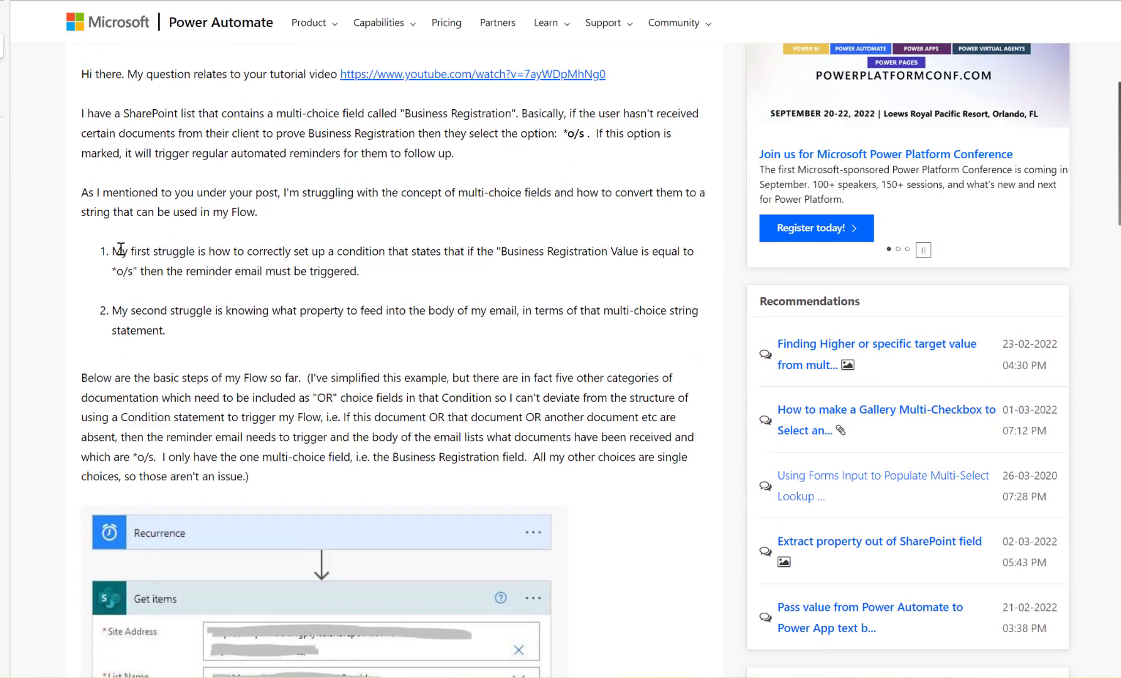
left_click_drag(208, 251, 342, 251)
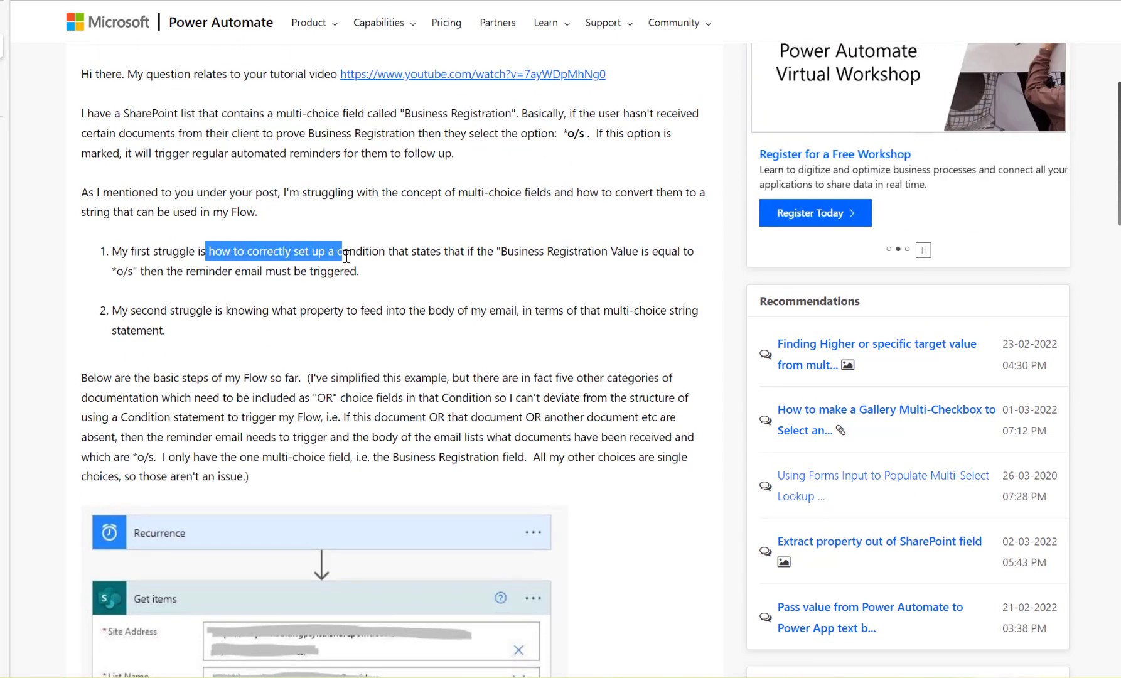
left_click_drag(342, 251, 455, 251)
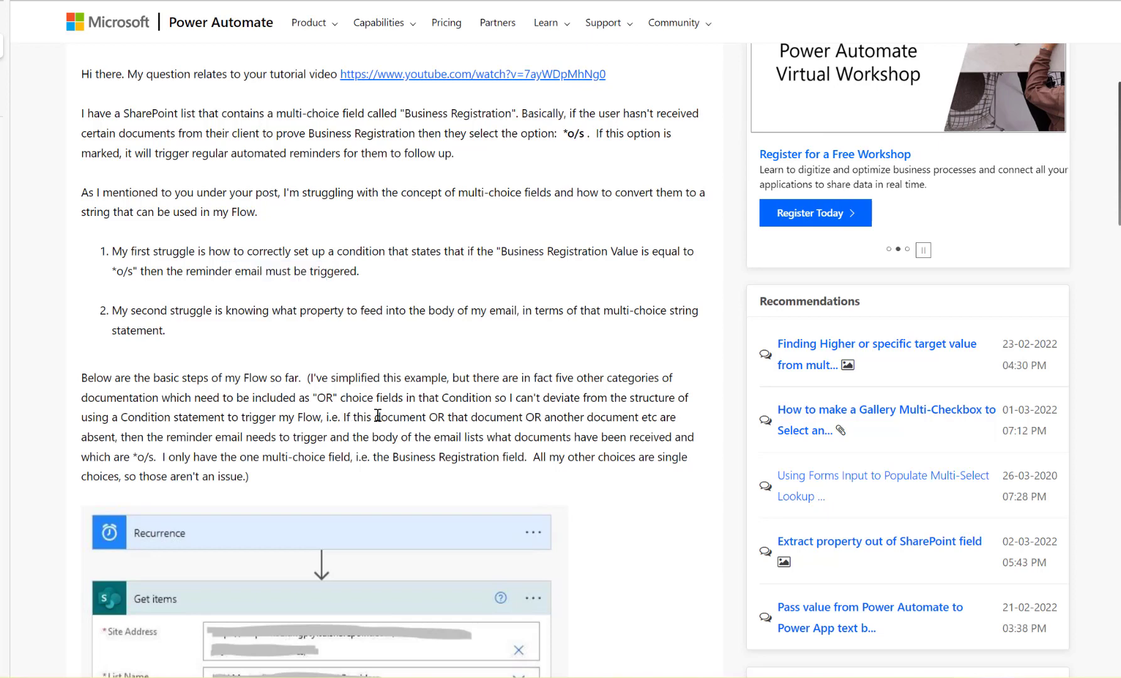
left_click_drag(341, 417, 581, 417)
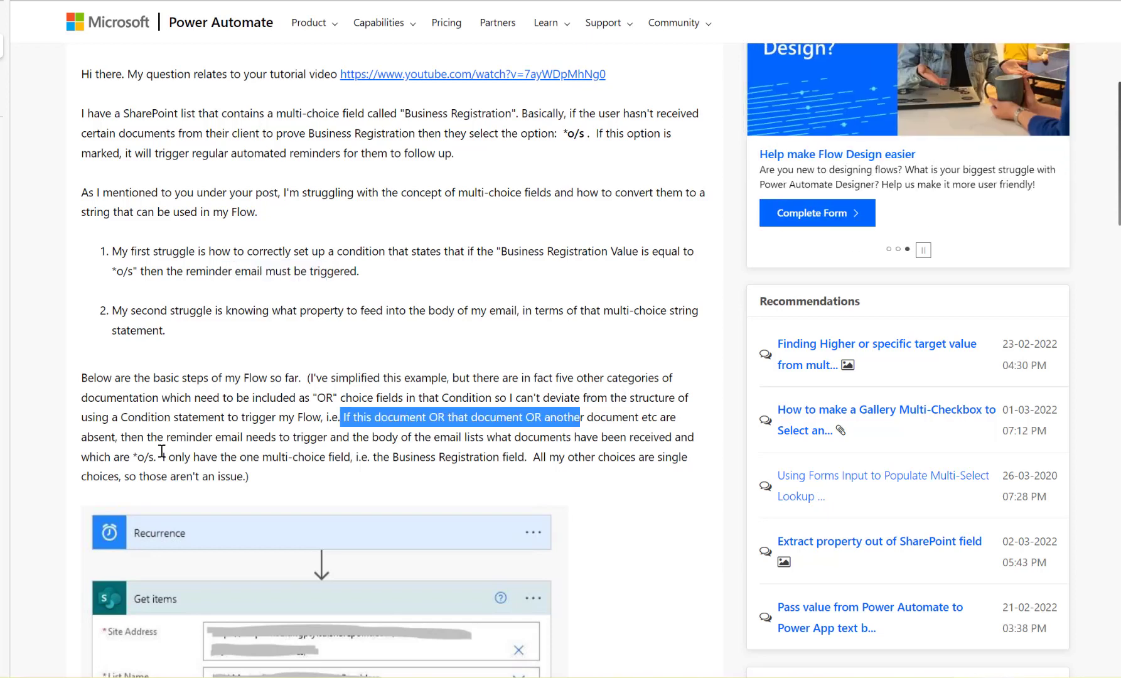
mouse_move(315, 459)
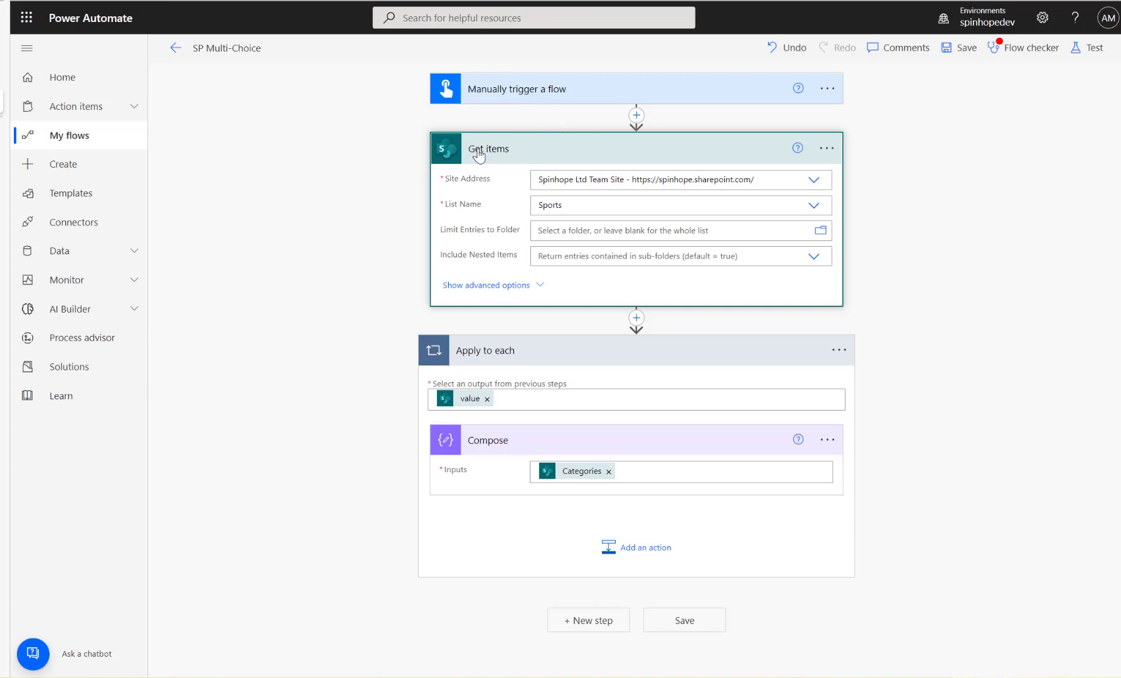
mouse_move(496, 158)
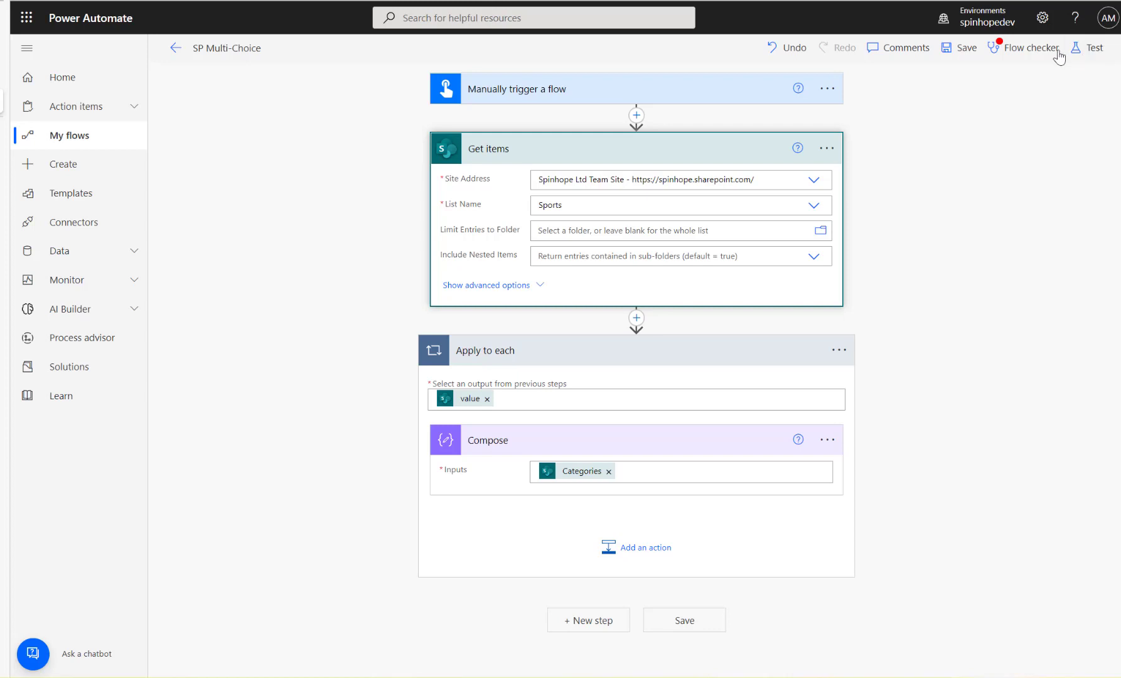
left_click(1094, 47)
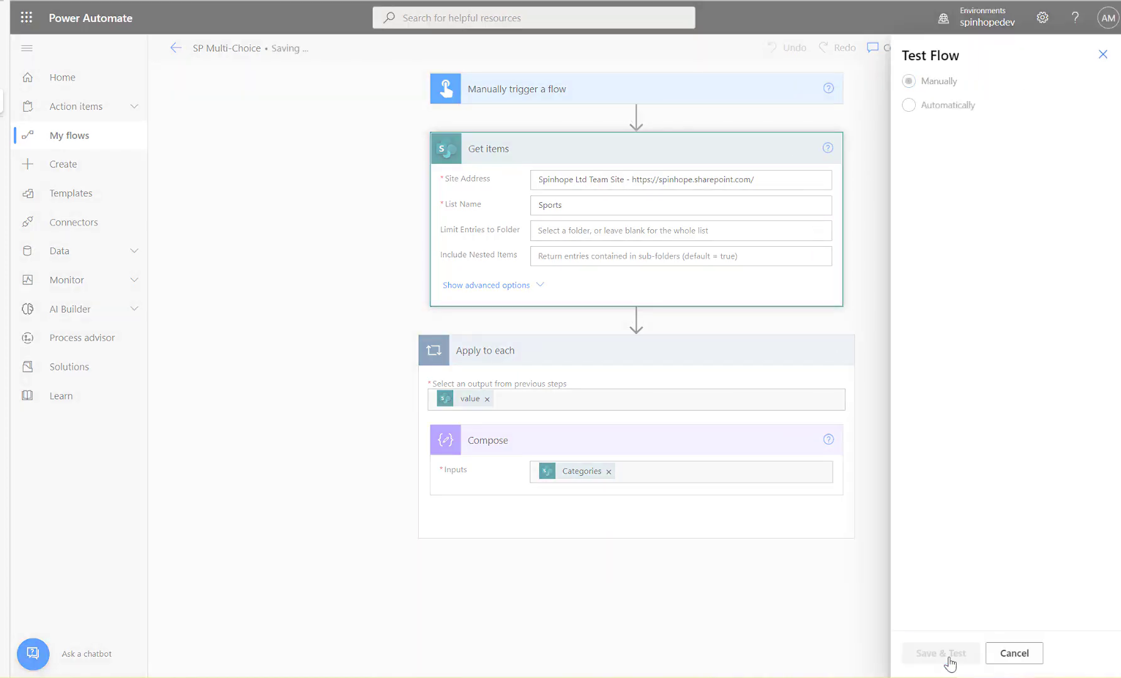
mouse_move(670, 459)
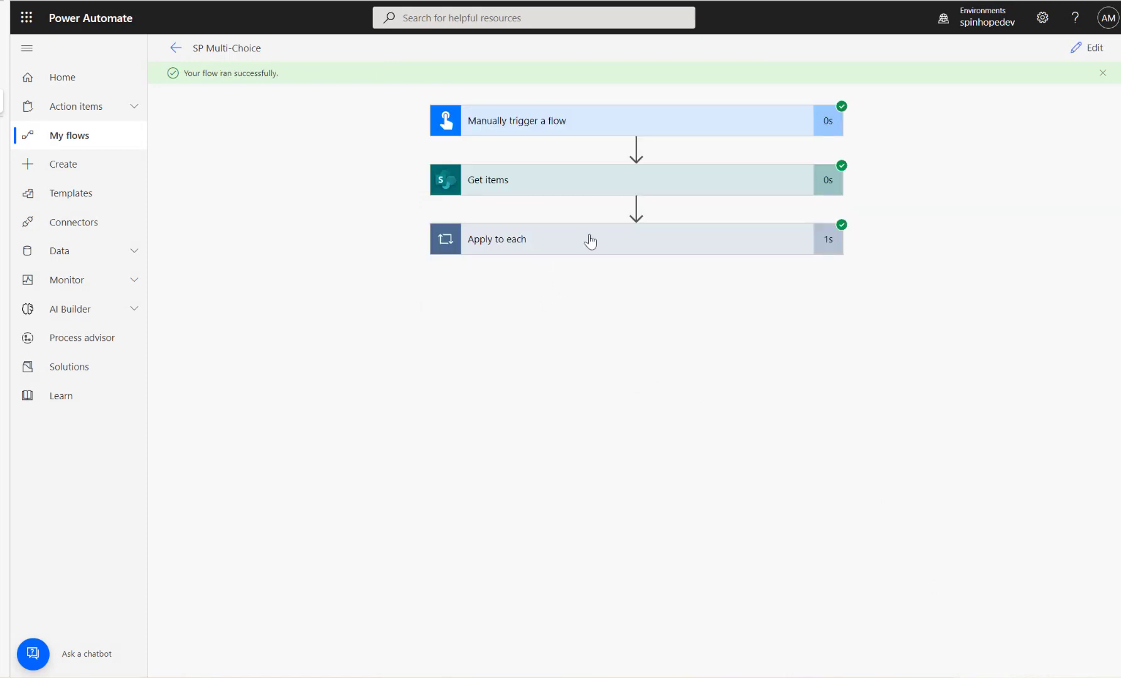
- Inspect Compose raw outputs for both items, showing Categories as Id/Value objects like Football
left_click(591, 240)
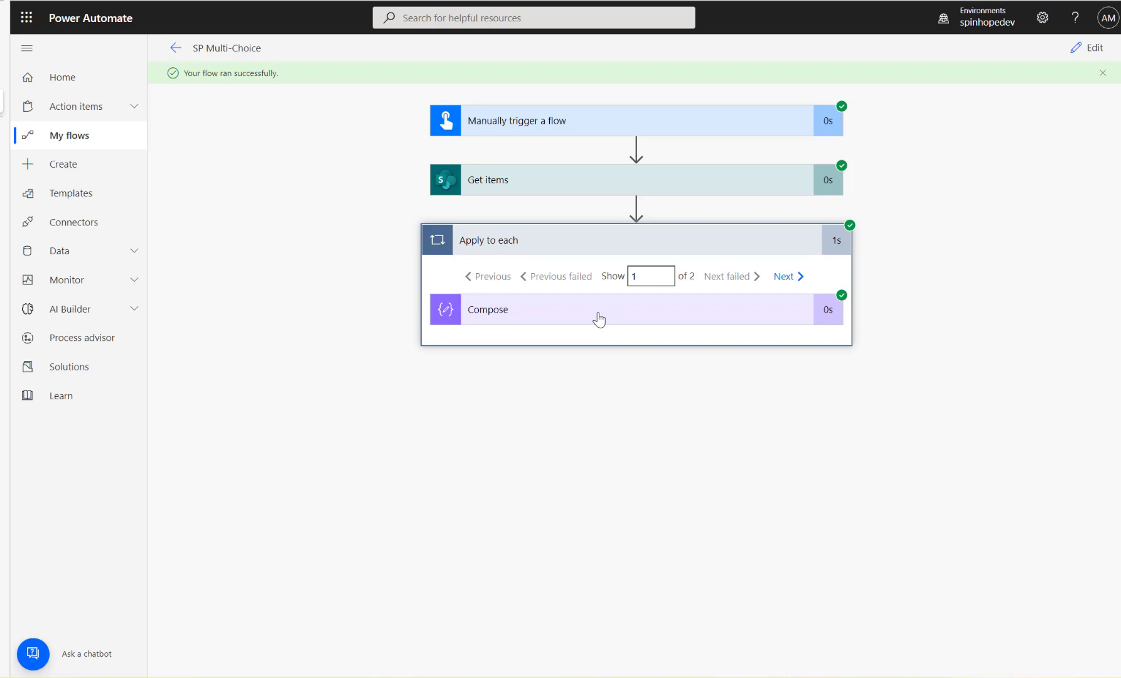
left_click(599, 309)
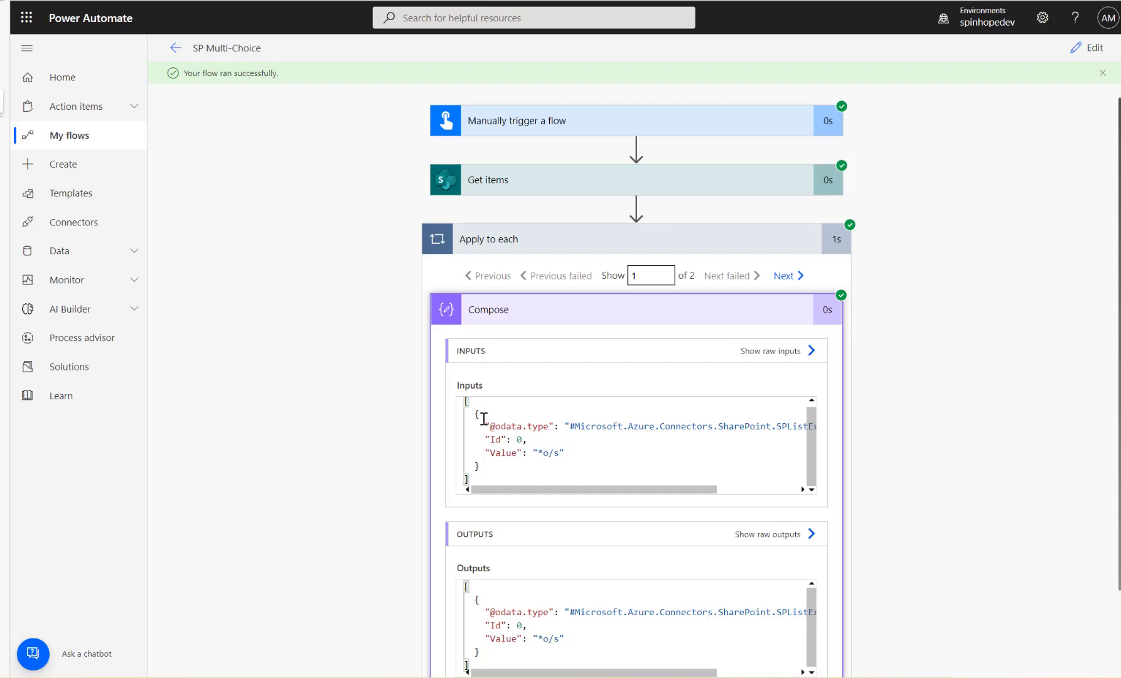
mouse_move(766, 535)
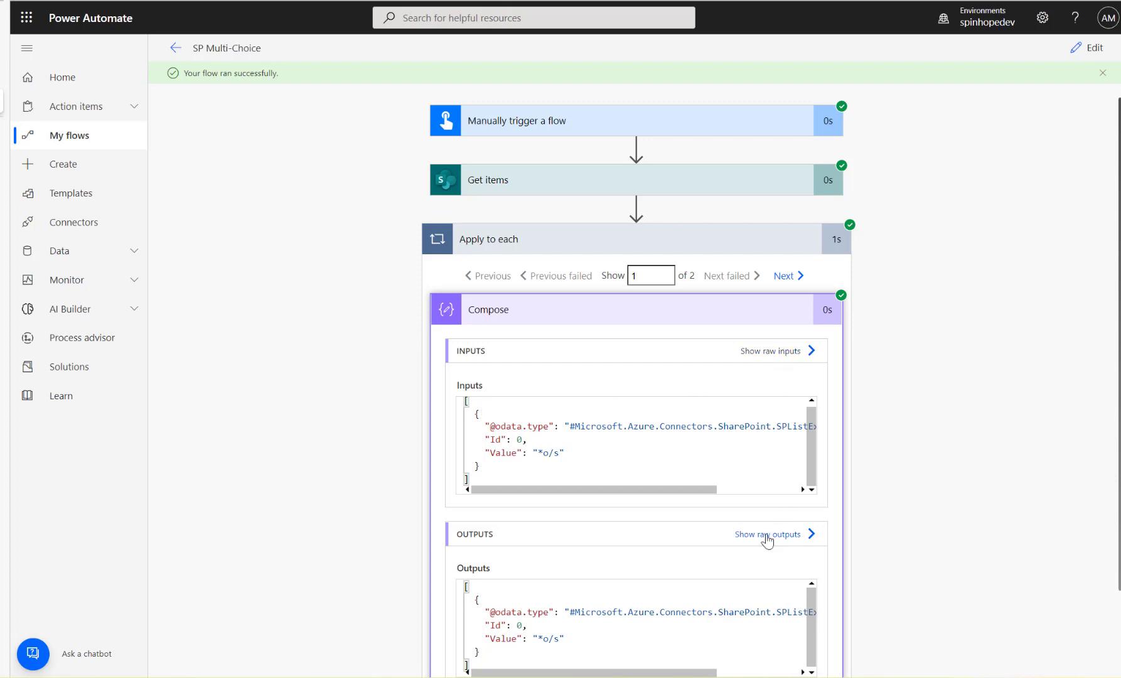
left_click(768, 534)
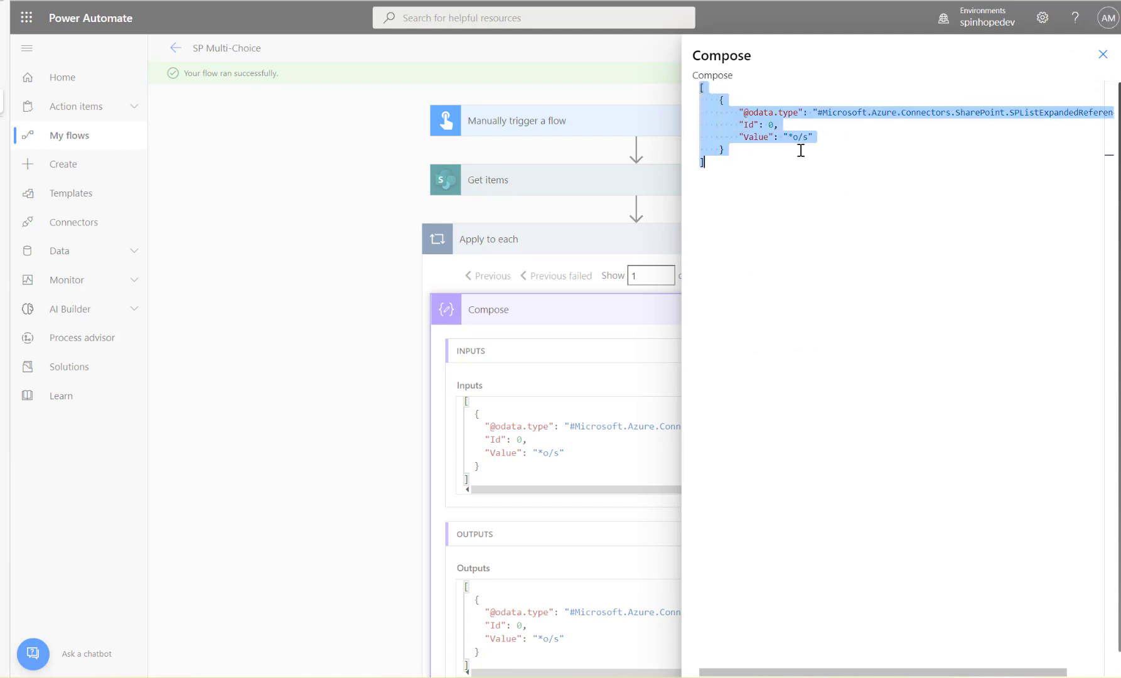
left_click(917, 112)
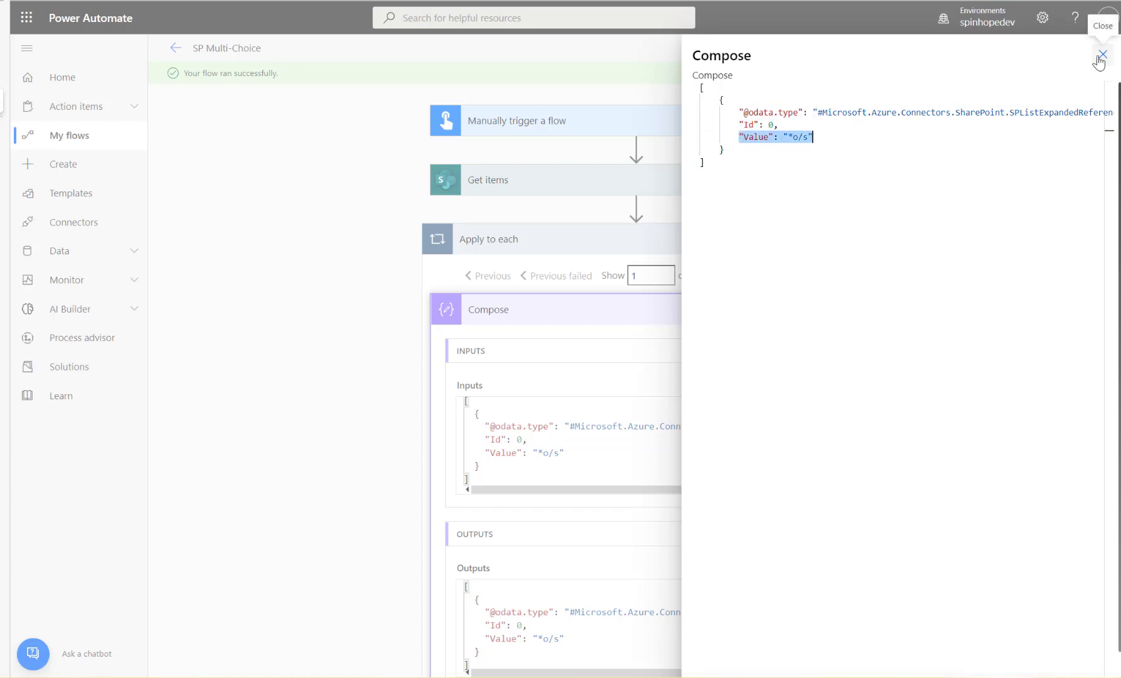
left_click(1104, 56)
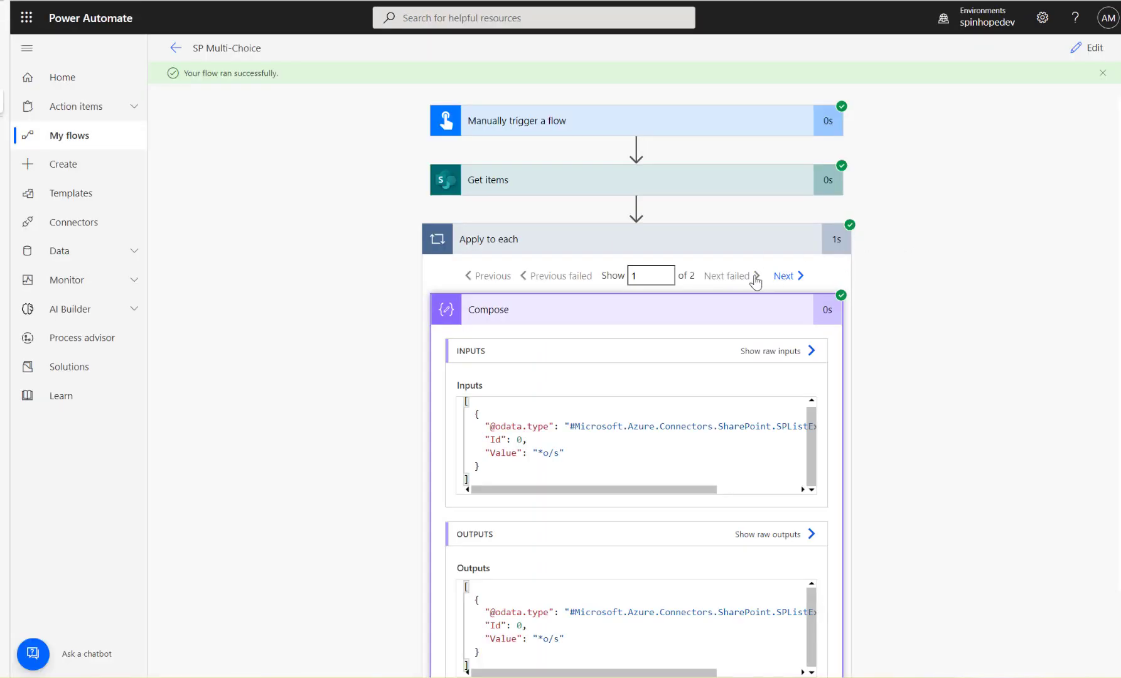
left_click(787, 276)
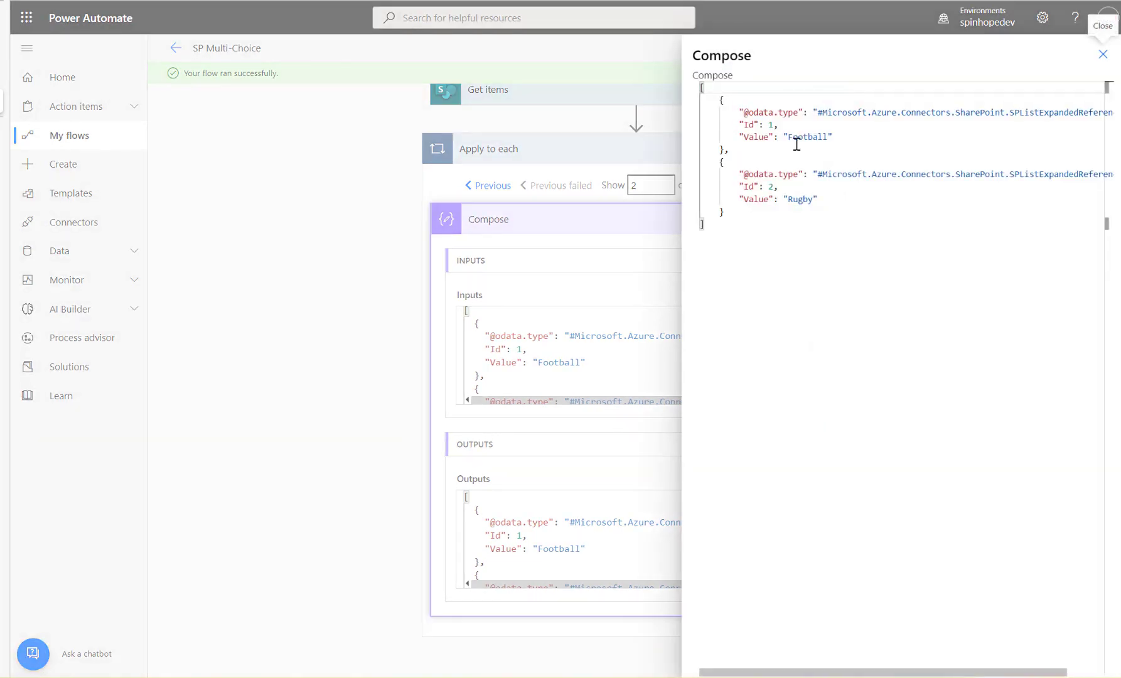
double_click(799, 200)
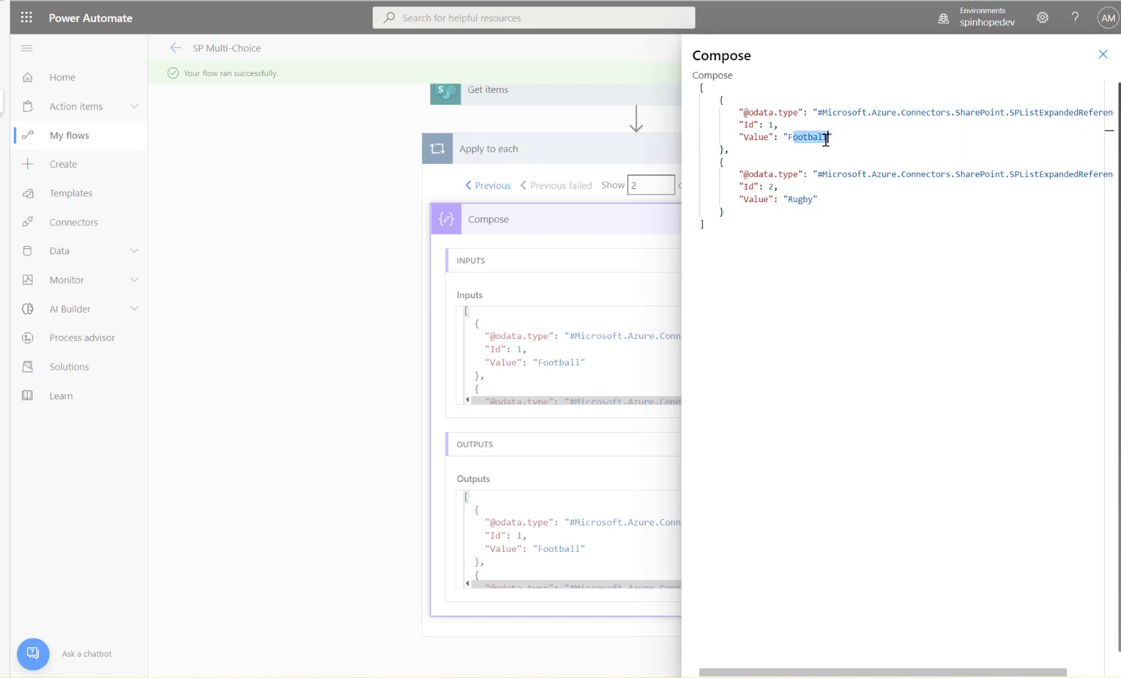
mouse_move(787, 170)
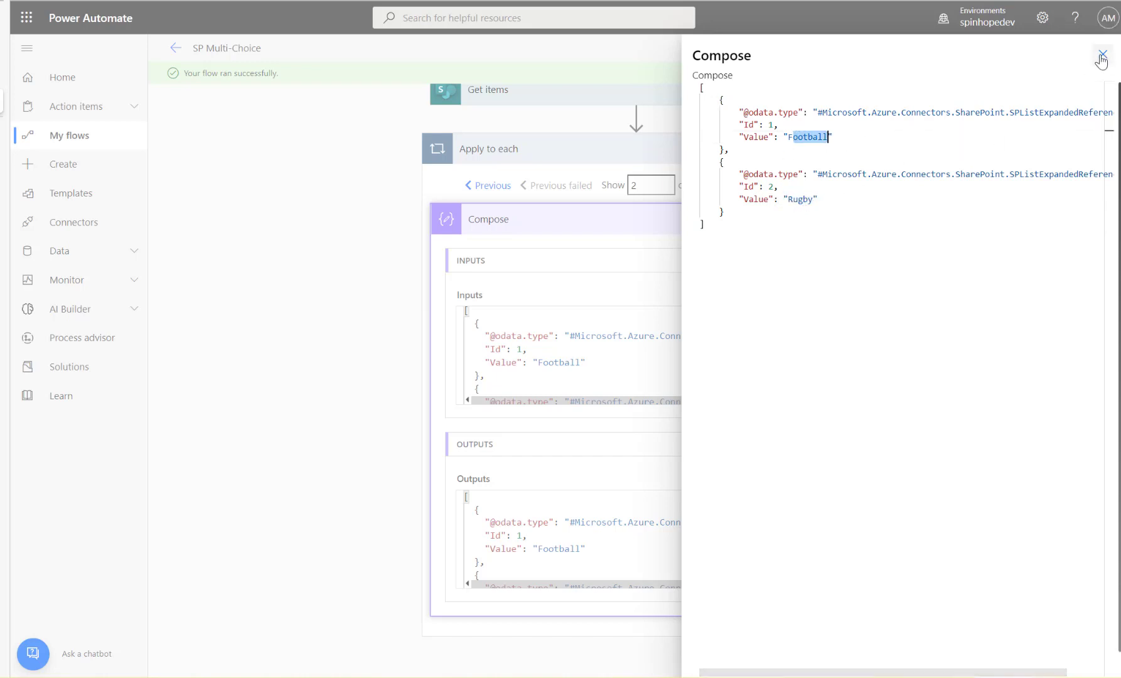
left_click(1104, 55)
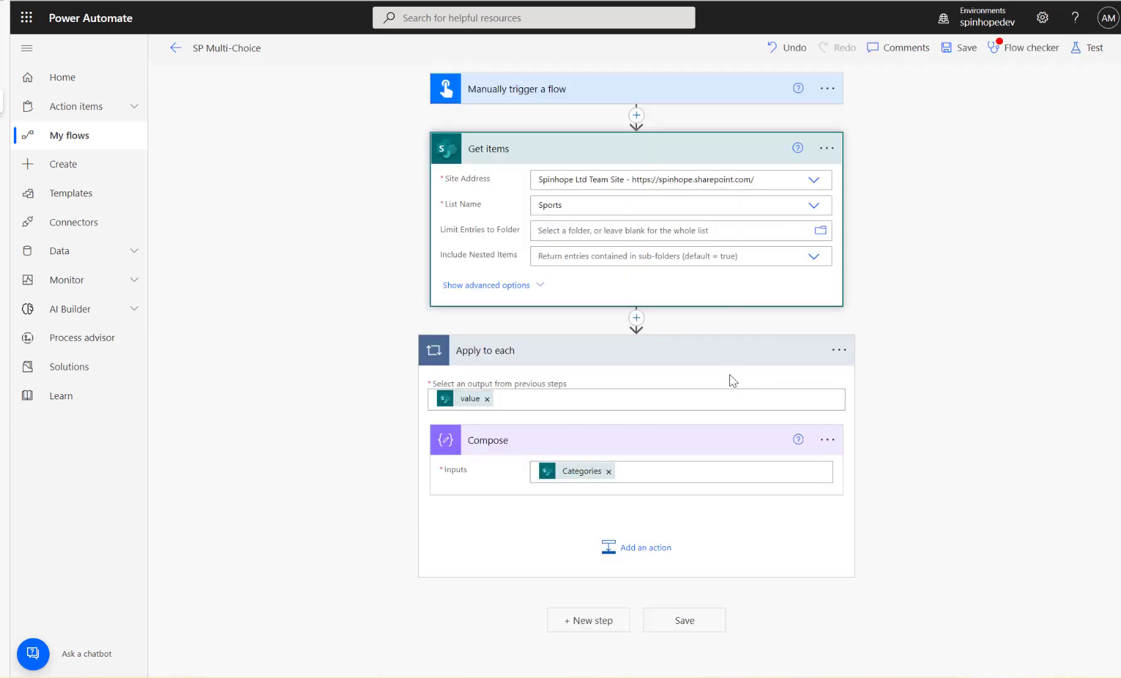
- Add a Select data operation inside the loop with Categories as its From source
left_click(644, 547)
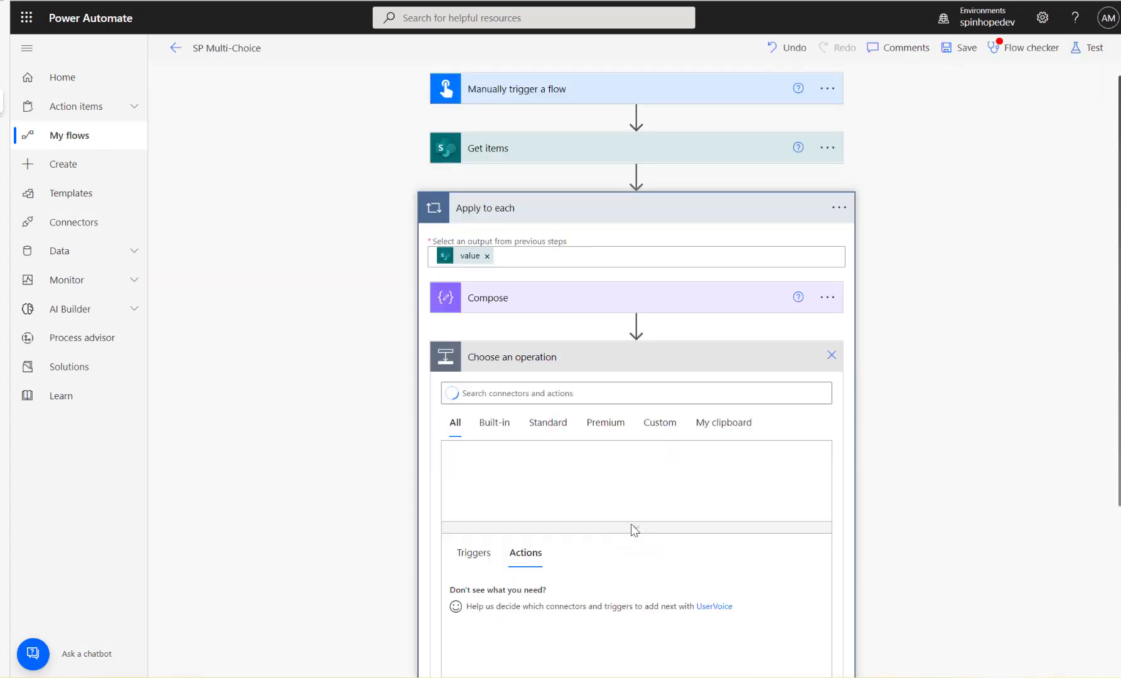
type("select")
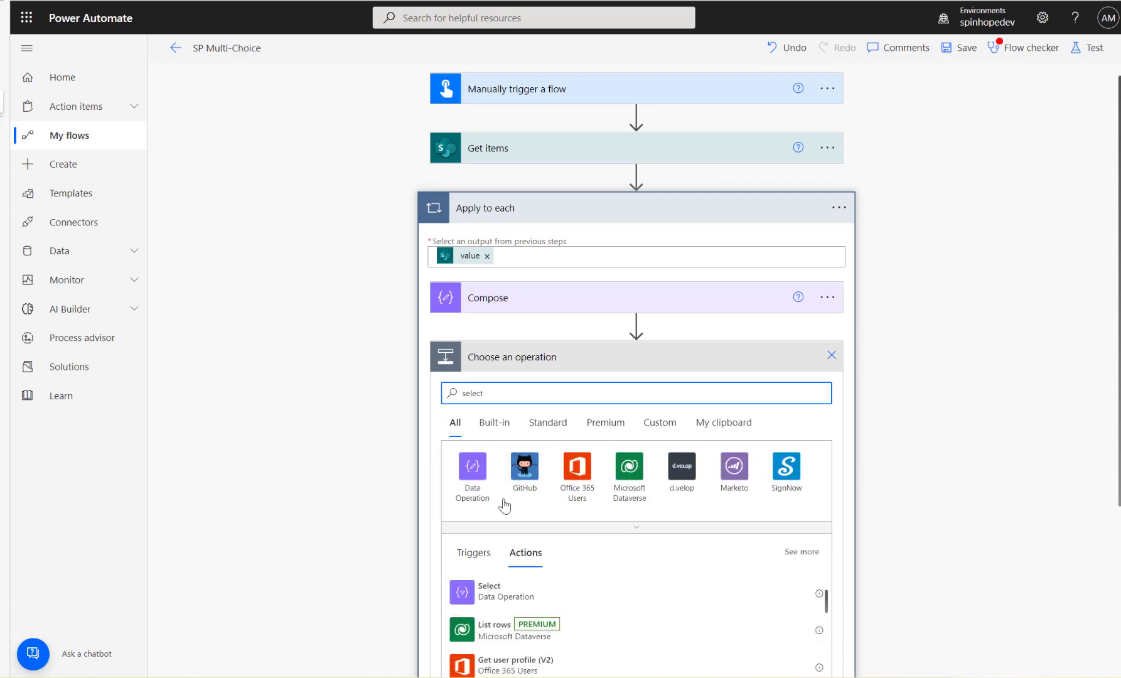
left_click(489, 592)
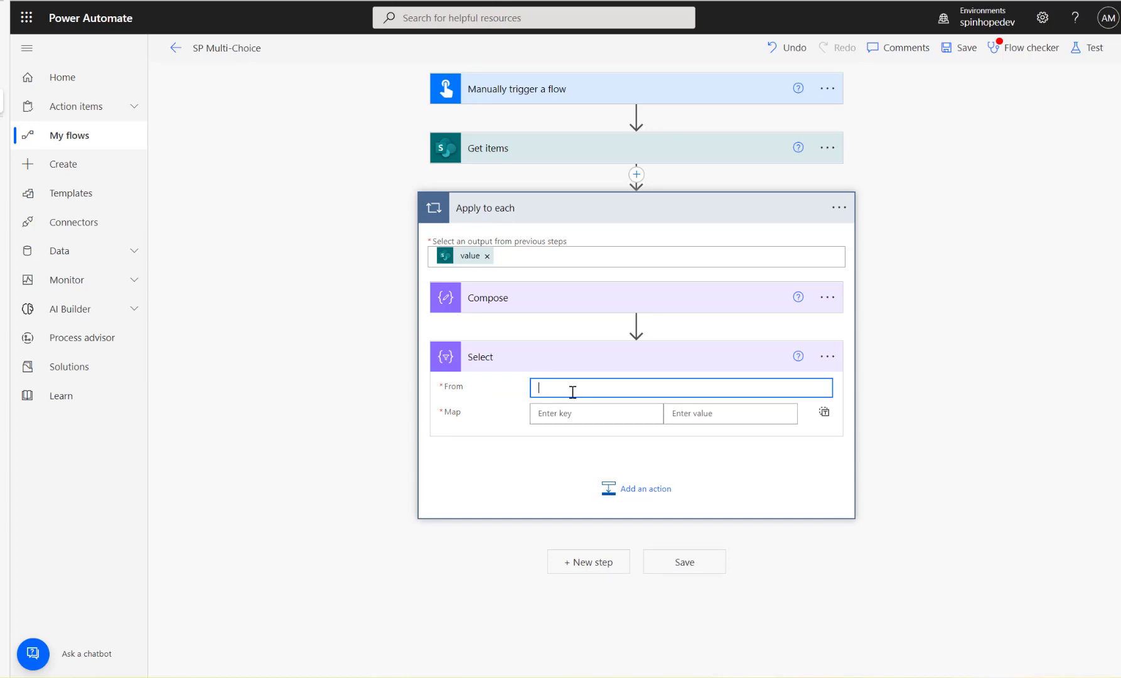
left_click(680, 387)
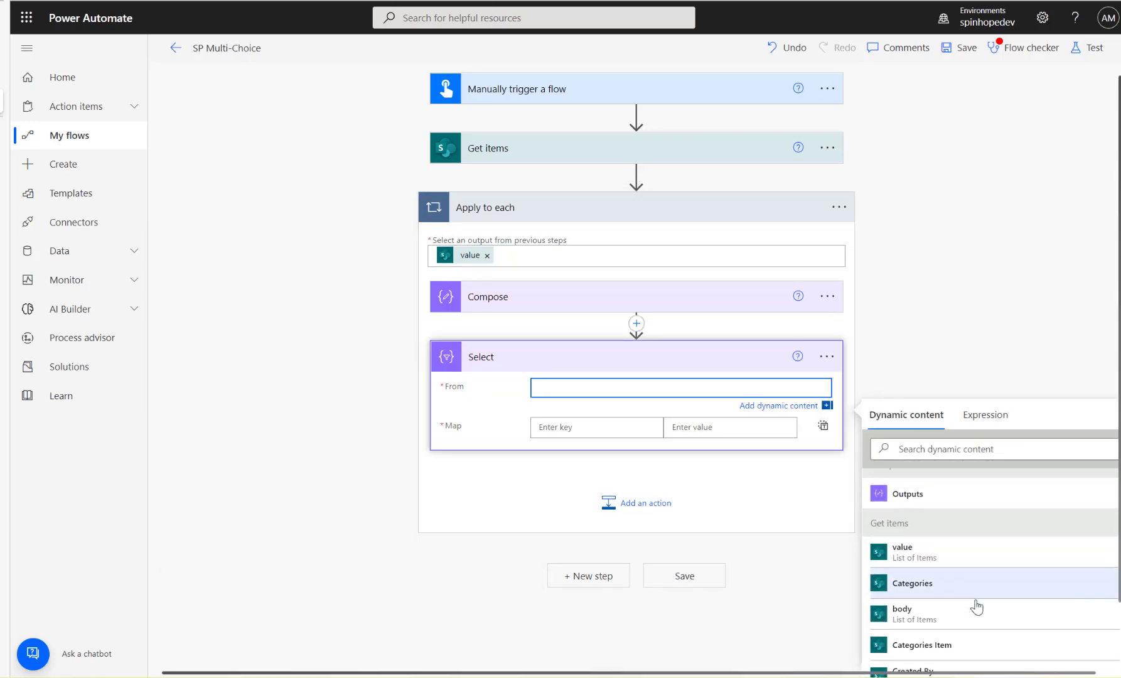
left_click(912, 582)
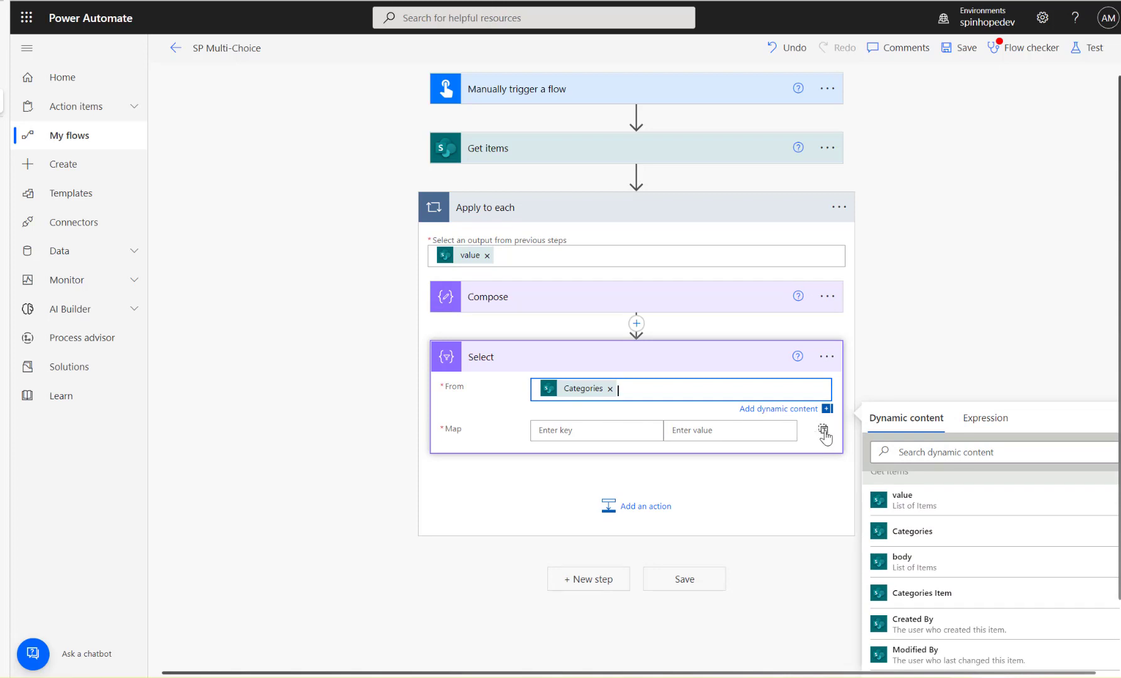
mouse_move(824, 433)
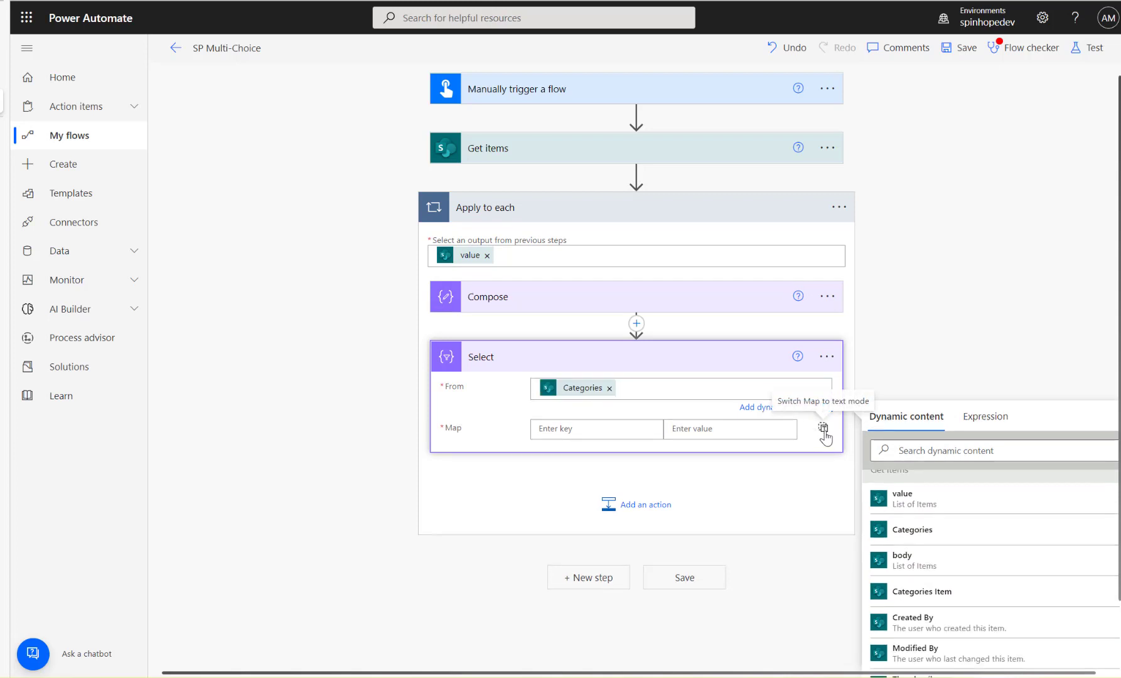
- Set the Select Map to the expression item()?['value']
left_click(823, 432)
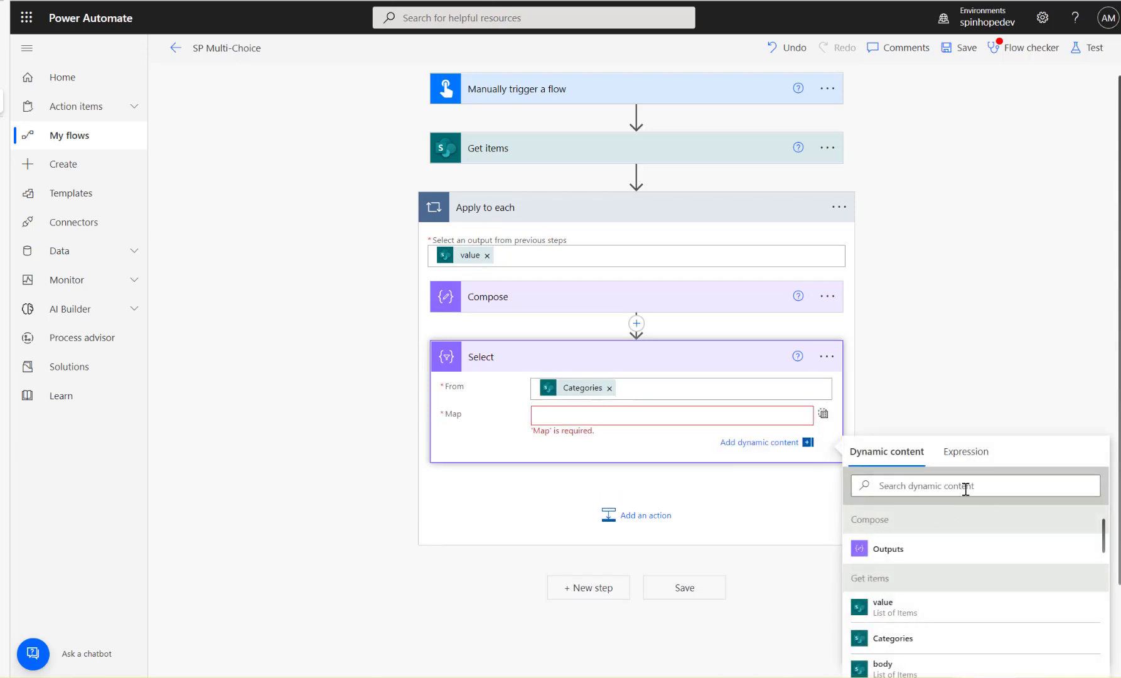
left_click(964, 451)
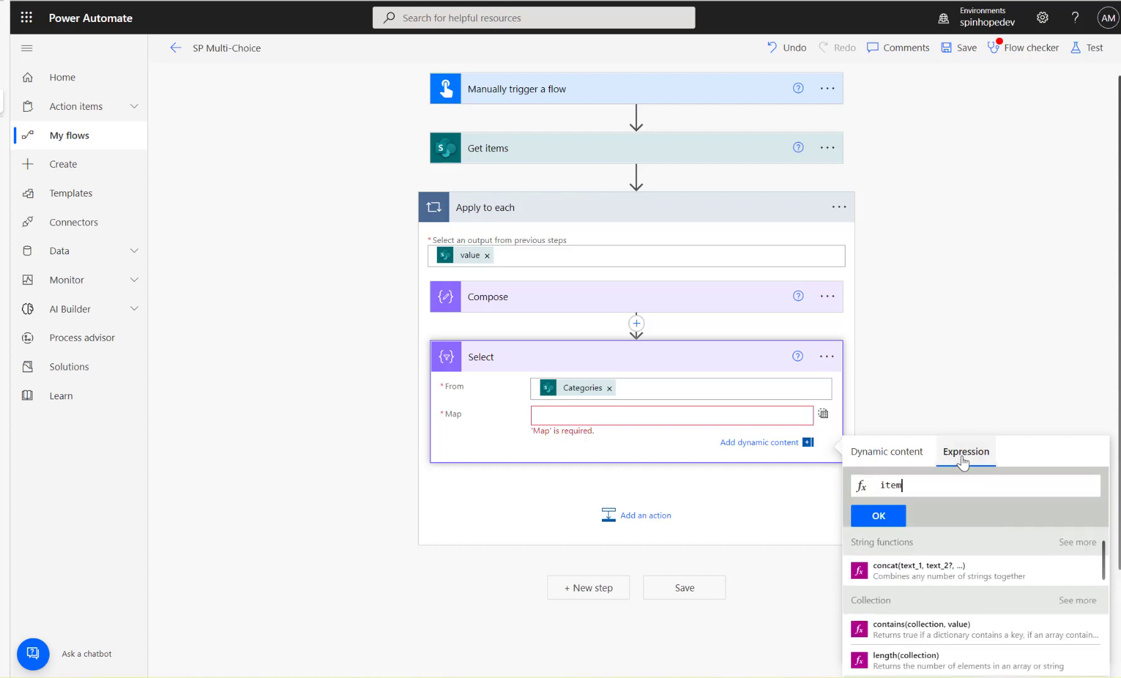
type("()")
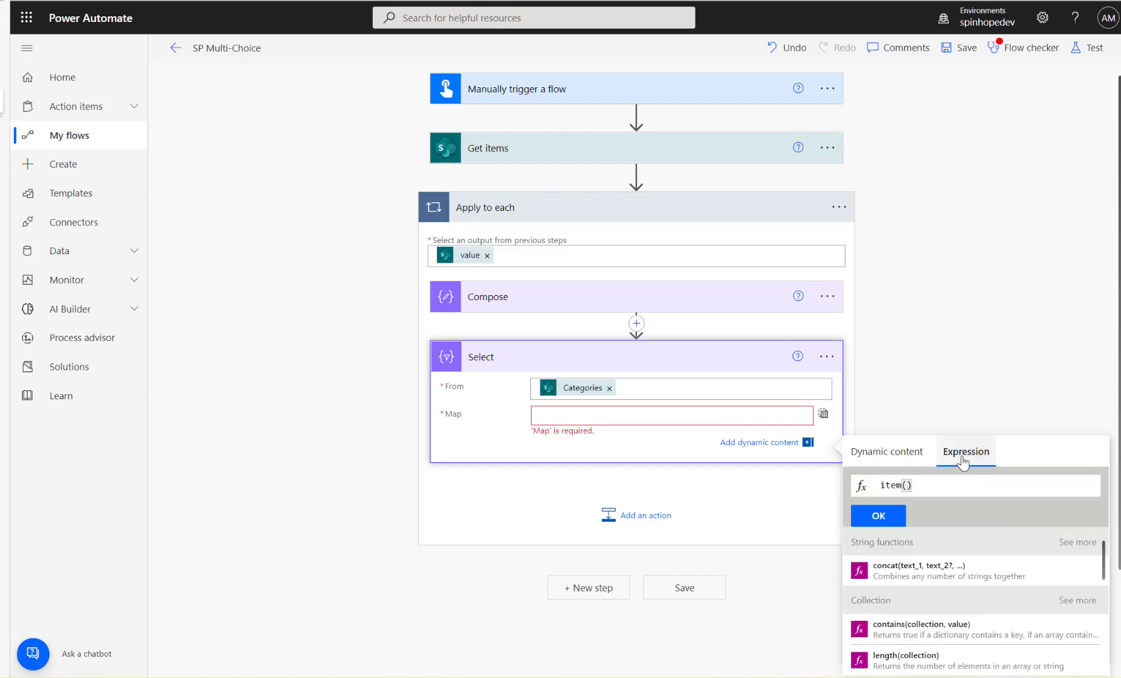
type("?['")
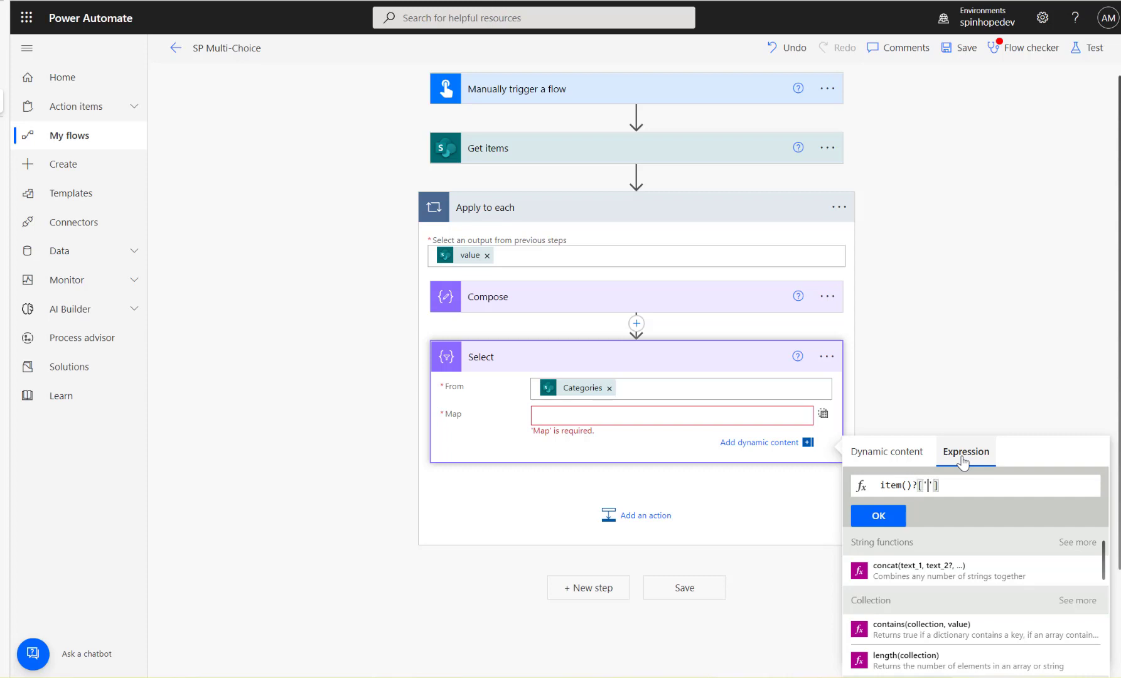
type("value")
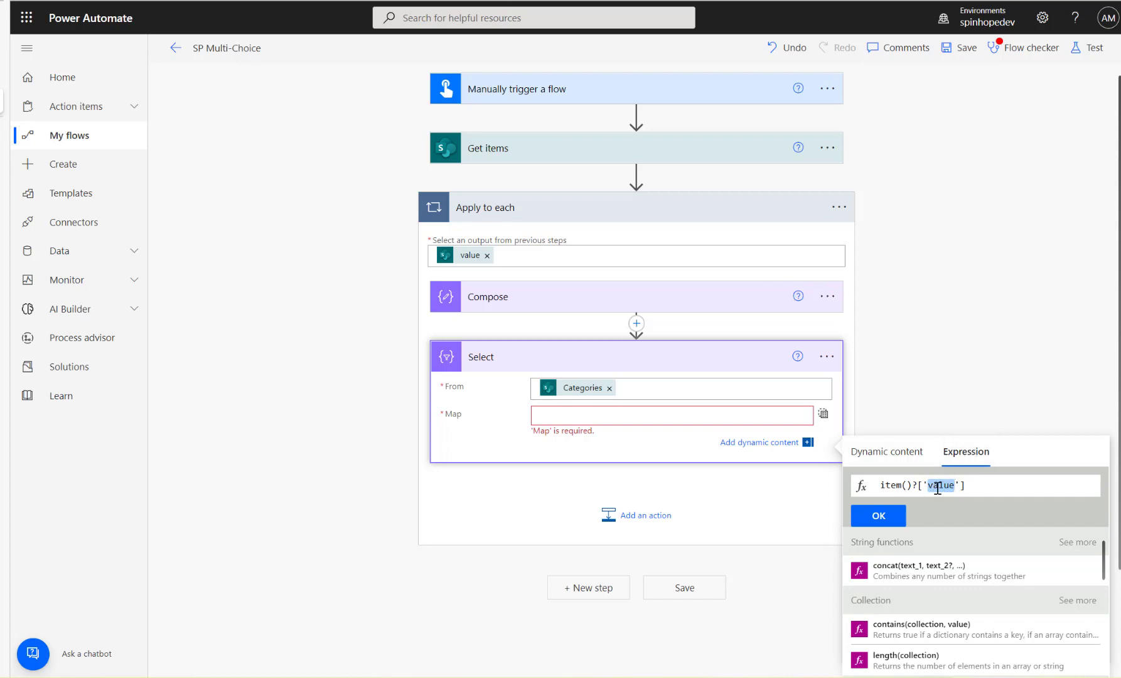
left_click(878, 515)
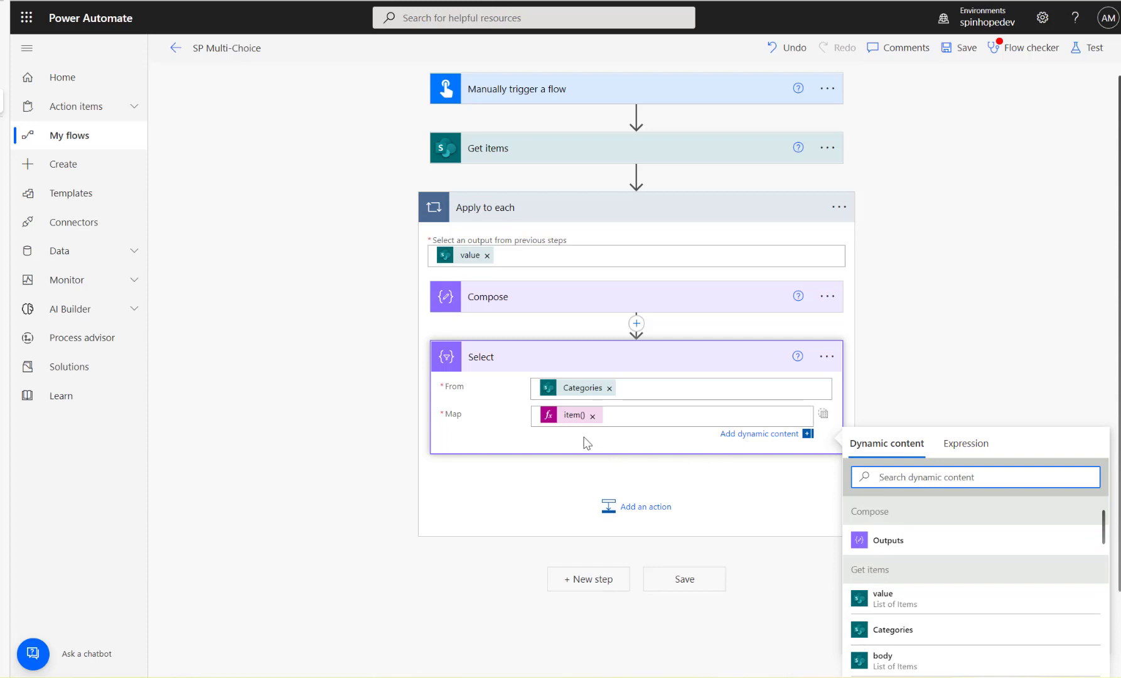
- Save and run the flow manually, then expand Apply to each in the run
left_click(1094, 48)
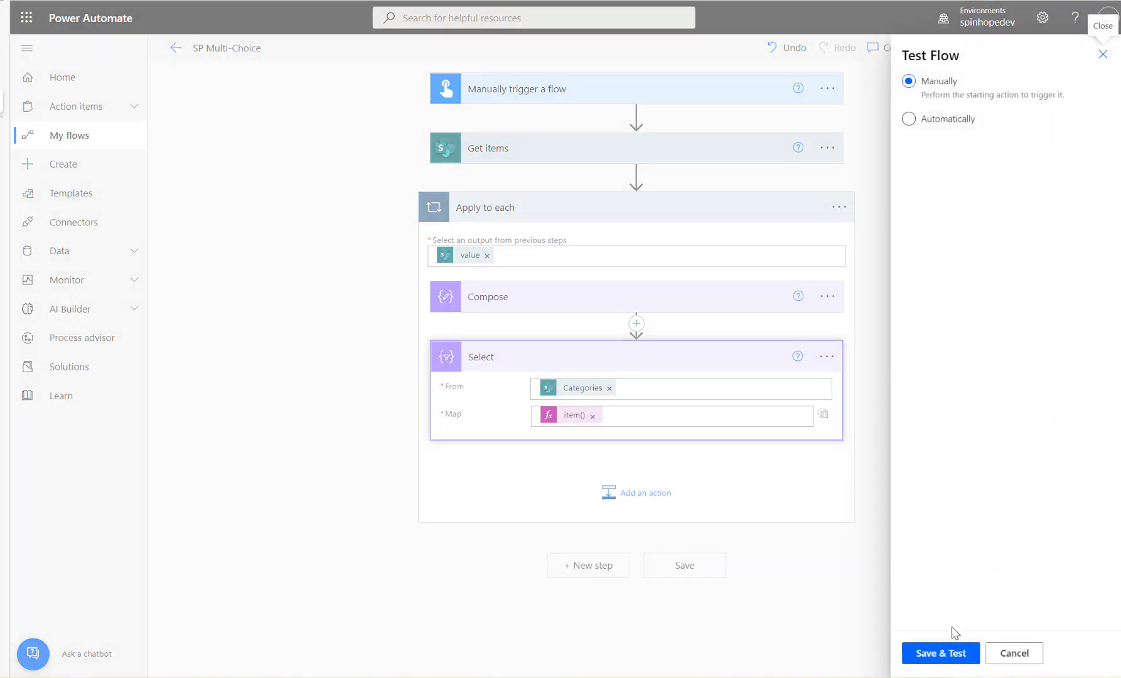
left_click(941, 653)
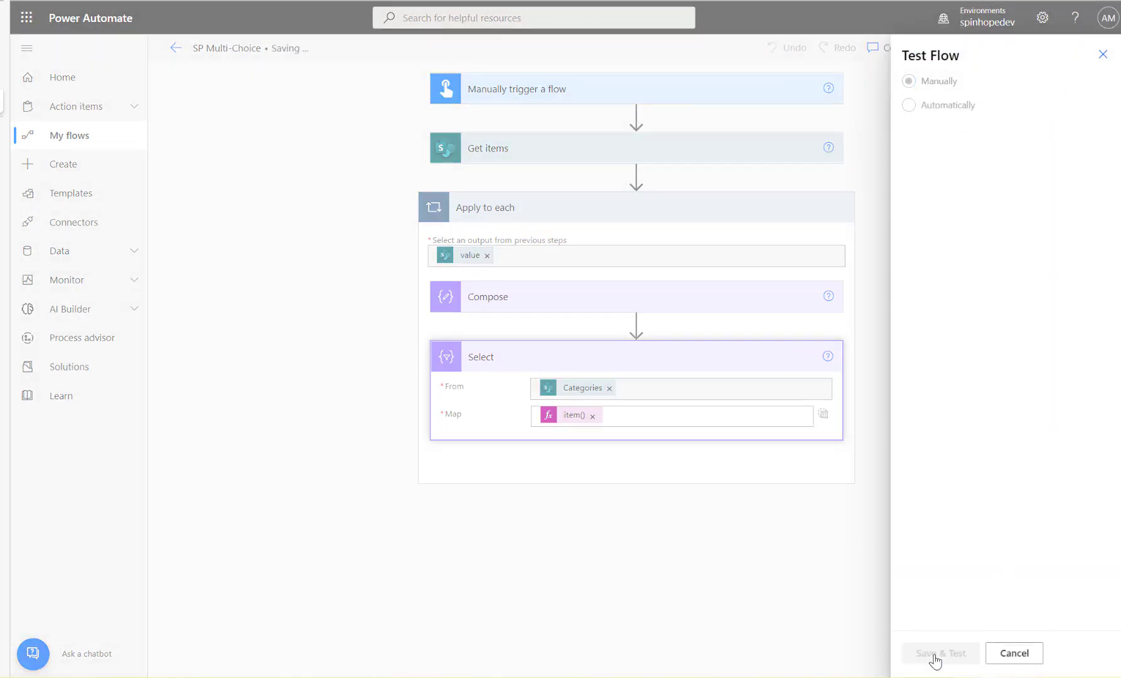
left_click(940, 653)
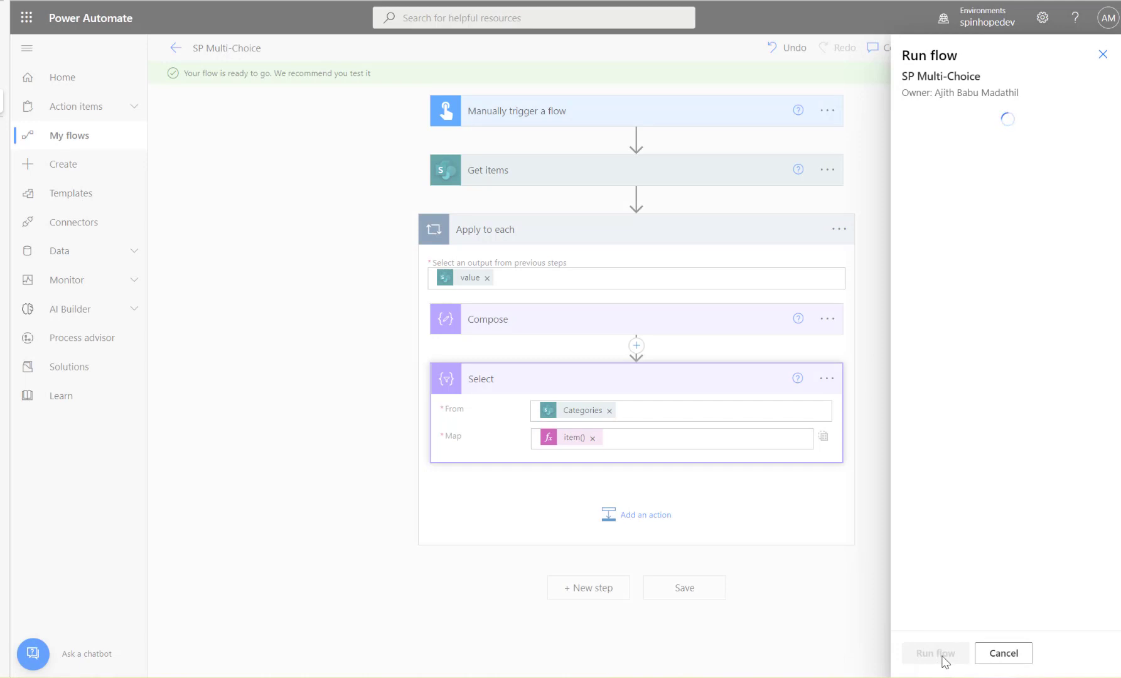
left_click(934, 653)
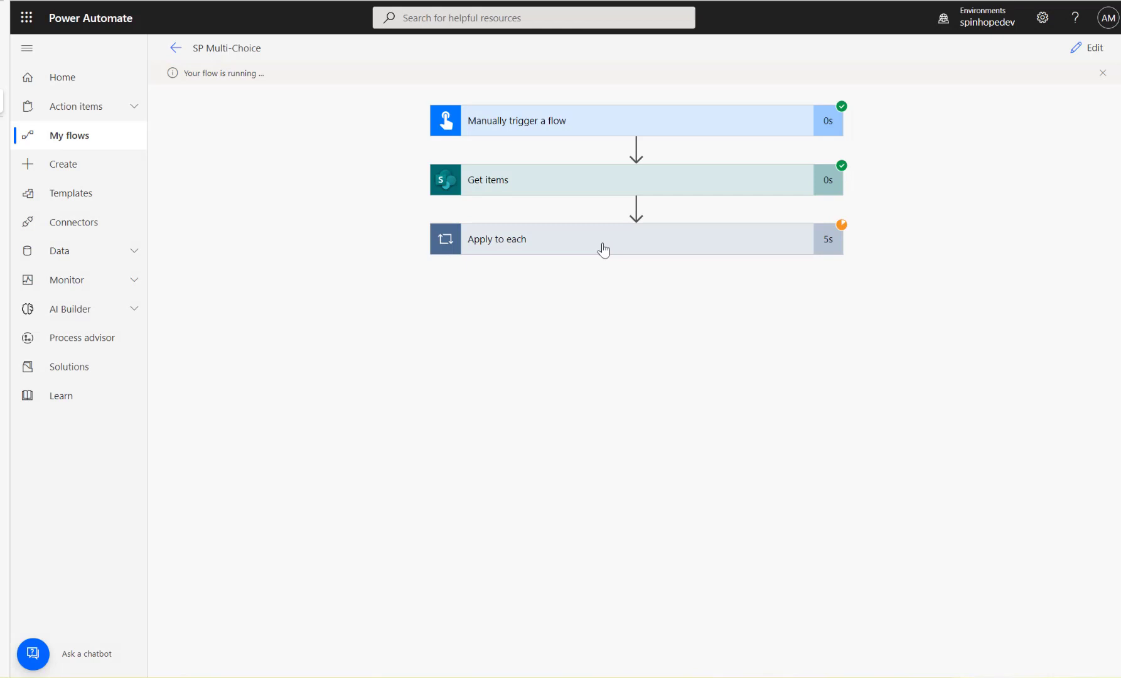
left_click(604, 239)
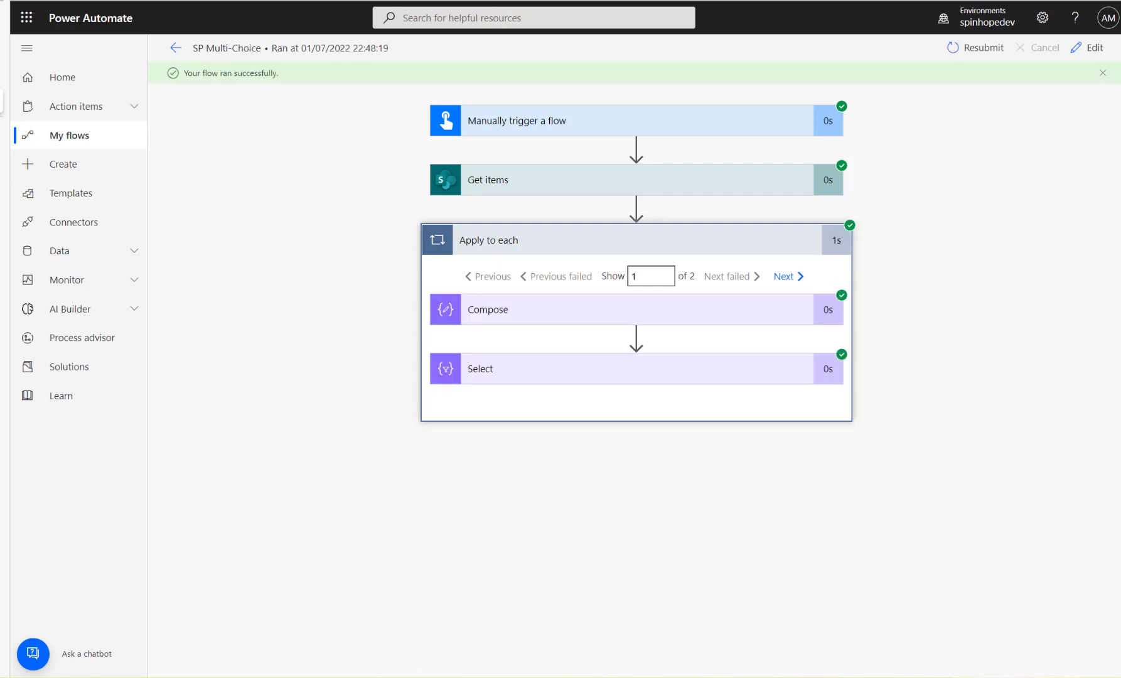
- Compare Compose and Select outputs, confirming Select returns plain values like Football and Rugby
left_click(487, 308)
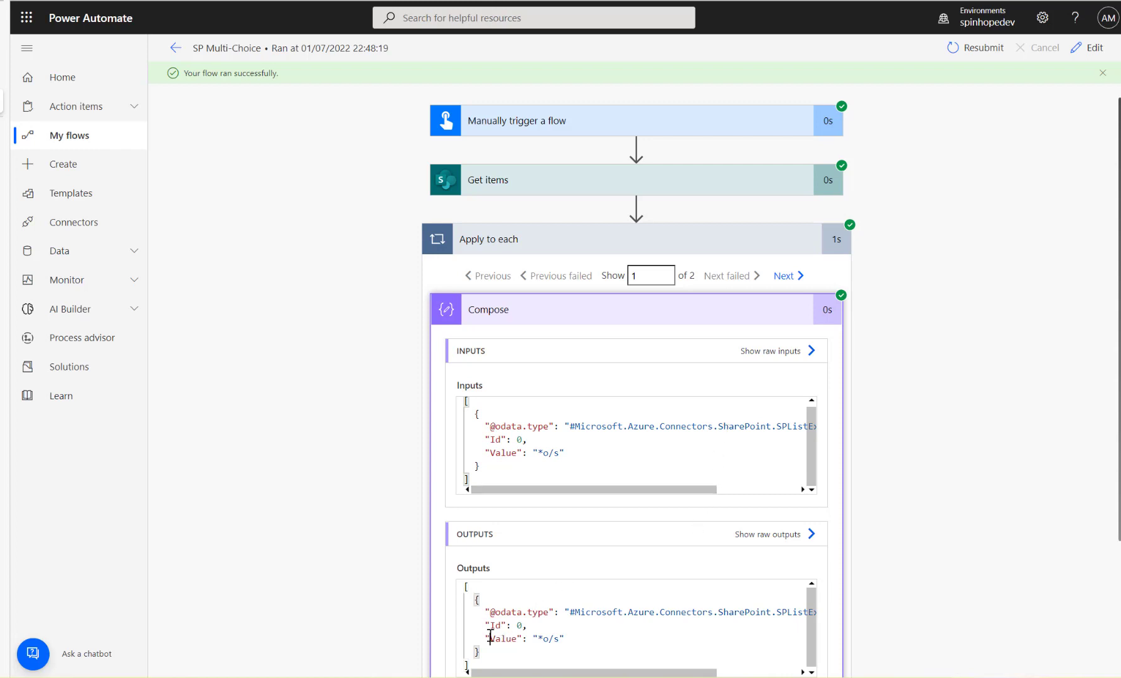
double_click(503, 639)
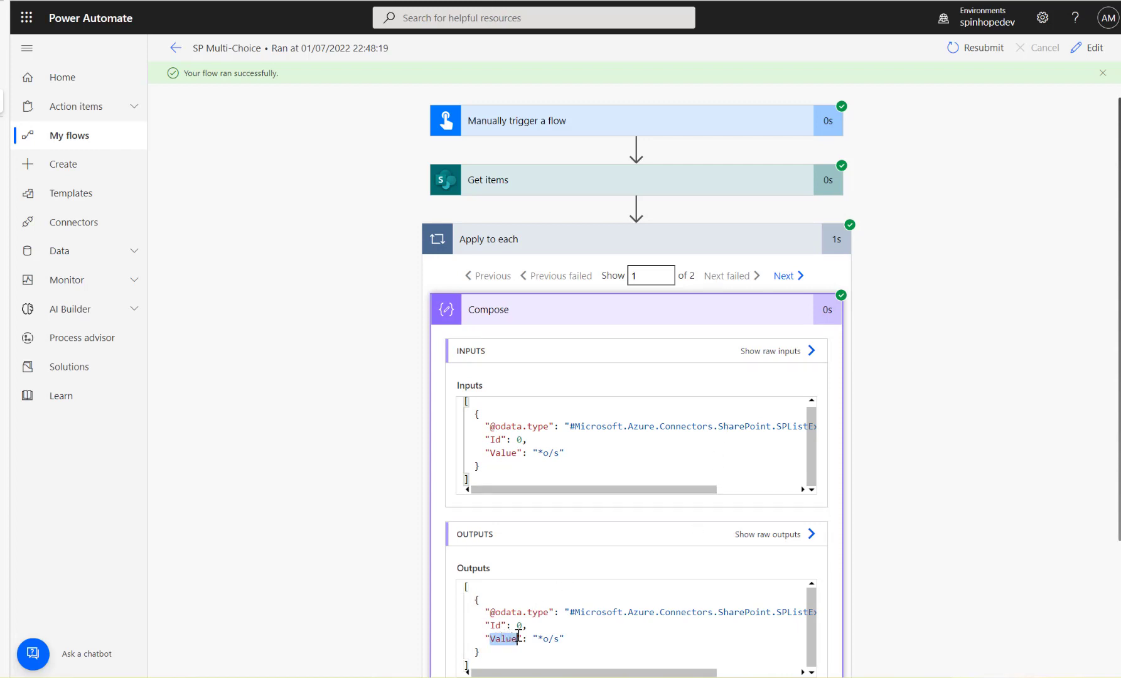
scroll("down", 3)
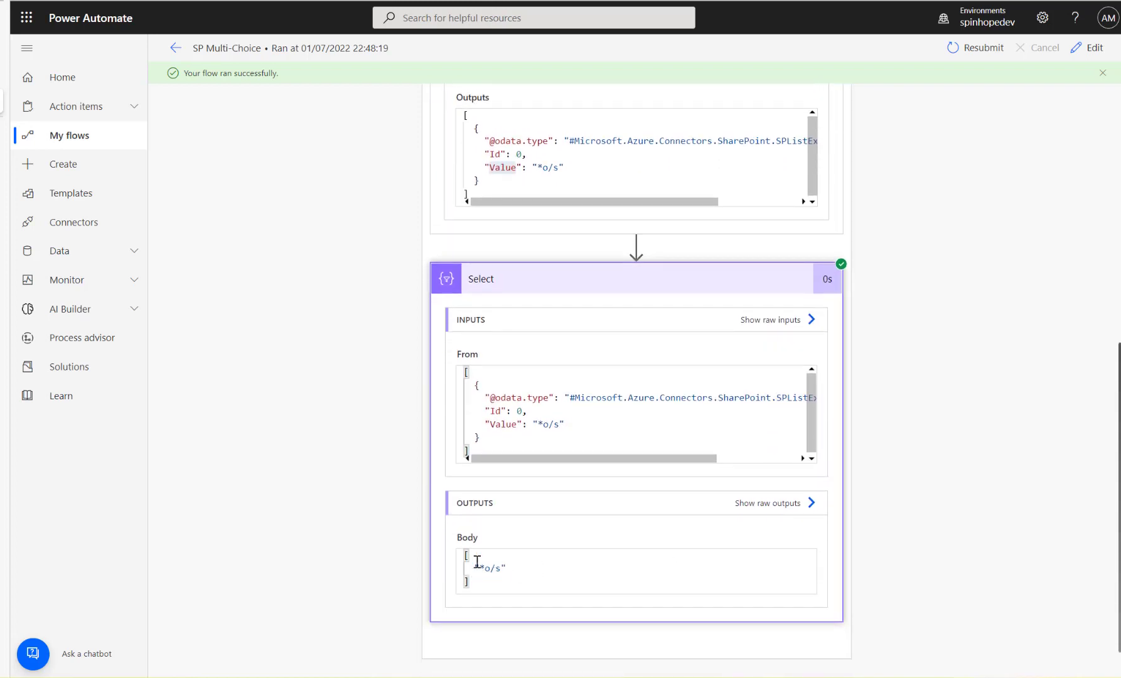
double_click(488, 568)
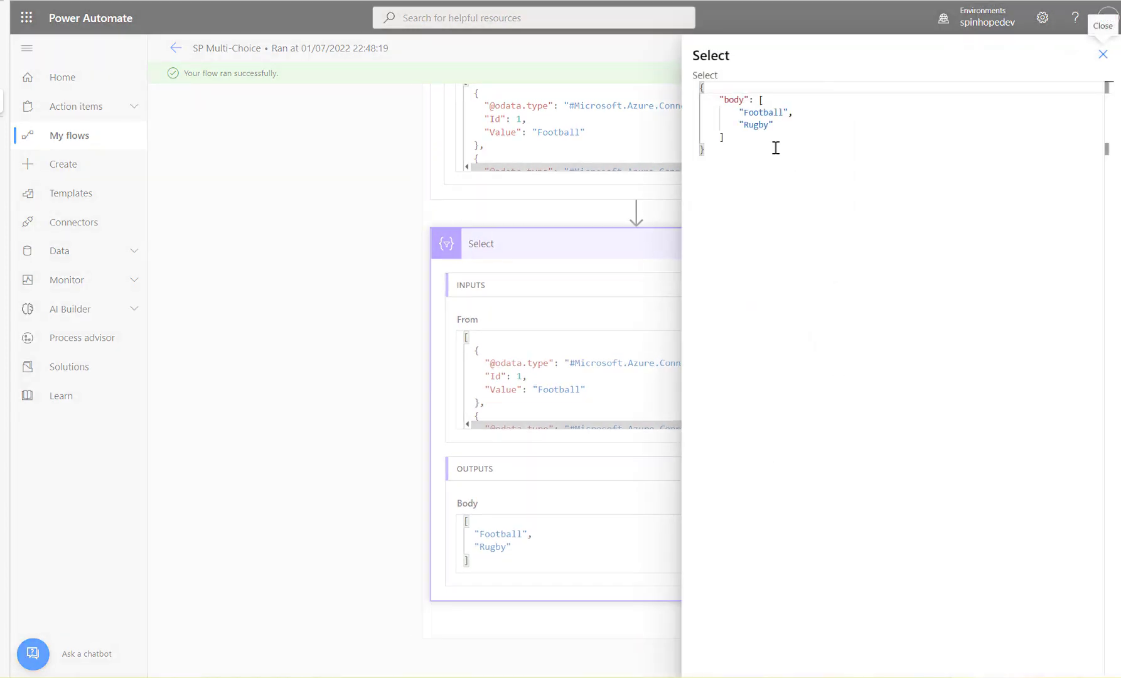
double_click(763, 112)
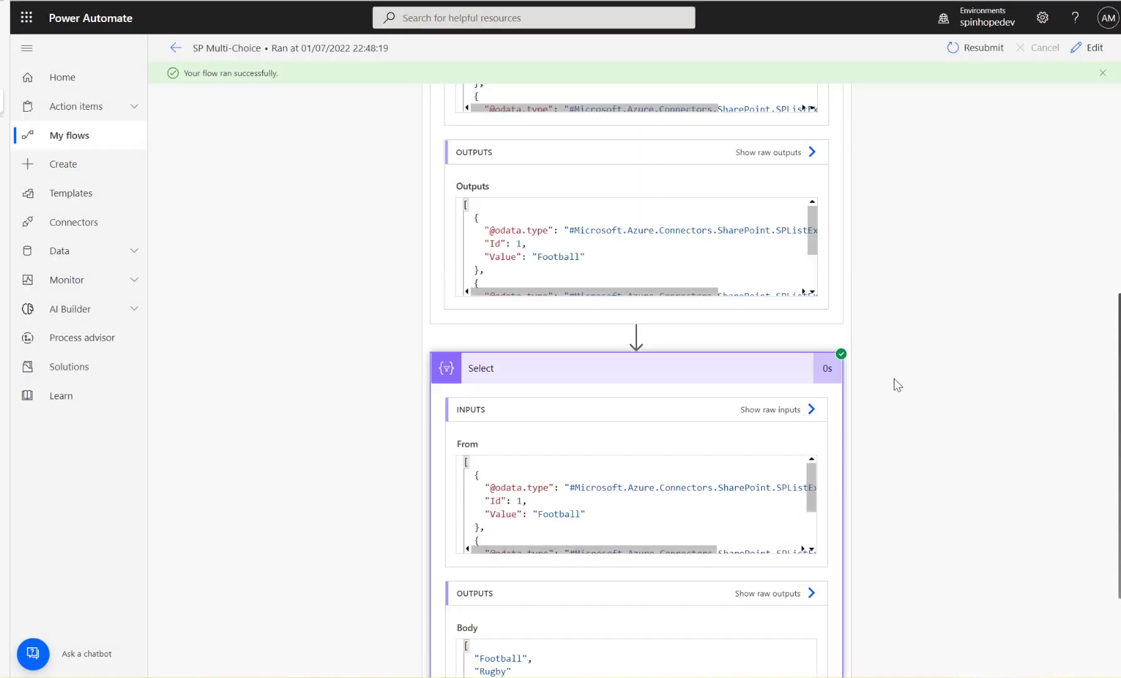
left_click(1093, 48)
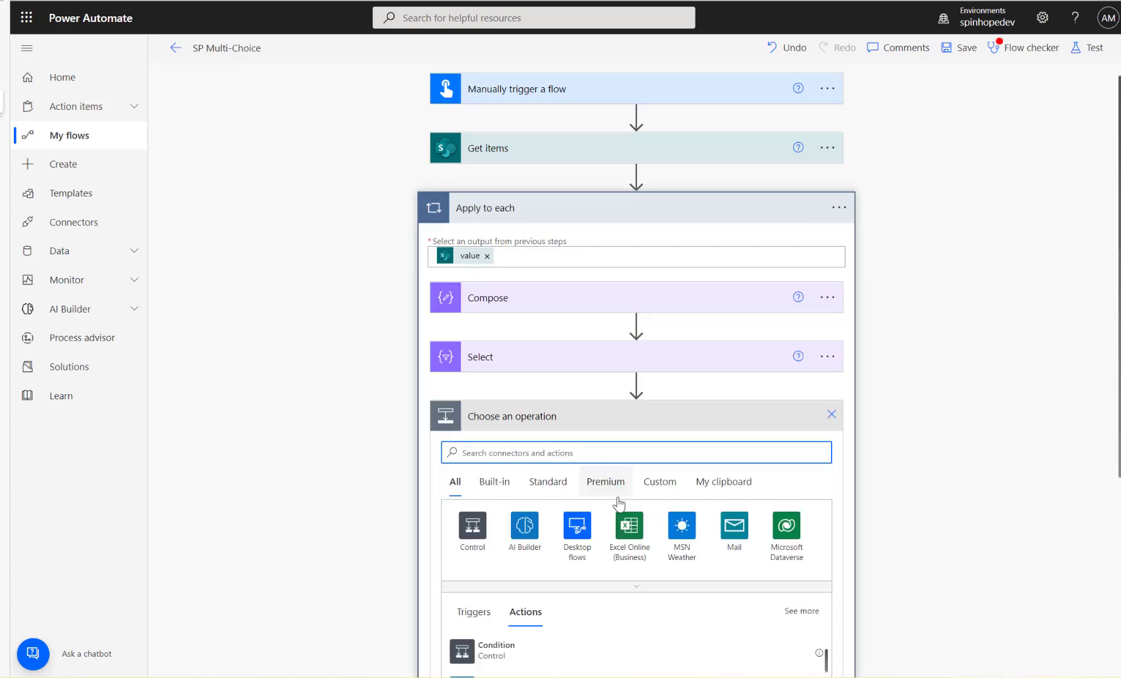
- Add a Join data operation after Select, taking Select's Output as its list
type("join")
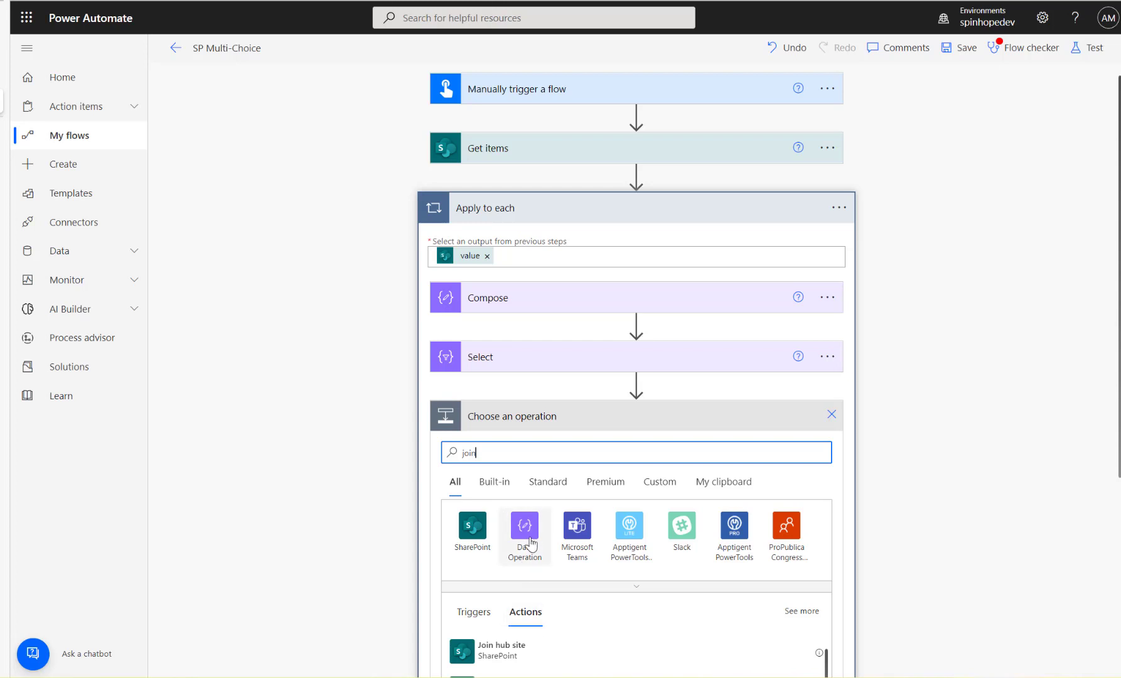
left_click(525, 535)
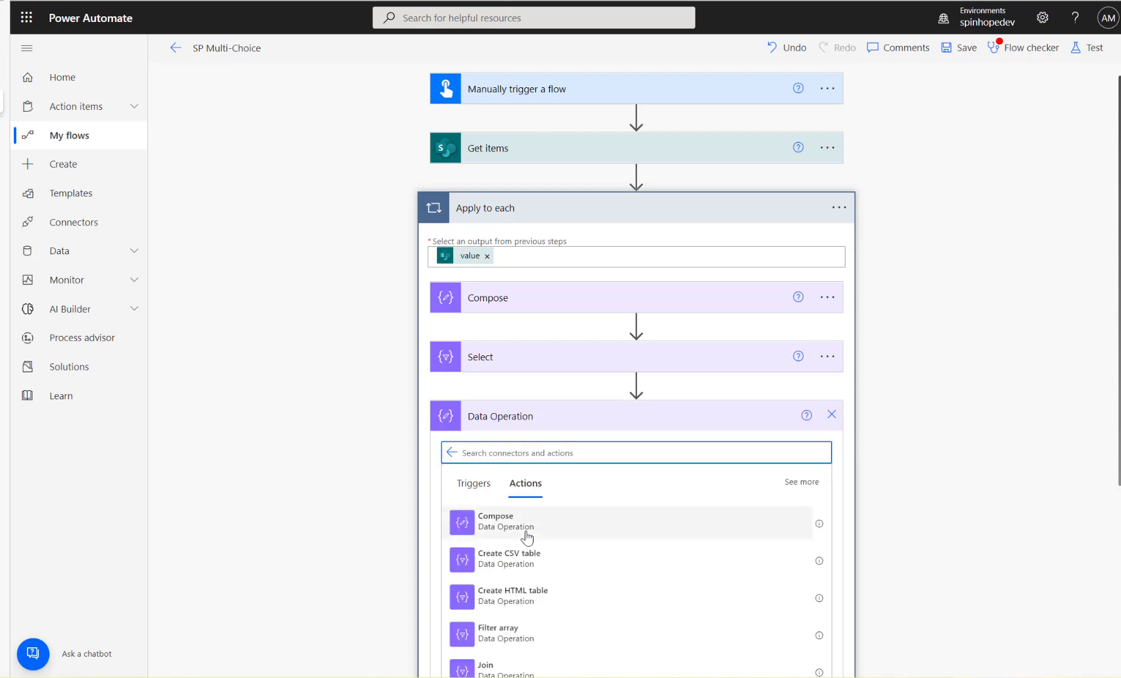
left_click(485, 664)
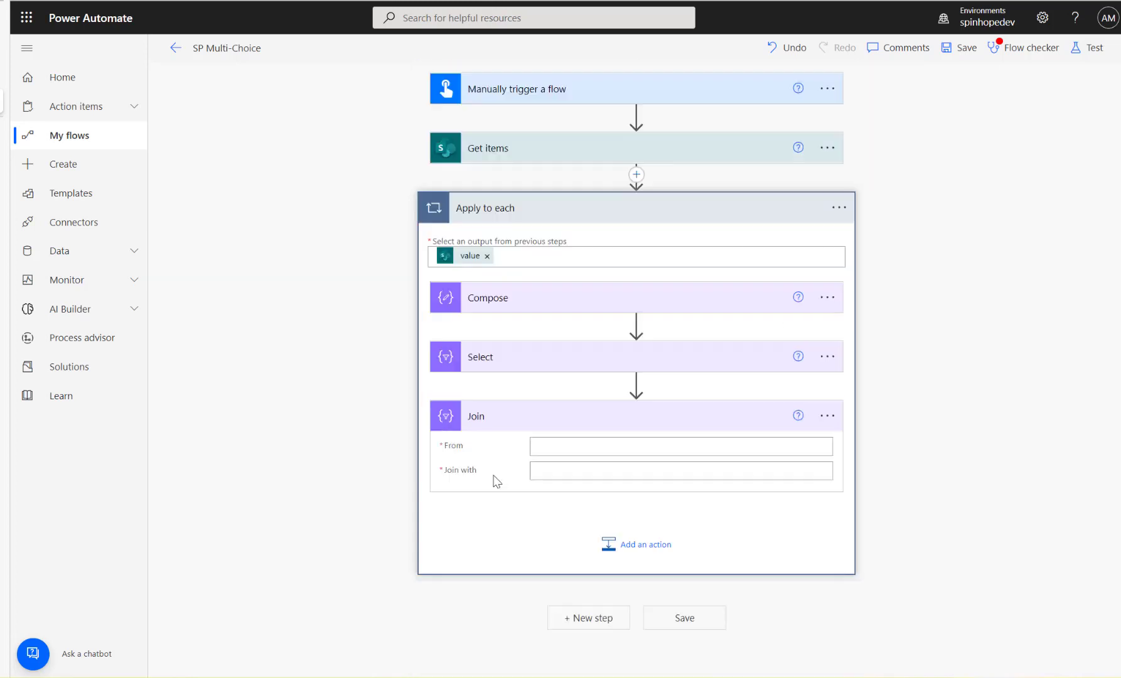
left_click(679, 446)
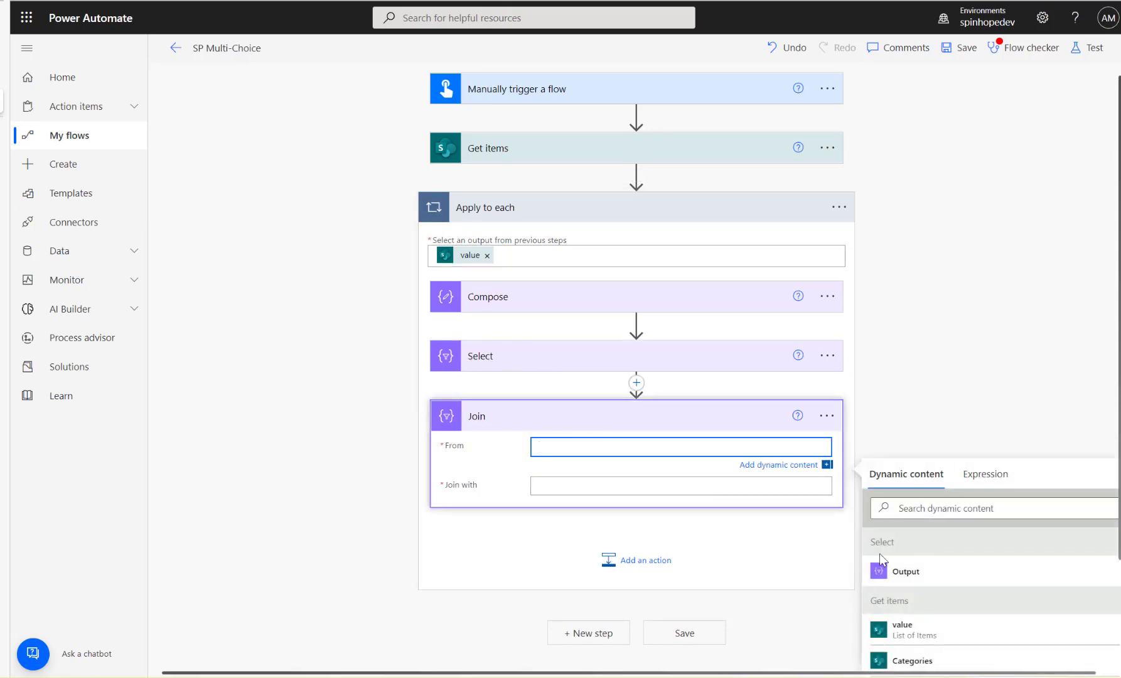
left_click(905, 571)
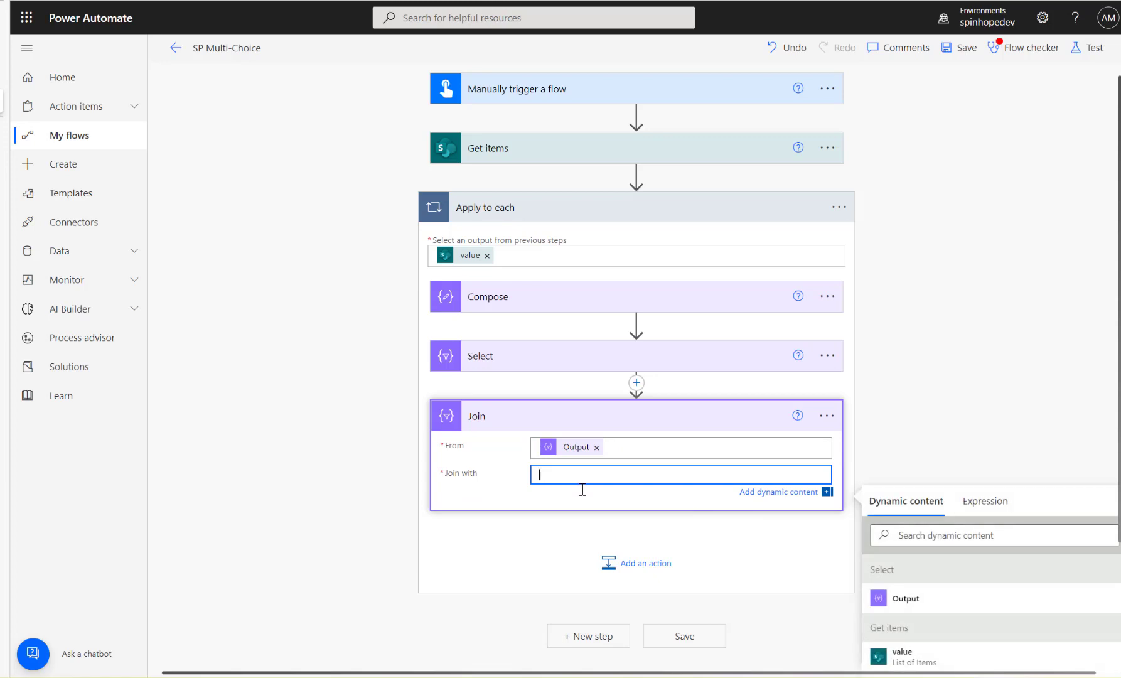
type(",")
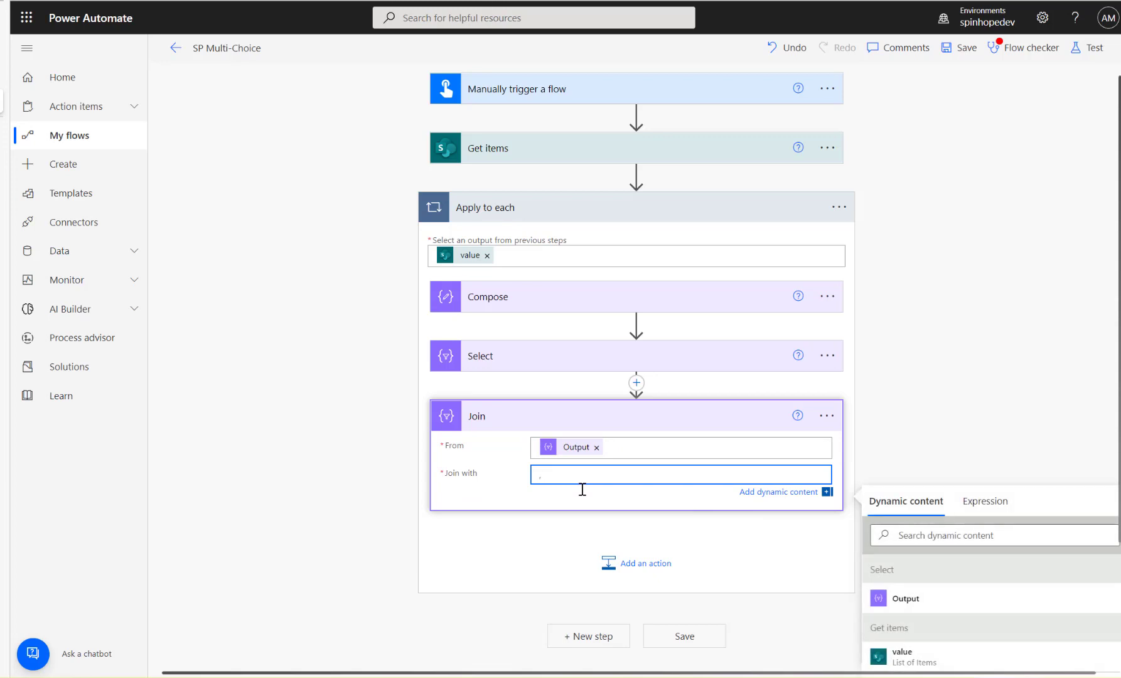
key("Backspace")
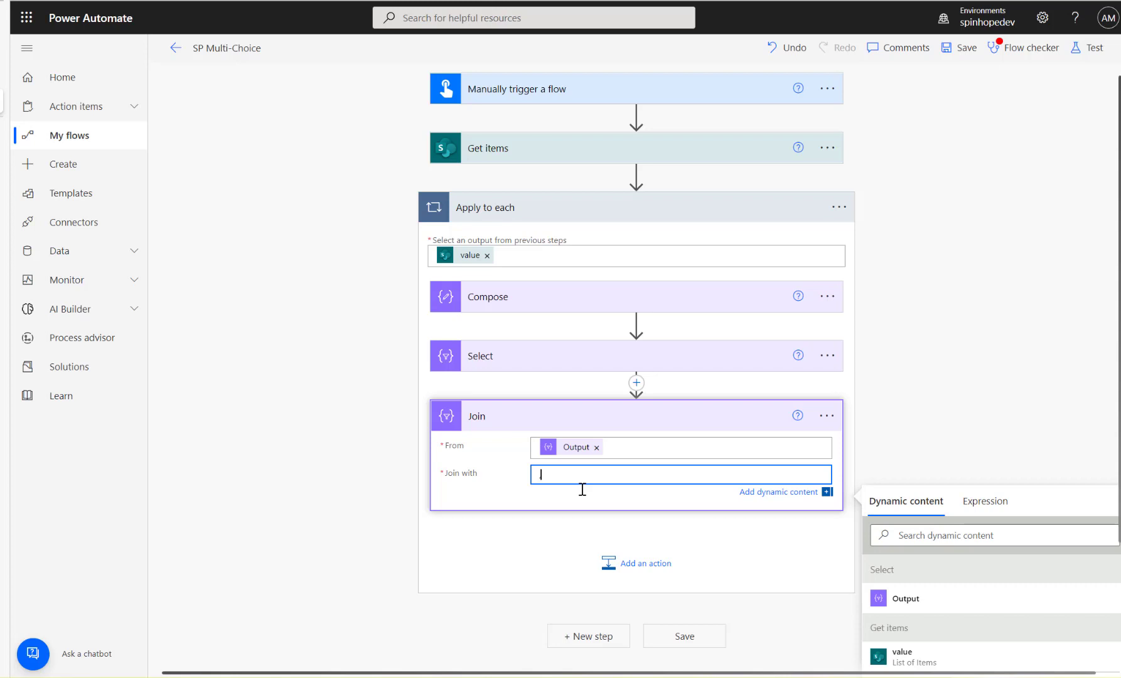
mouse_move(567, 464)
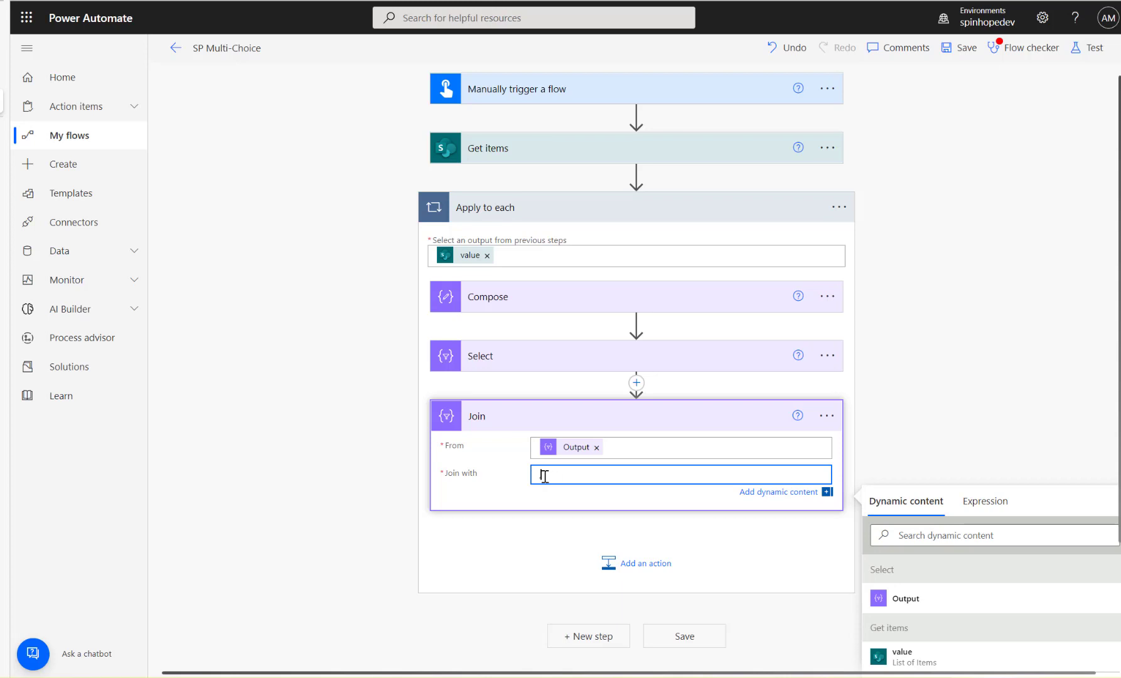
- Save and test-run the flow, then view Join's 'Football,Rugby' output for item 2
left_click(1094, 47)
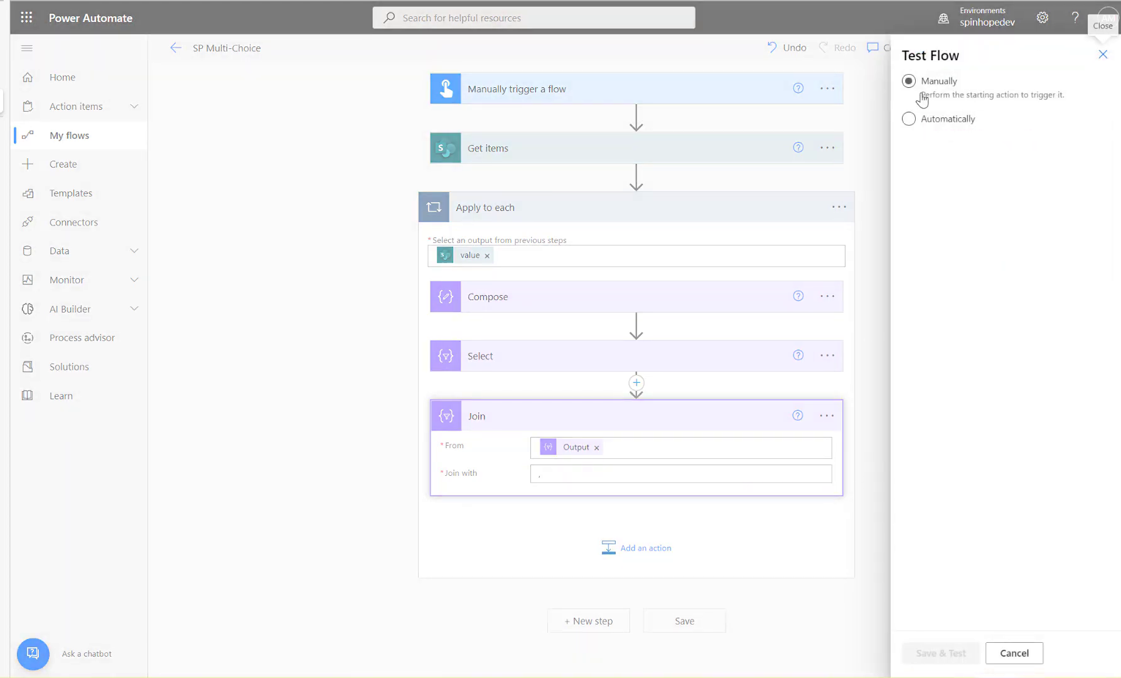
left_click(940, 653)
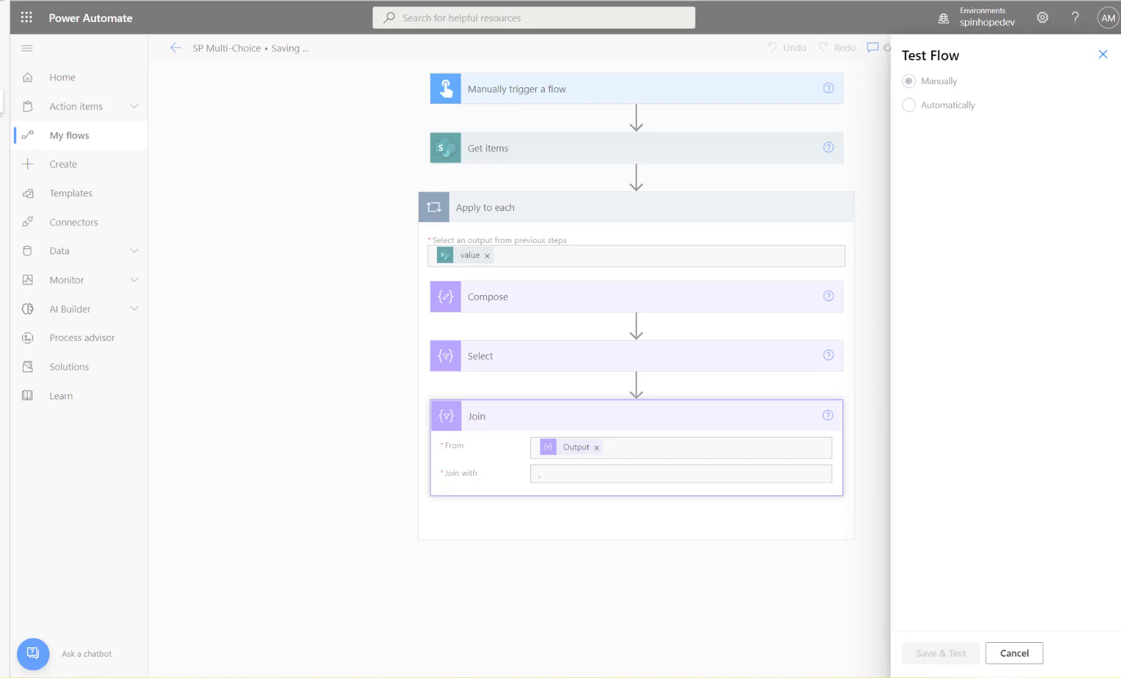
left_click(939, 653)
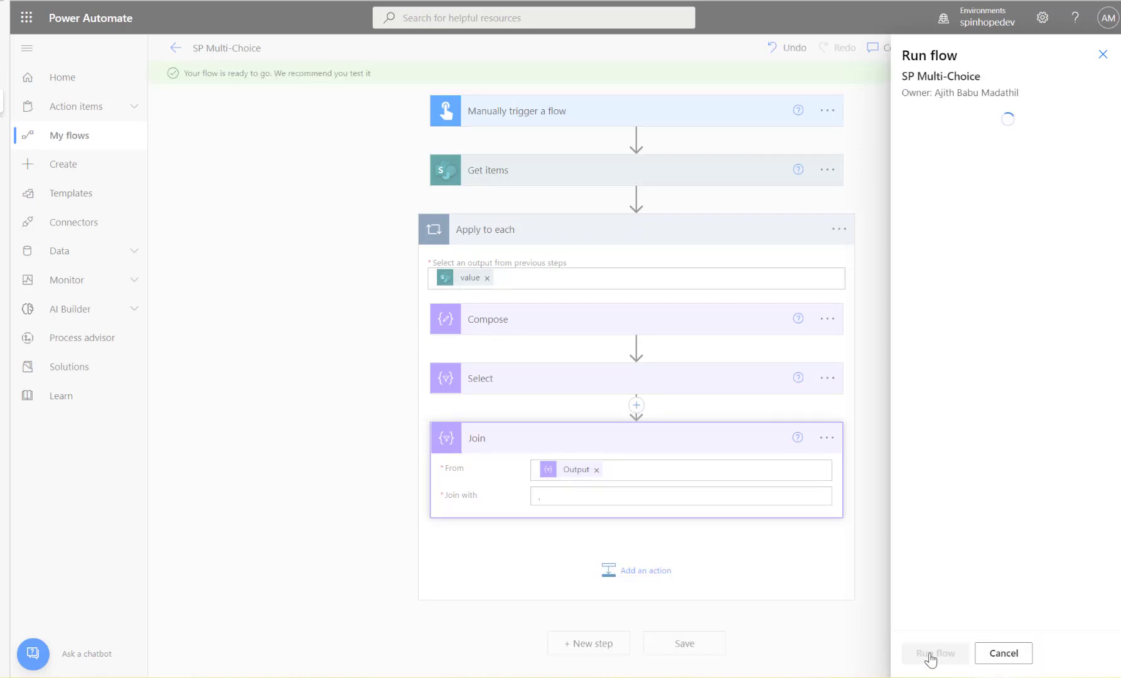
left_click(935, 653)
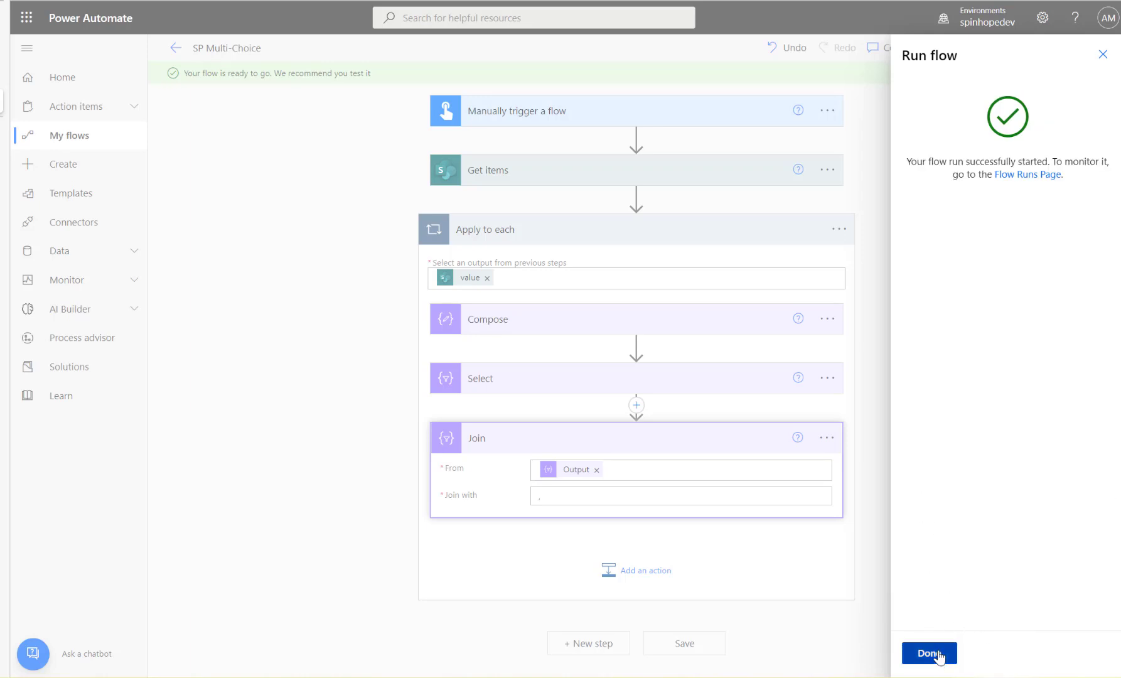
left_click(928, 653)
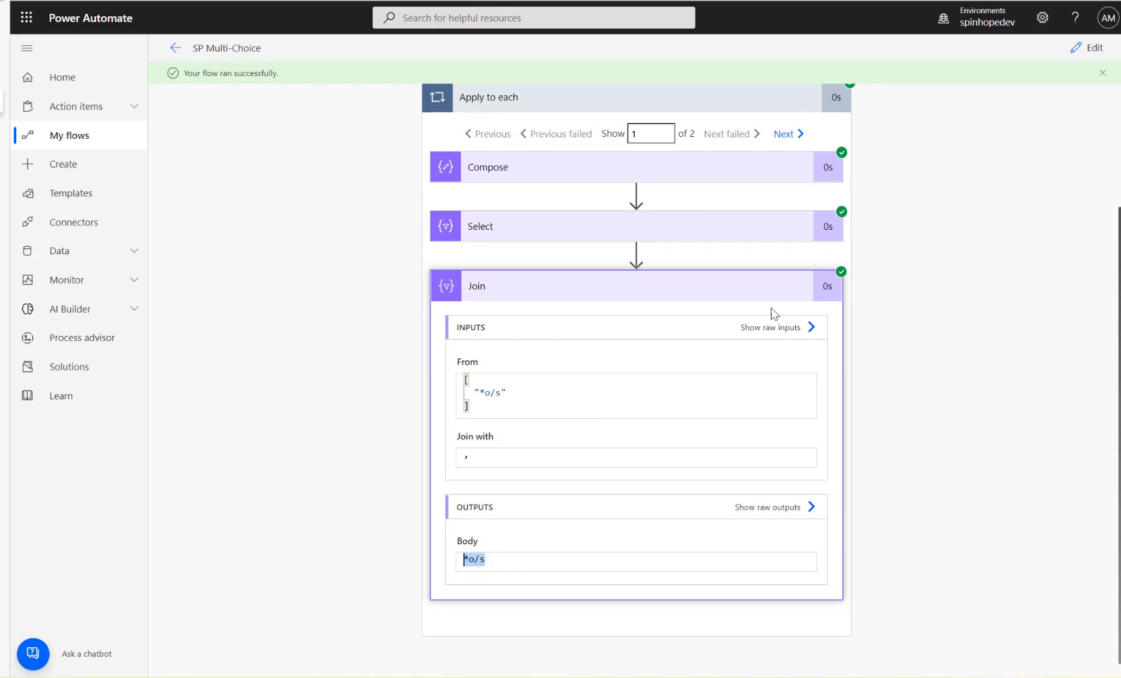
left_click(786, 134)
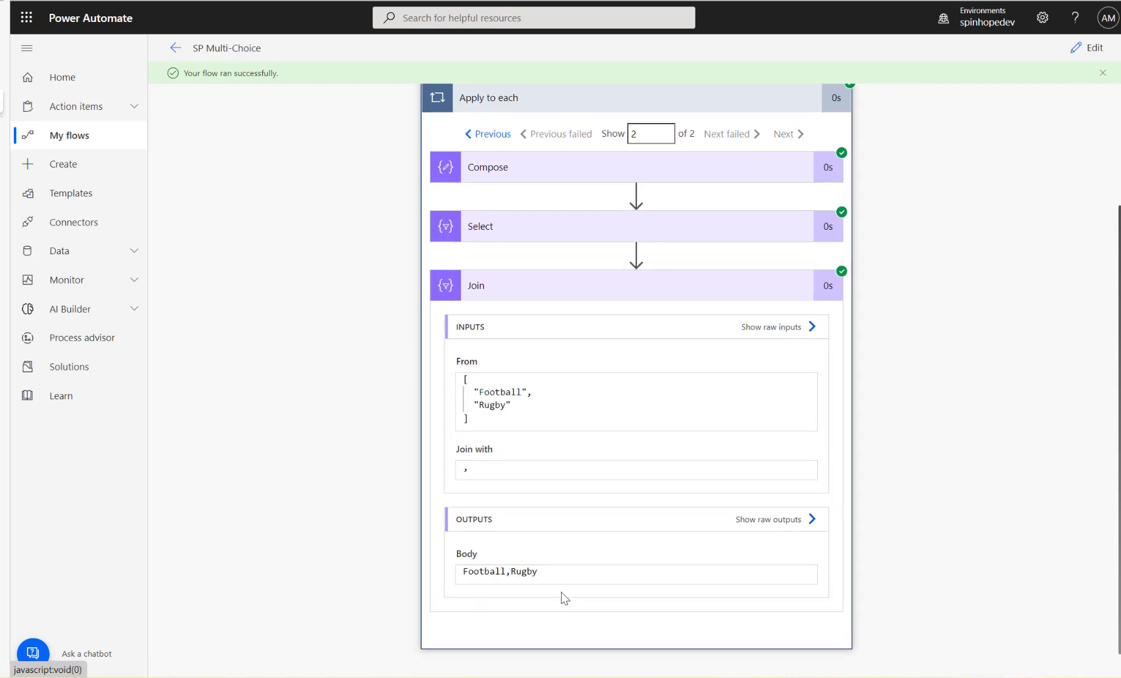
double_click(522, 571)
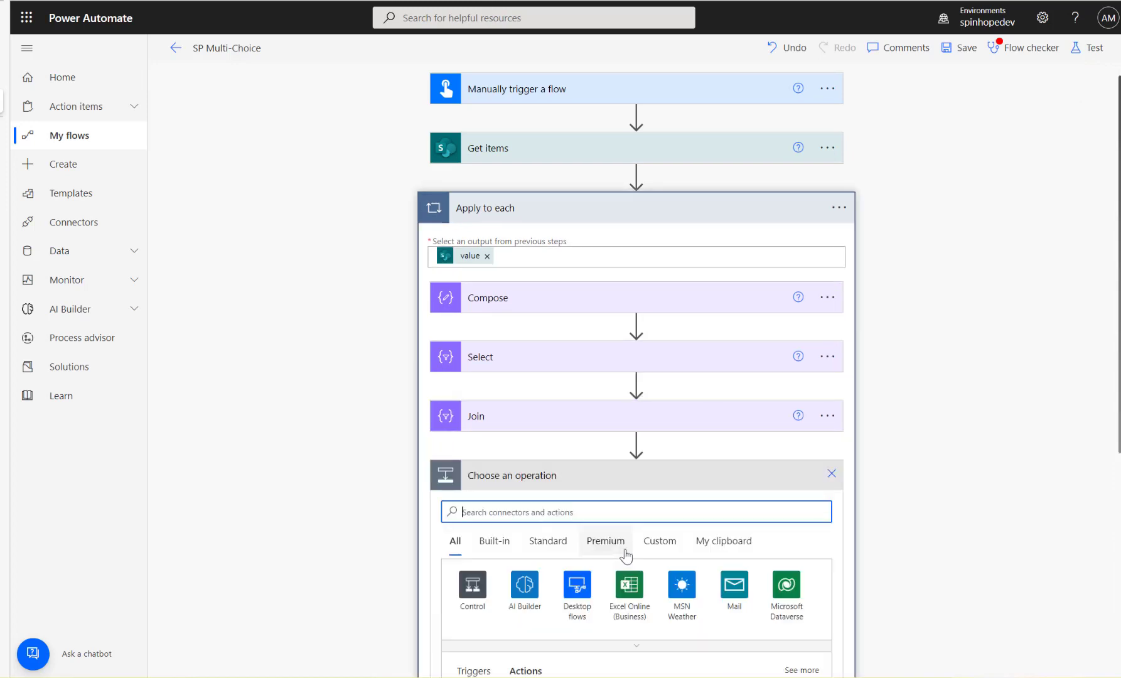
- Add a Condition after Join comparing Join's Output using the contains operator
left_click(472, 586)
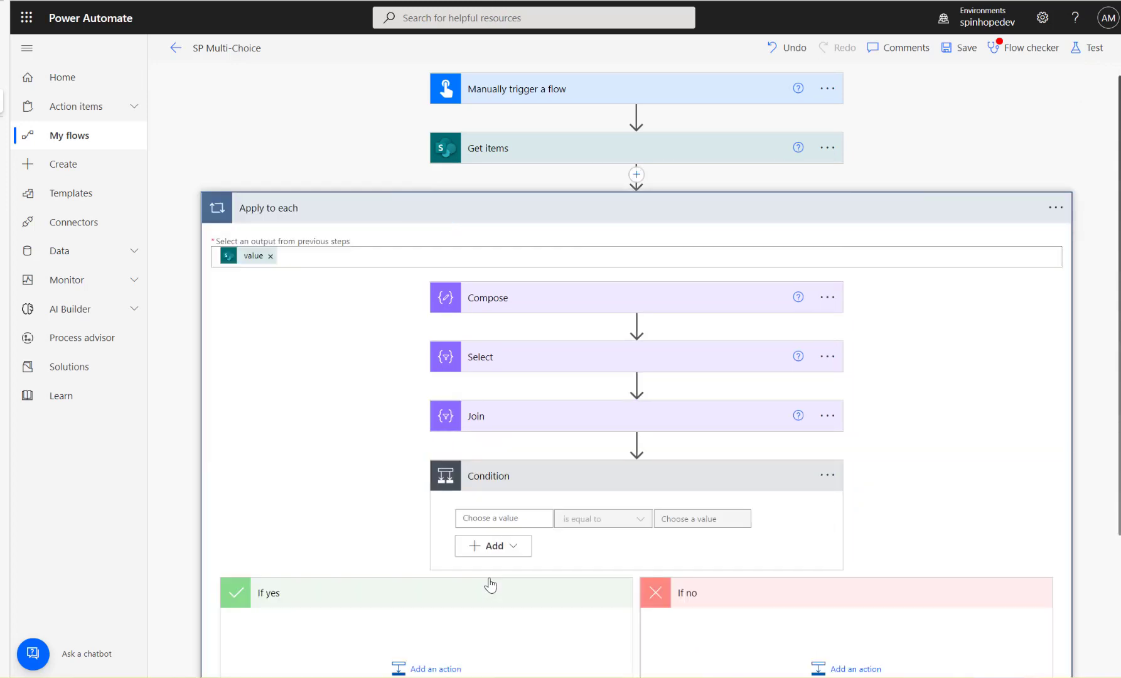
left_click(503, 518)
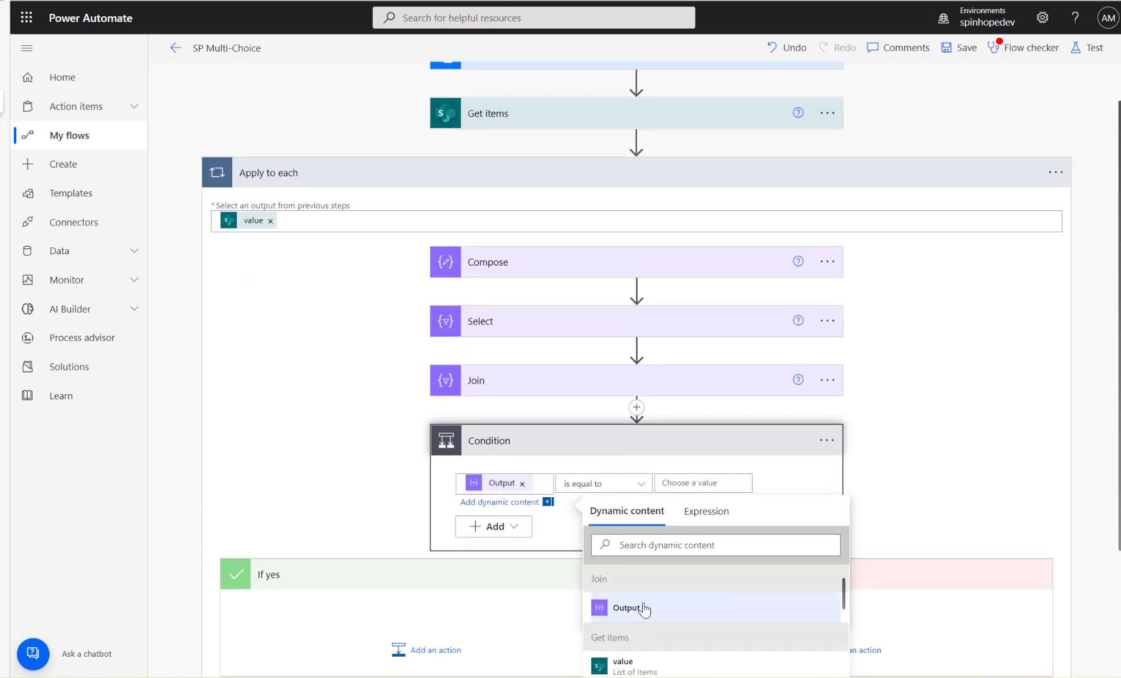
left_click(601, 483)
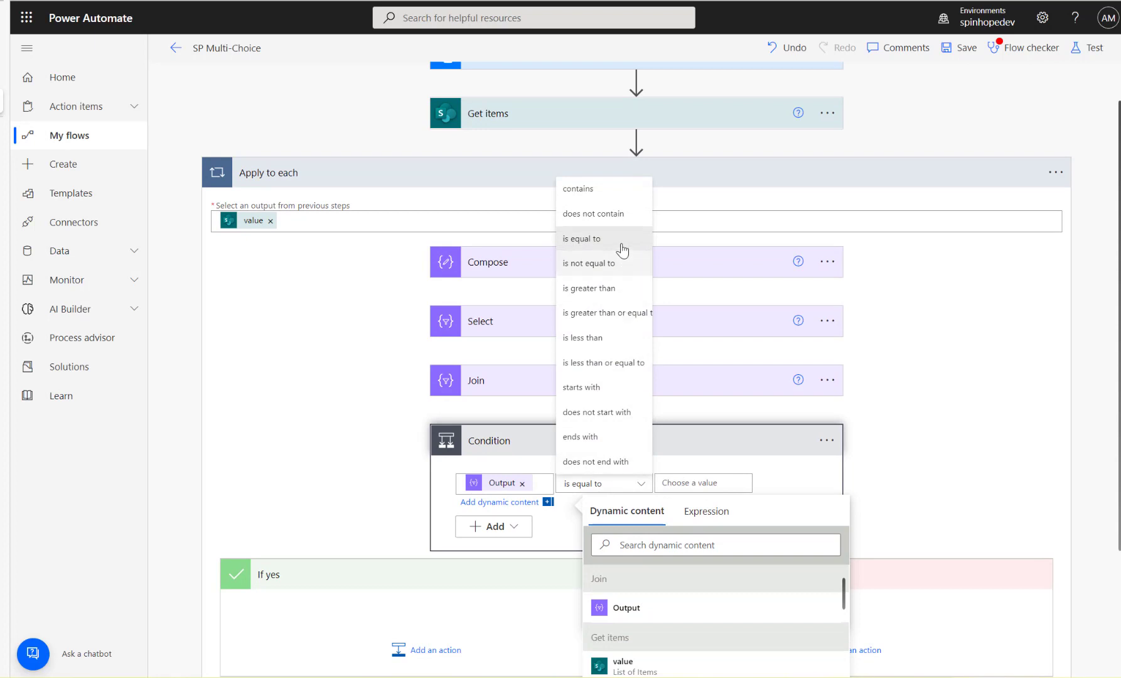
left_click(578, 189)
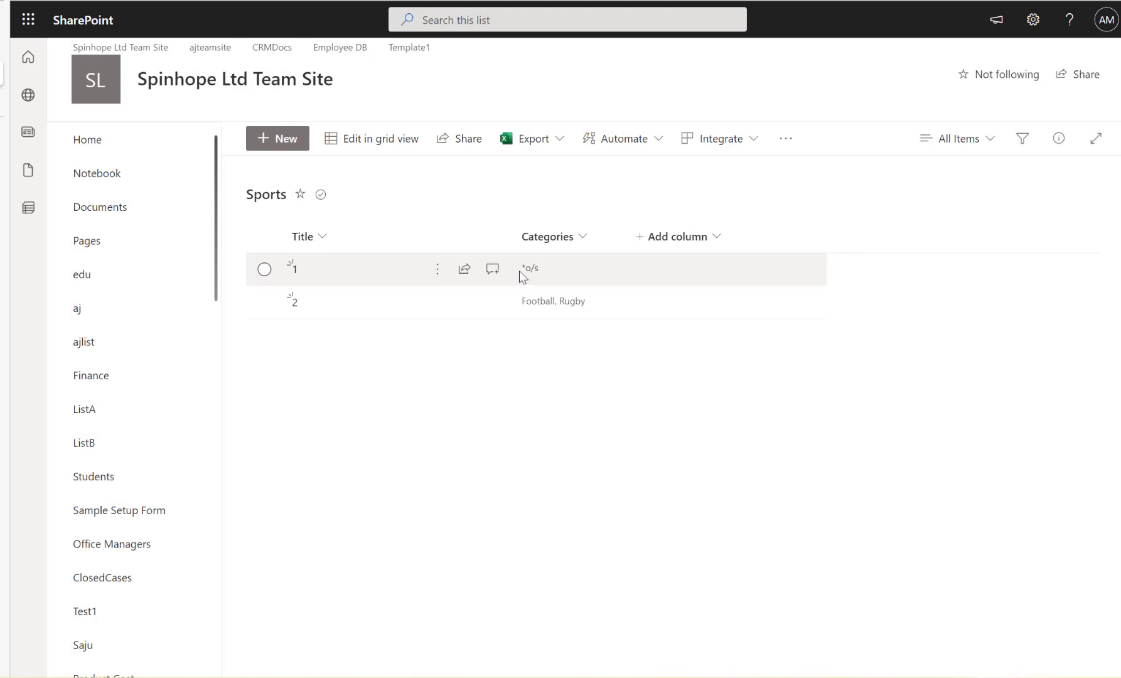
mouse_move(536, 277)
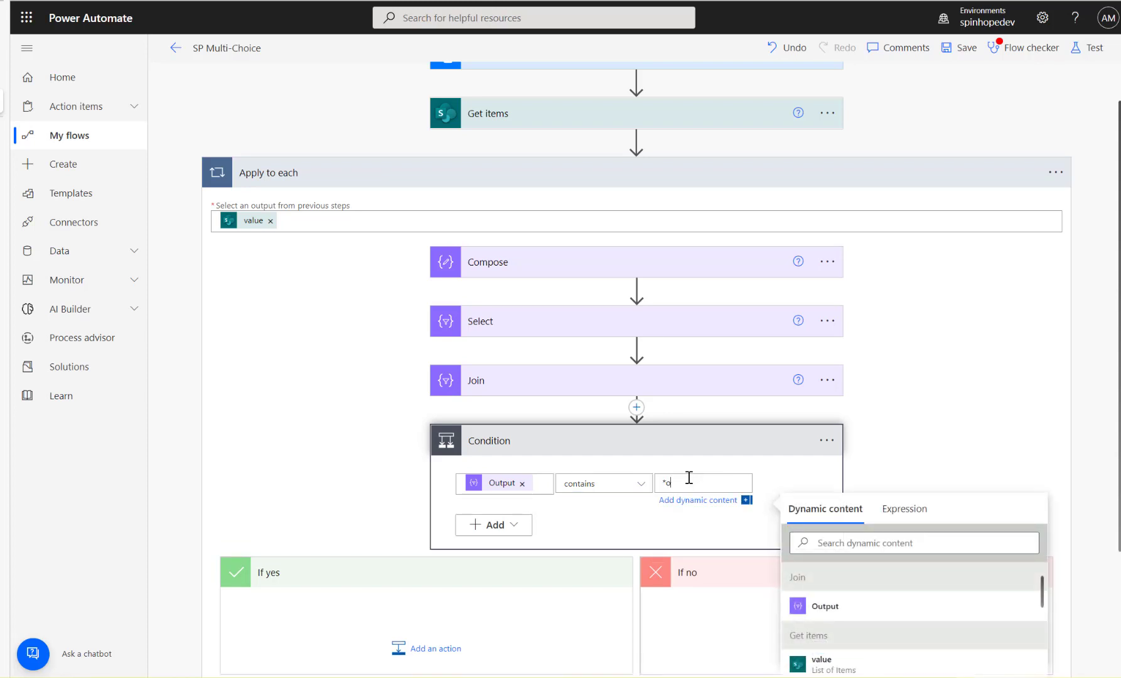
- Set the Condition's compare value to *o/s and save and test the flow
type("/s")
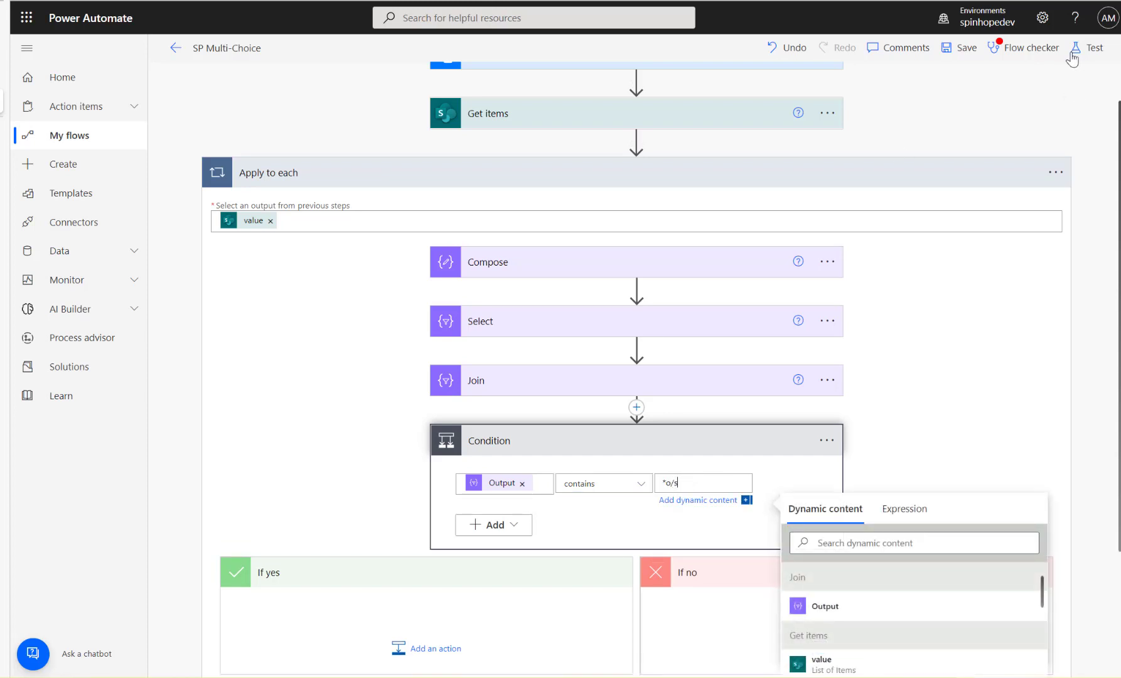
left_click(1095, 47)
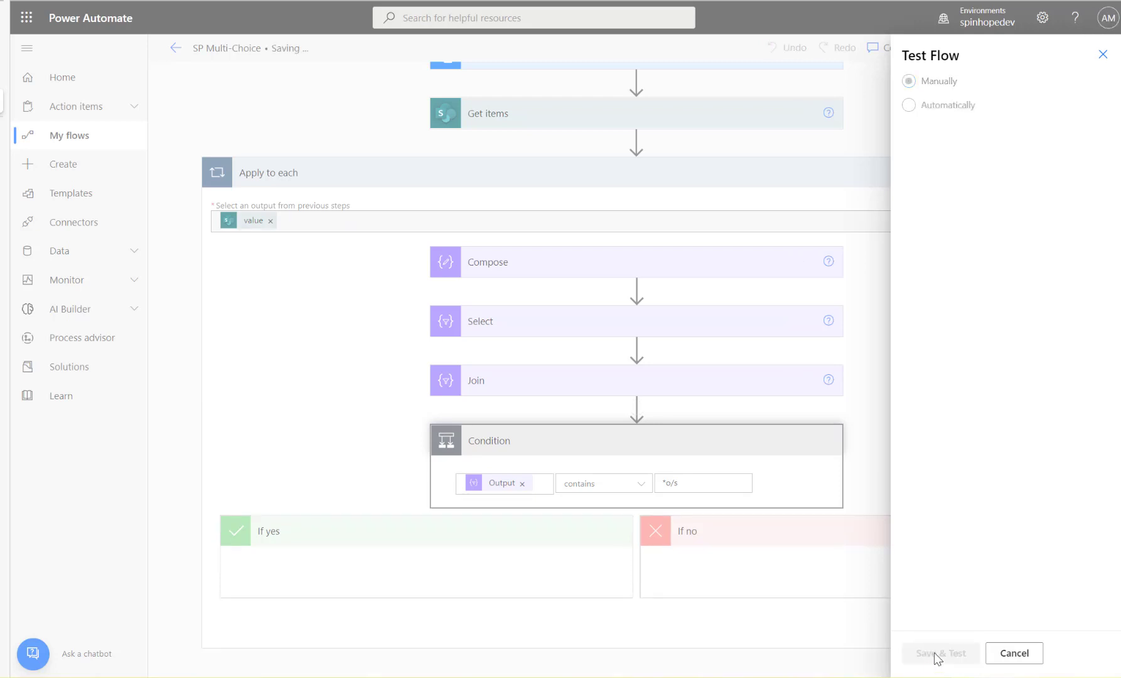
left_click(939, 653)
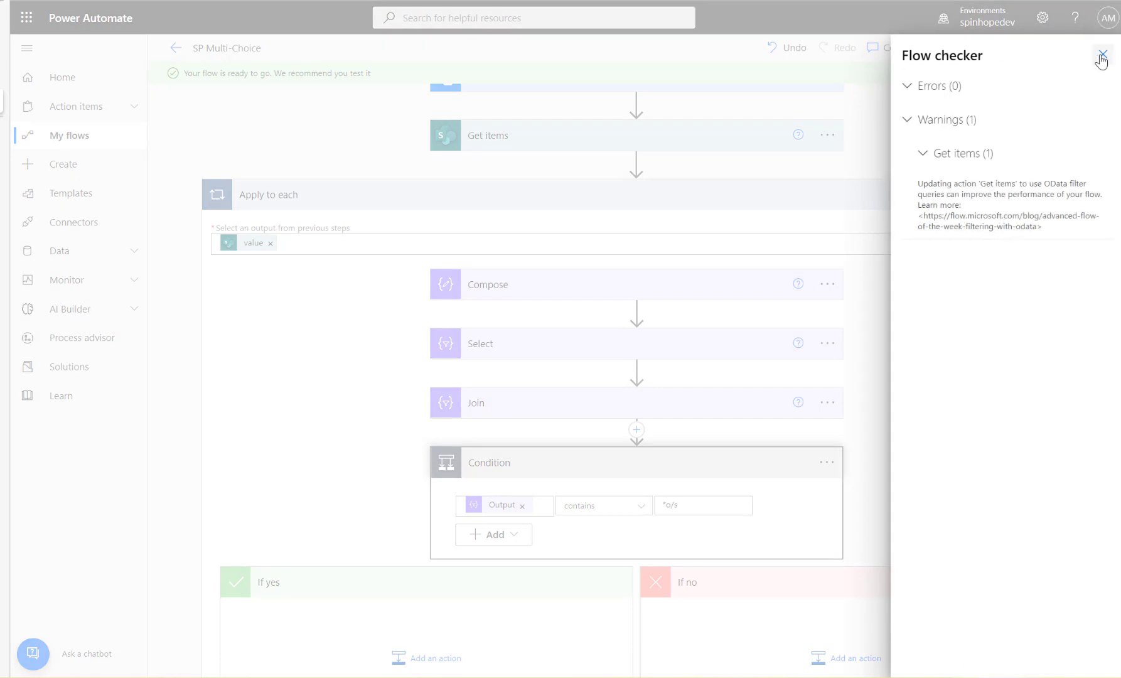
left_click(1103, 56)
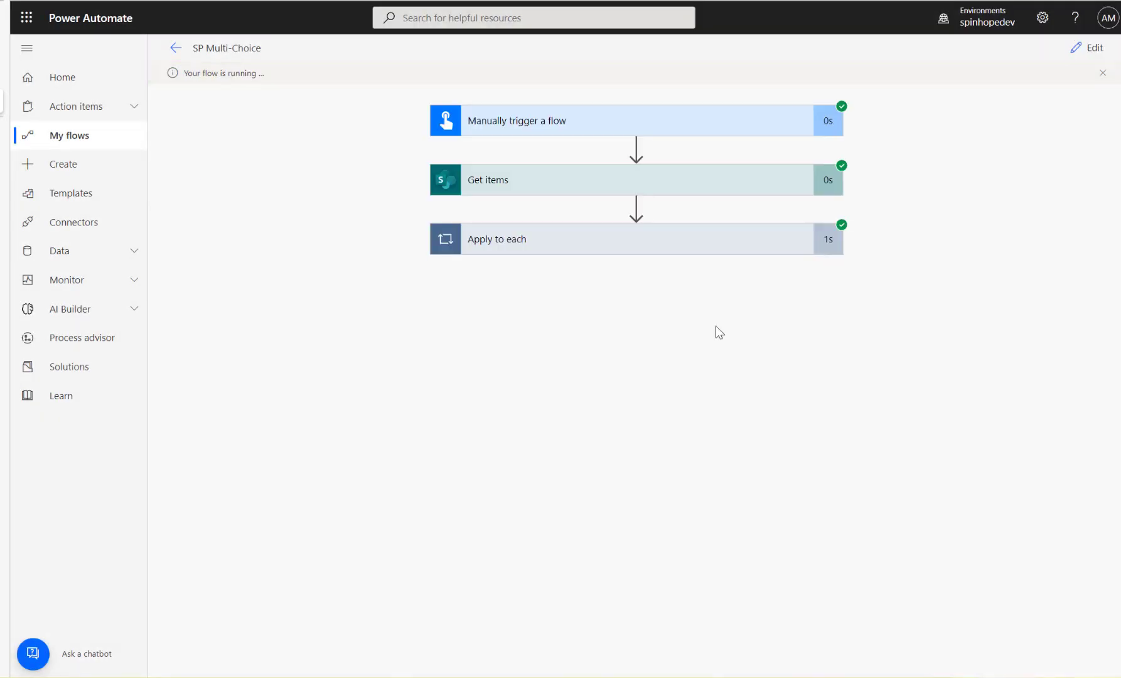
- Review the run: the Condition is true for item 1 and false for item 2
left_click(496, 239)
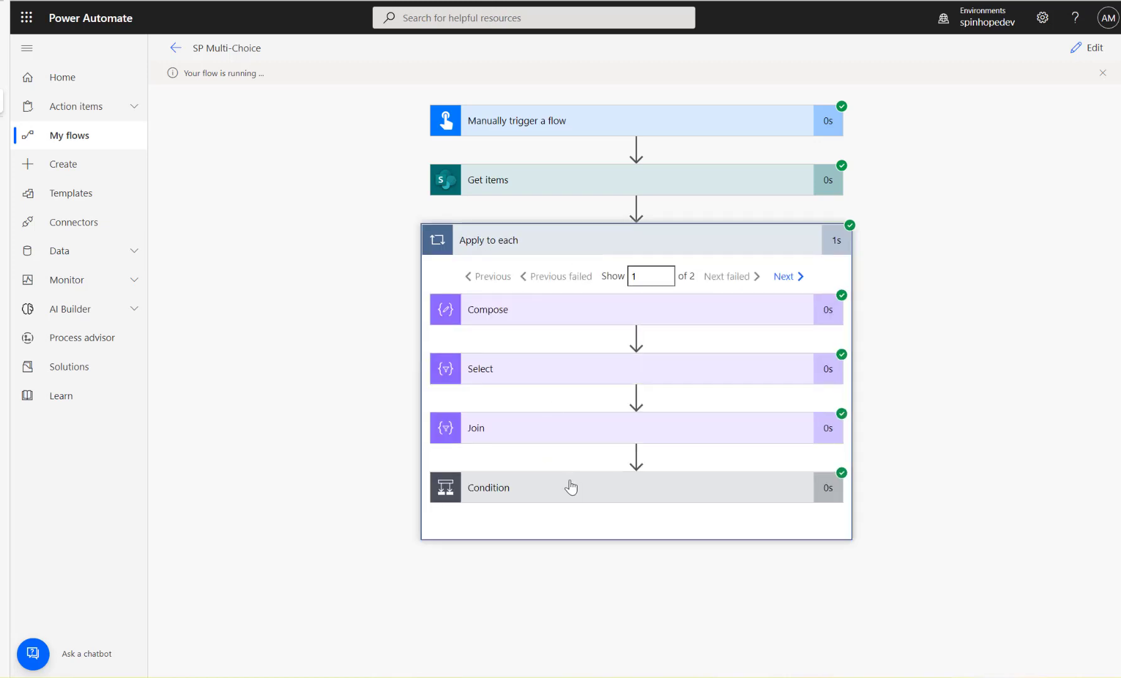
left_click(489, 488)
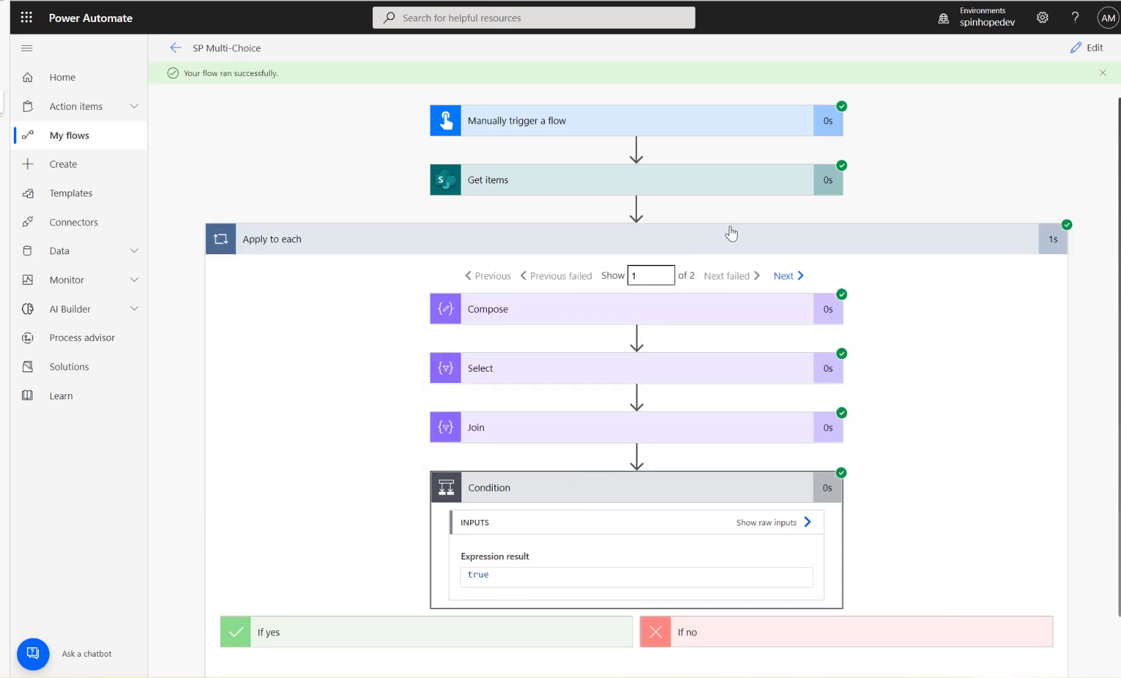
left_click(785, 276)
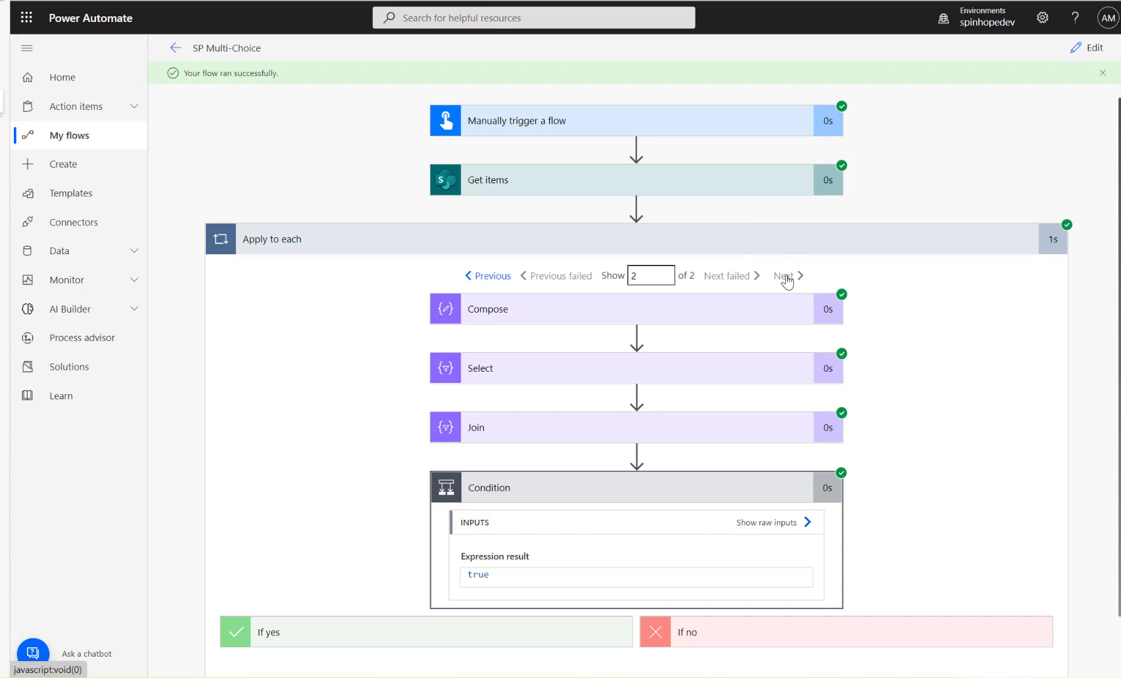
left_click(785, 277)
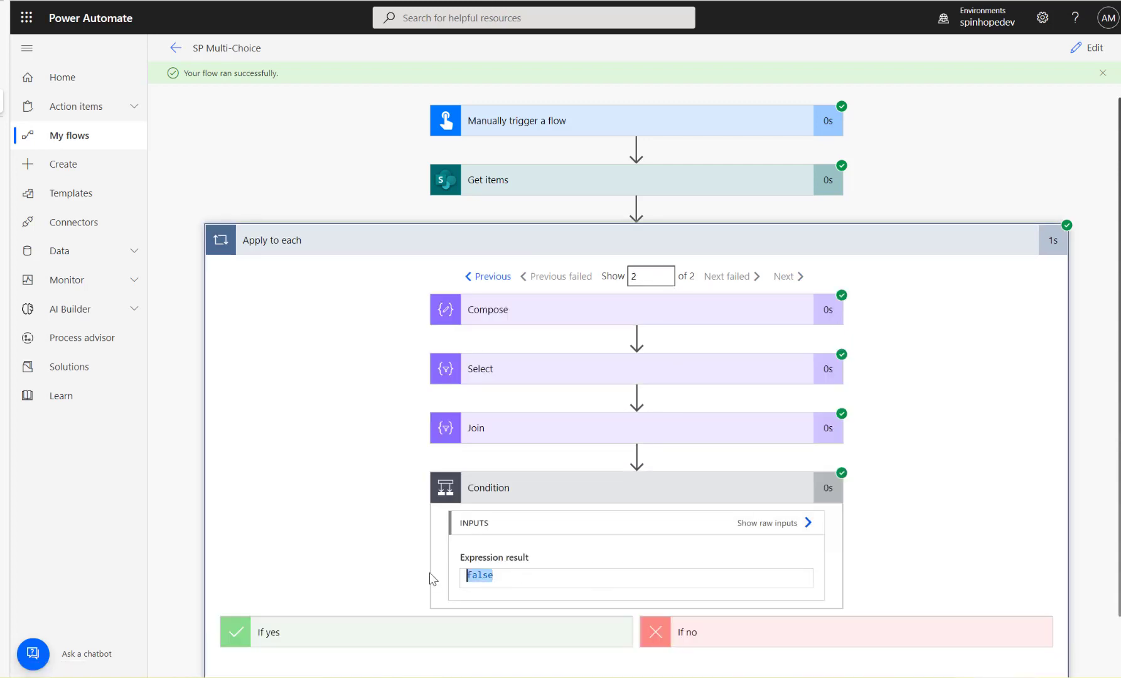
left_click(1093, 47)
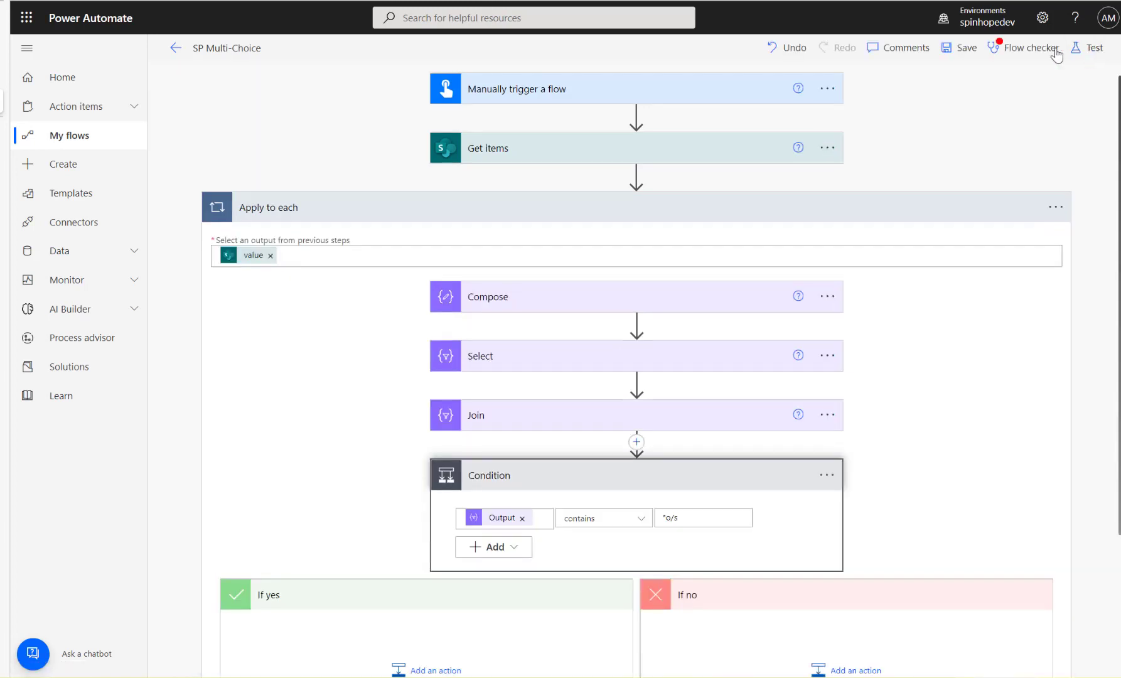
- Add a Compose 2 action under If yes, inserting Join's Output as its input
scroll("down", 3)
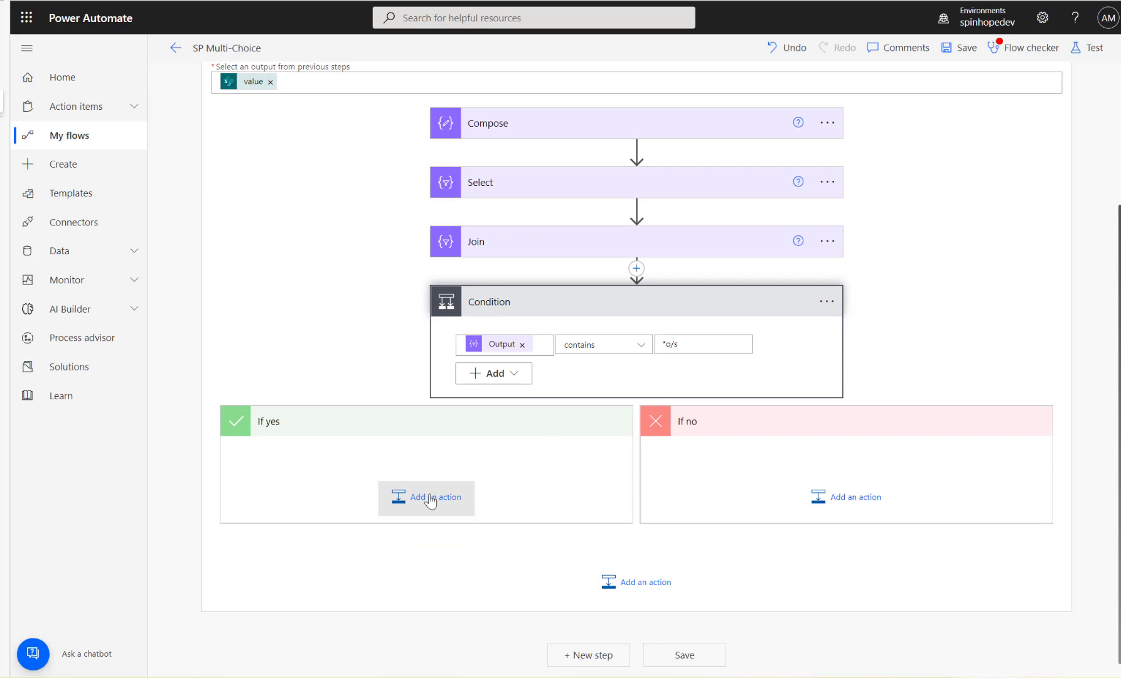
left_click(426, 498)
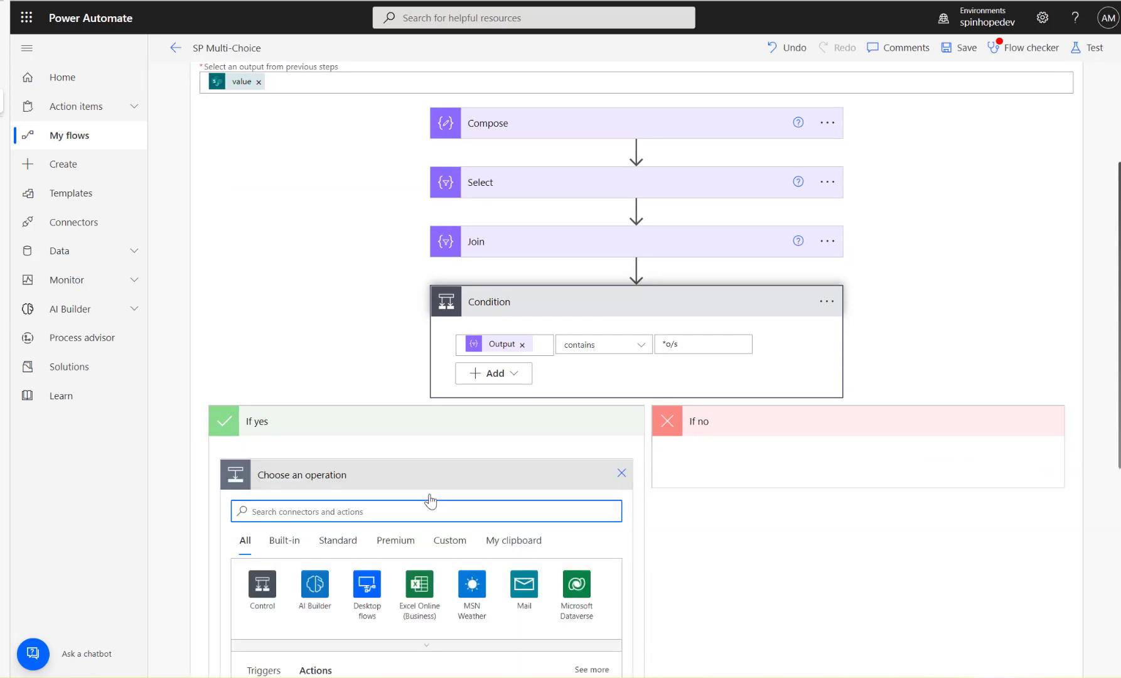
type("compose")
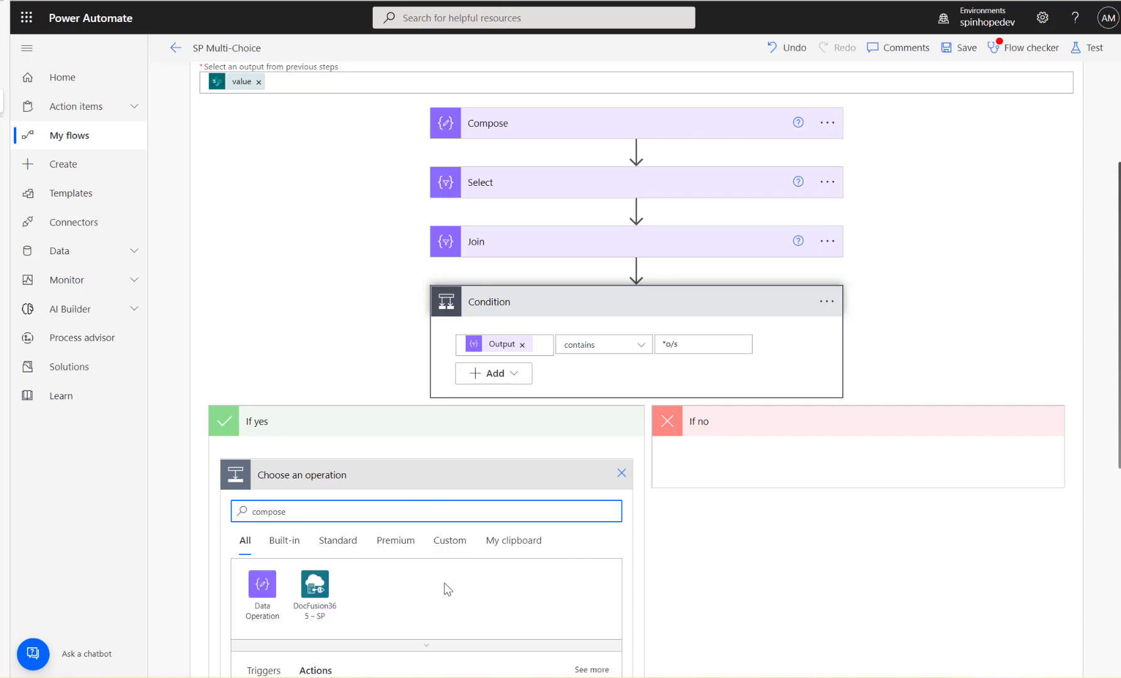
left_click(262, 584)
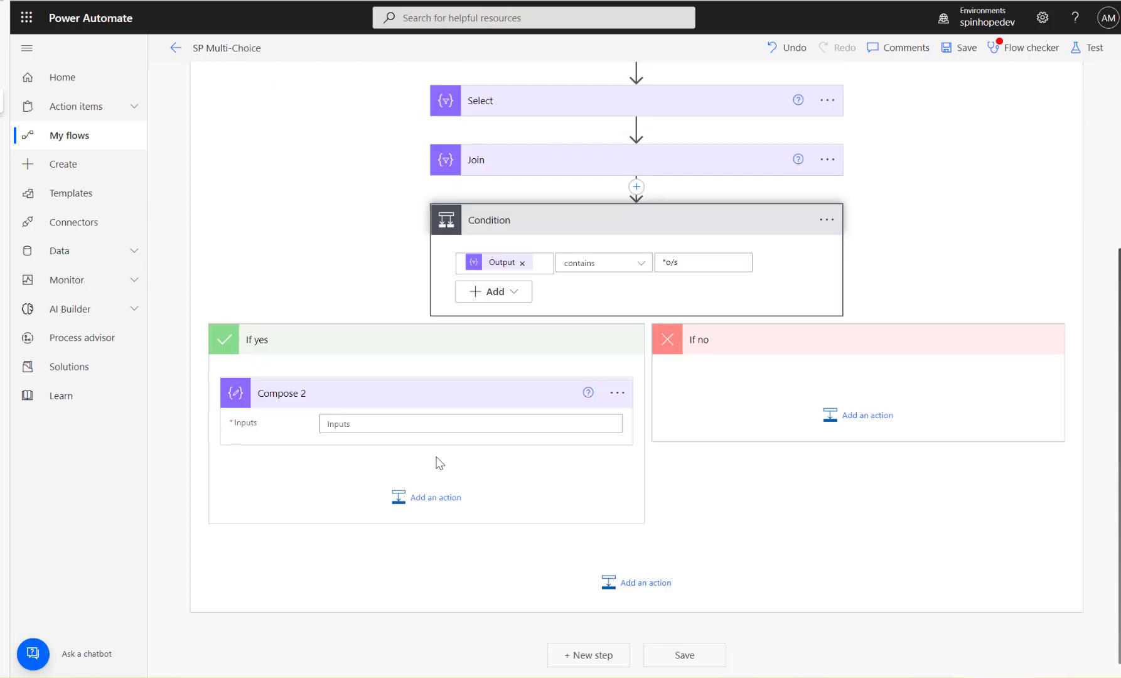
left_click(470, 422)
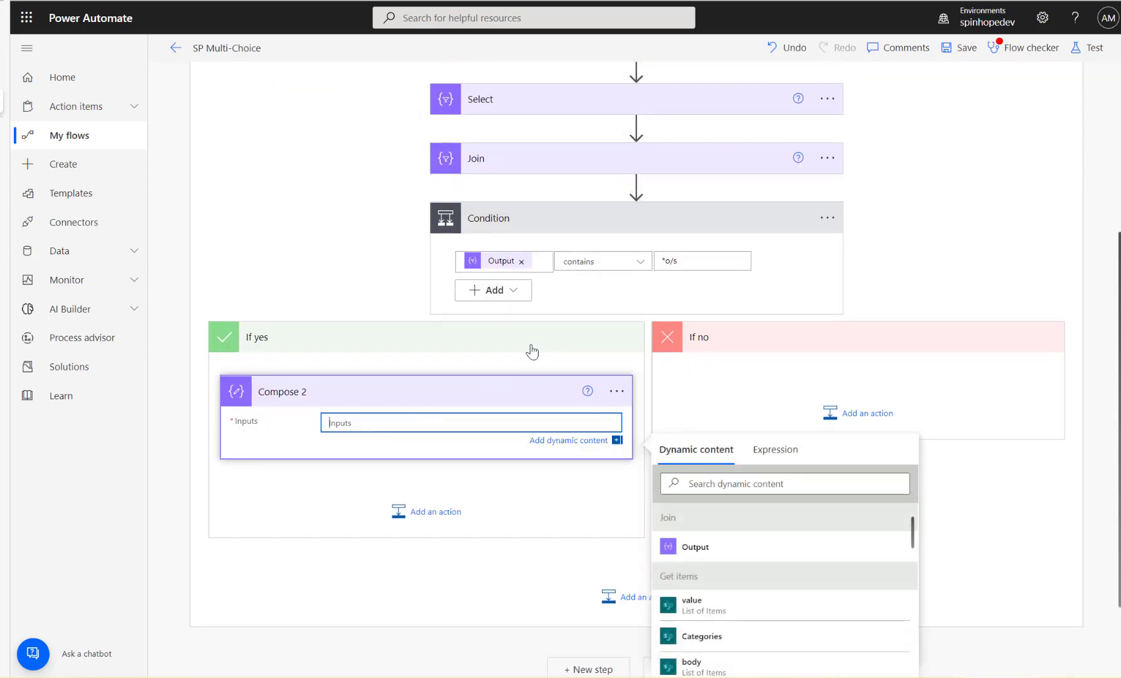
mouse_move(502, 261)
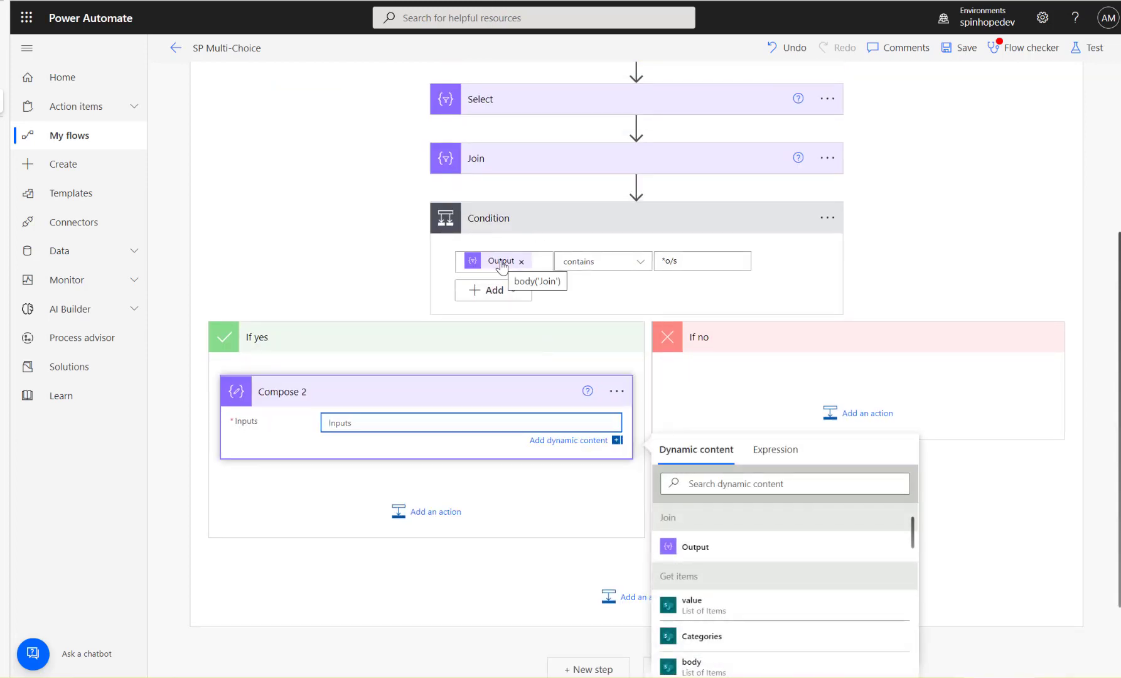
mouse_move(737, 587)
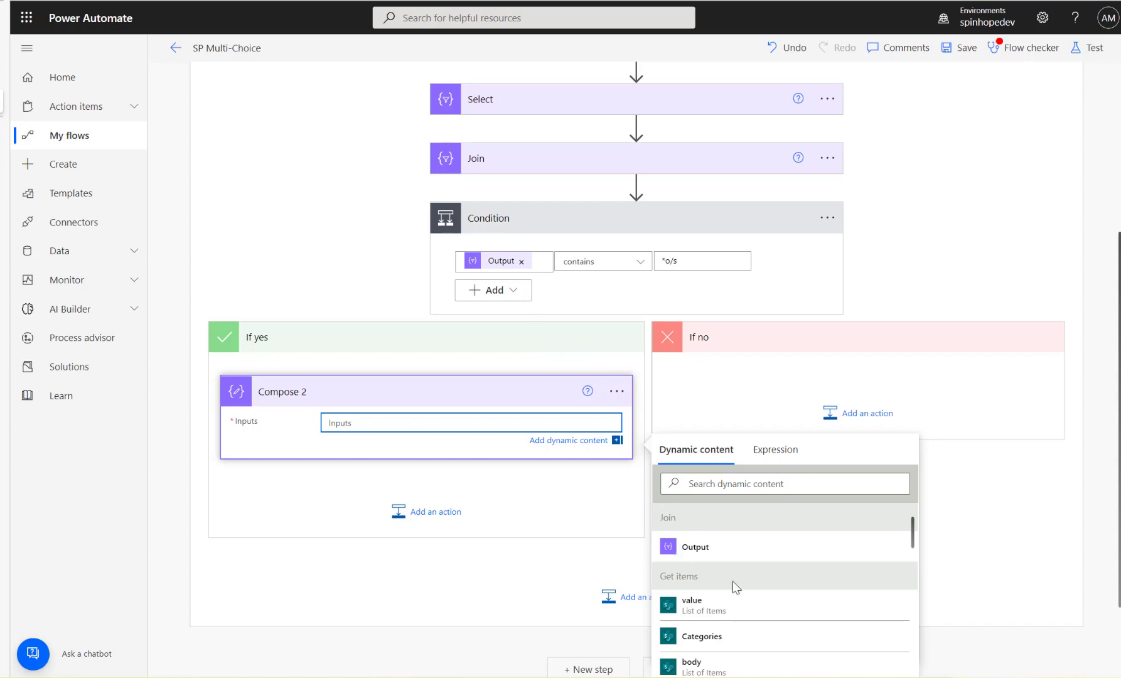
left_click(694, 546)
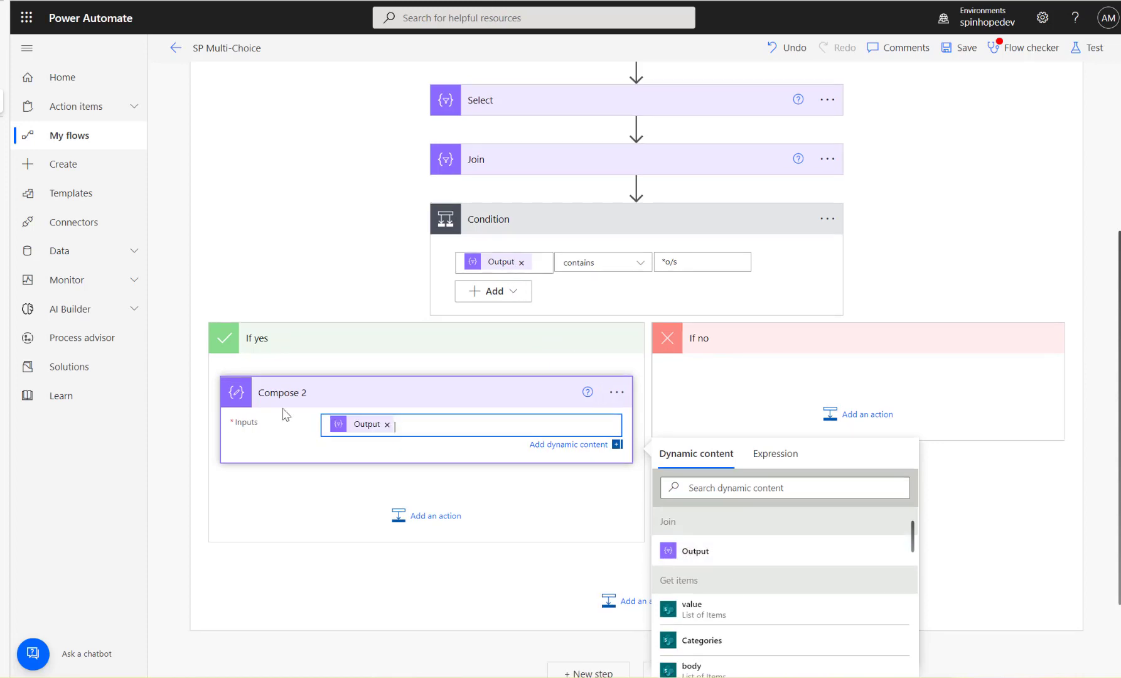
- Run a manual test, confirm Compose 2 outputs *o/s, and view the Sports list
left_click(1095, 48)
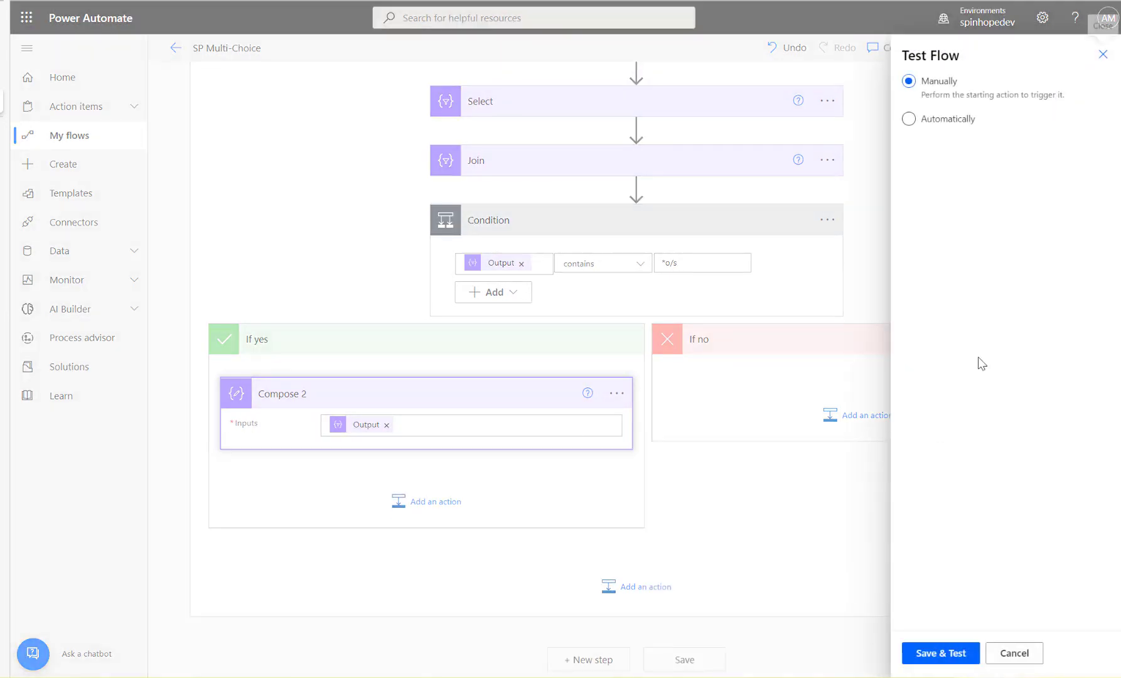
left_click(941, 653)
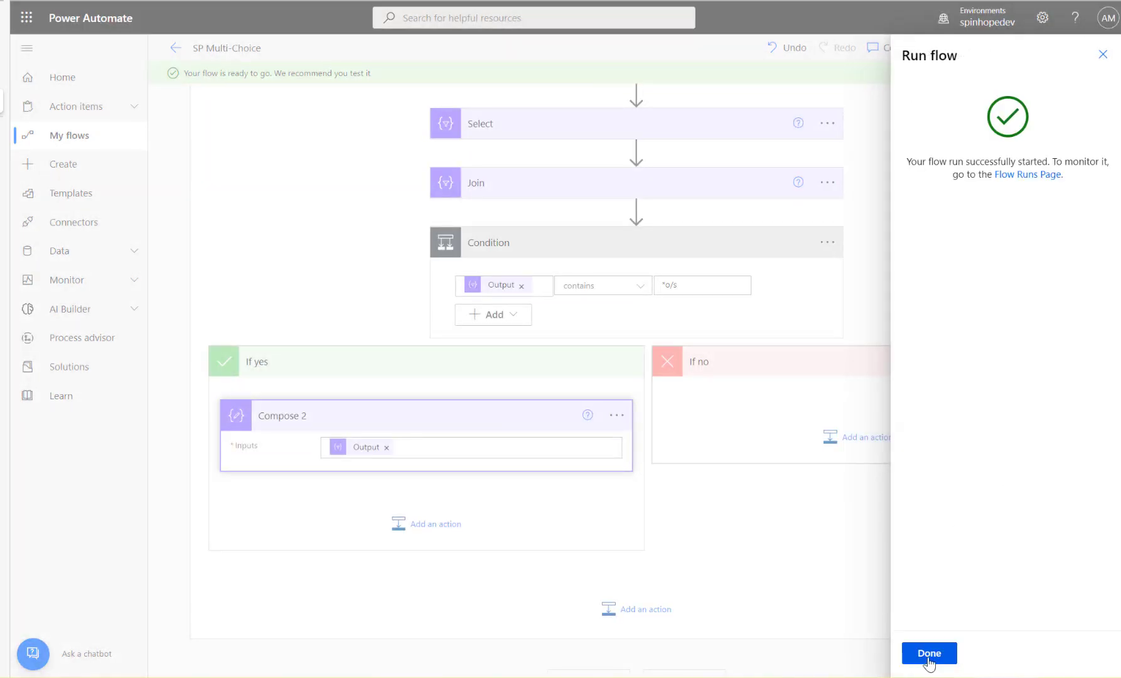
left_click(929, 653)
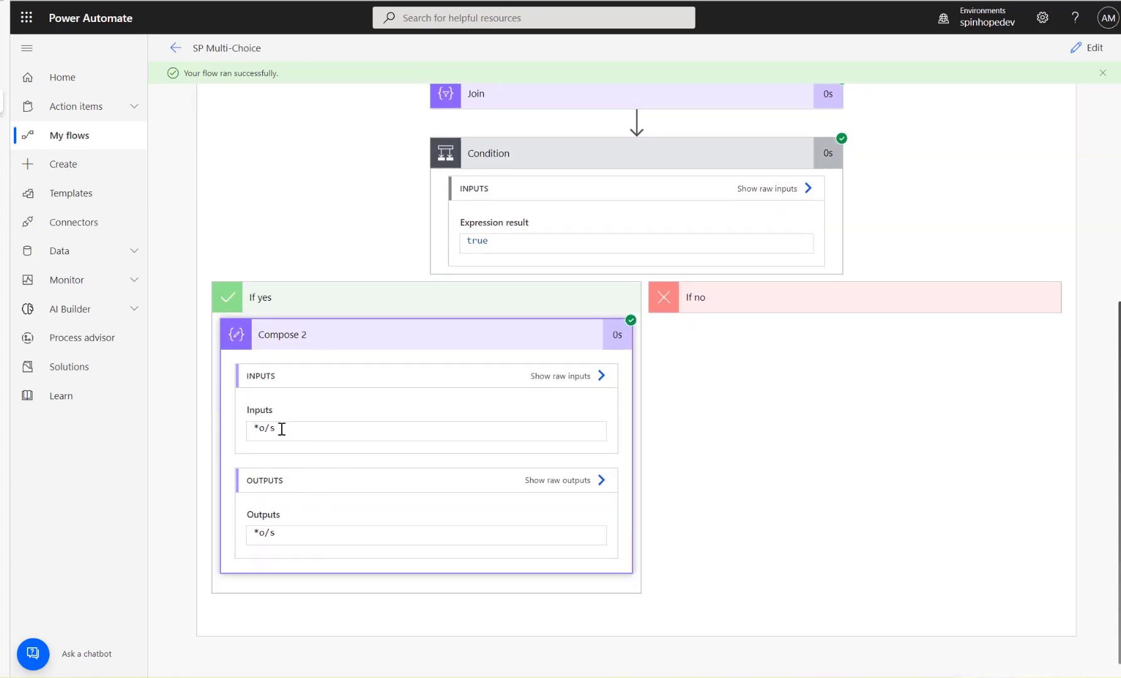
double_click(263, 428)
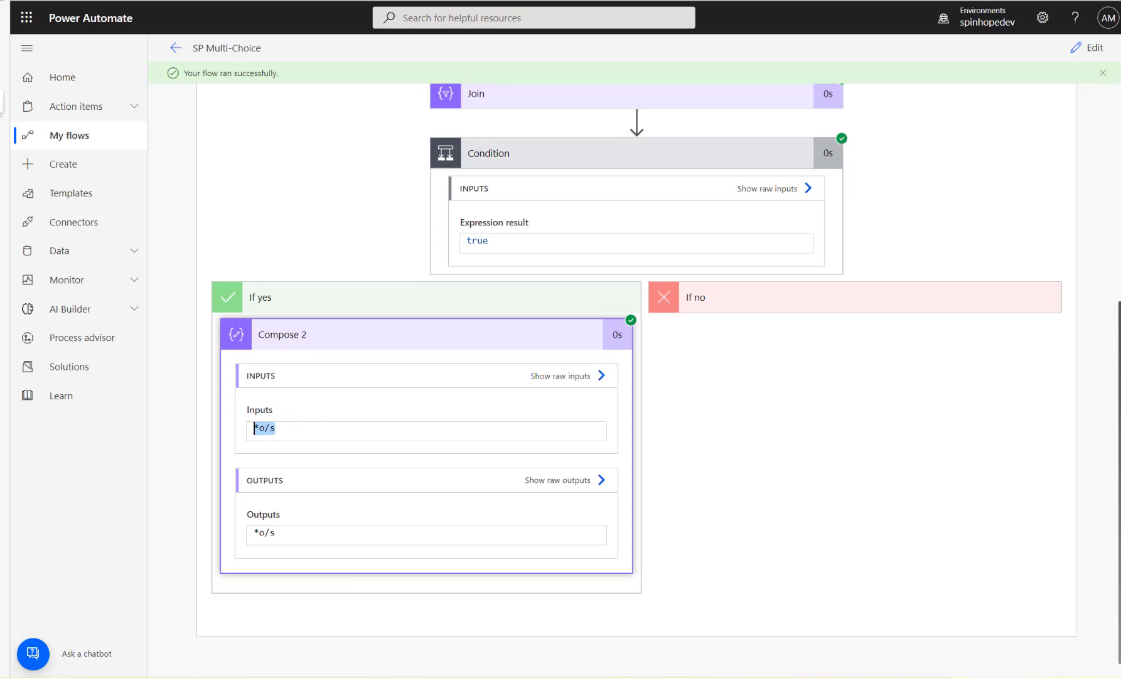
left_click(1087, 48)
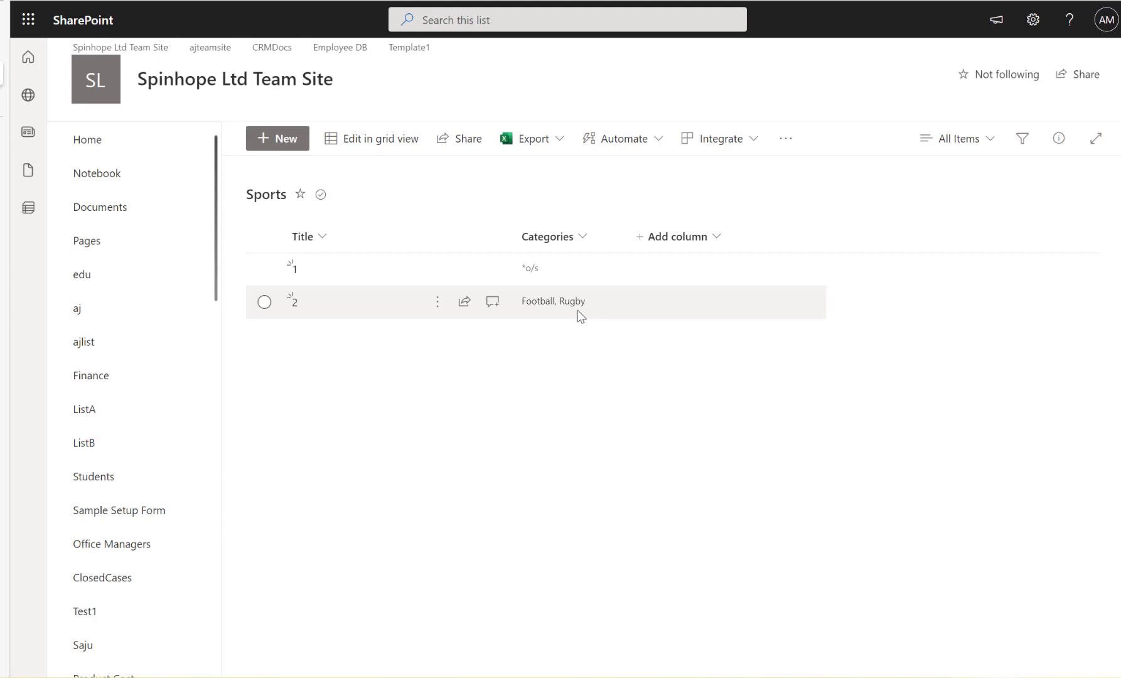
mouse_move(537, 308)
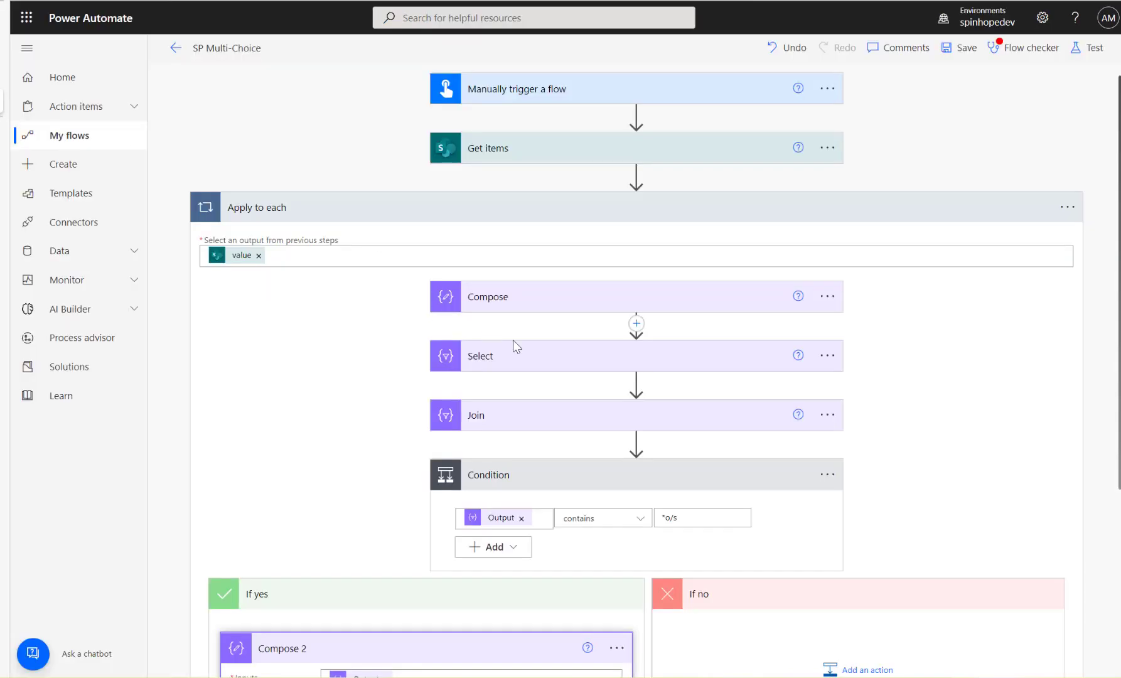
- Change the condition's comparison value to Football
scroll("down", 3)
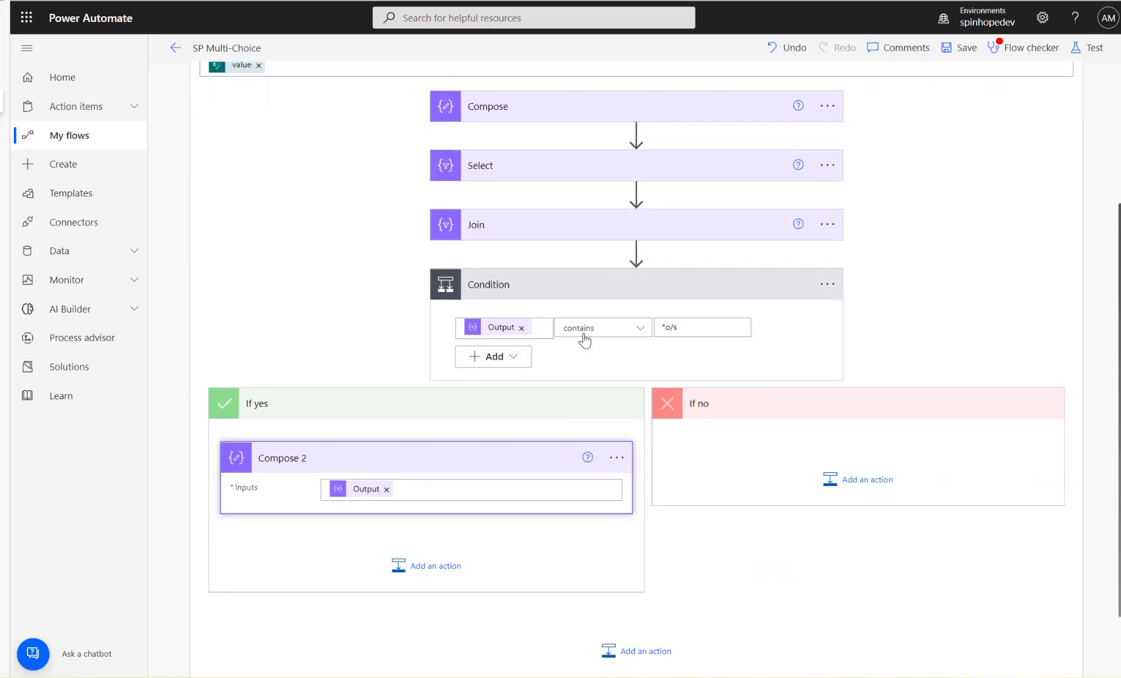
left_click(701, 328)
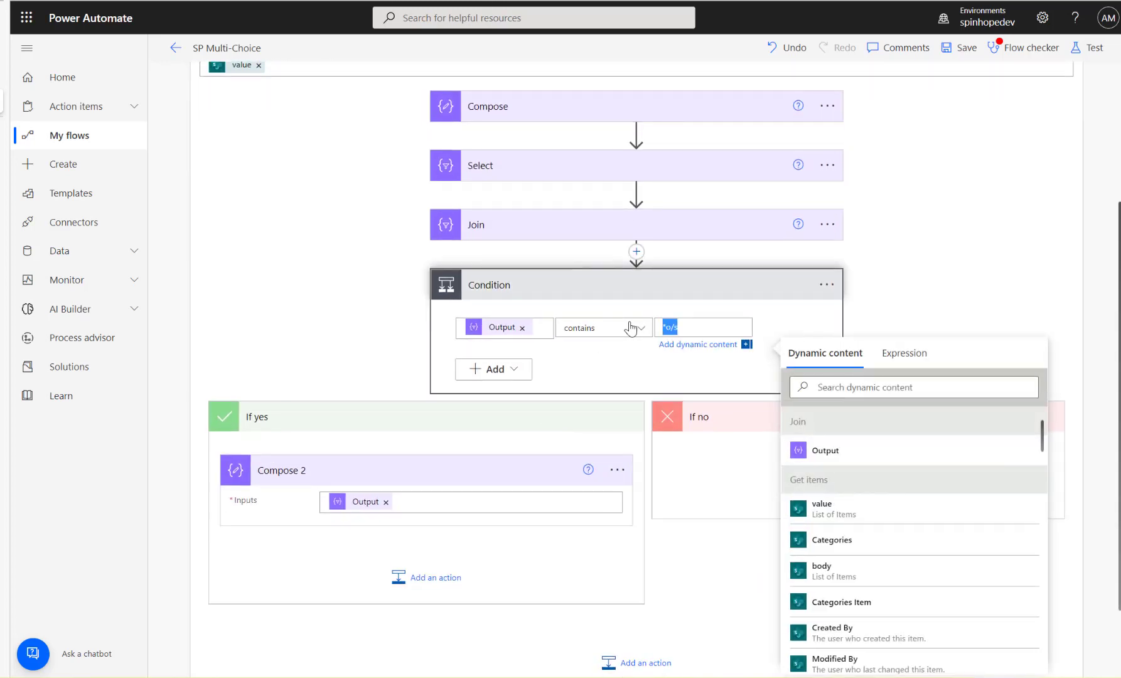
type("Football")
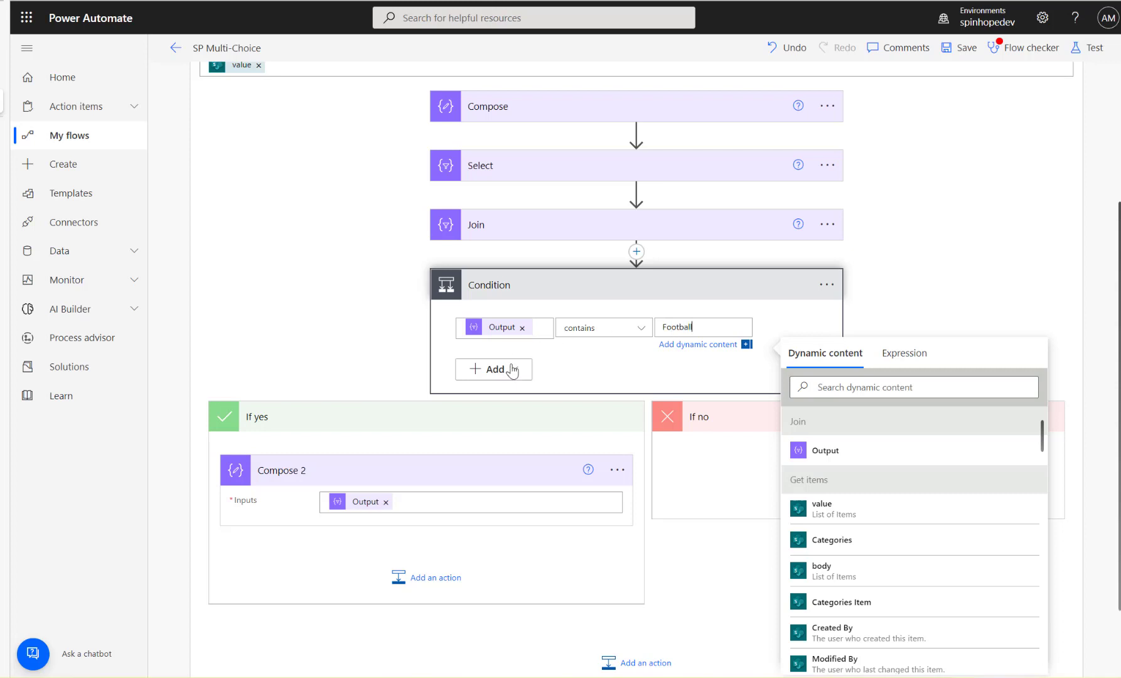
- Add a second And row that also uses Join's Output
left_click(492, 356)
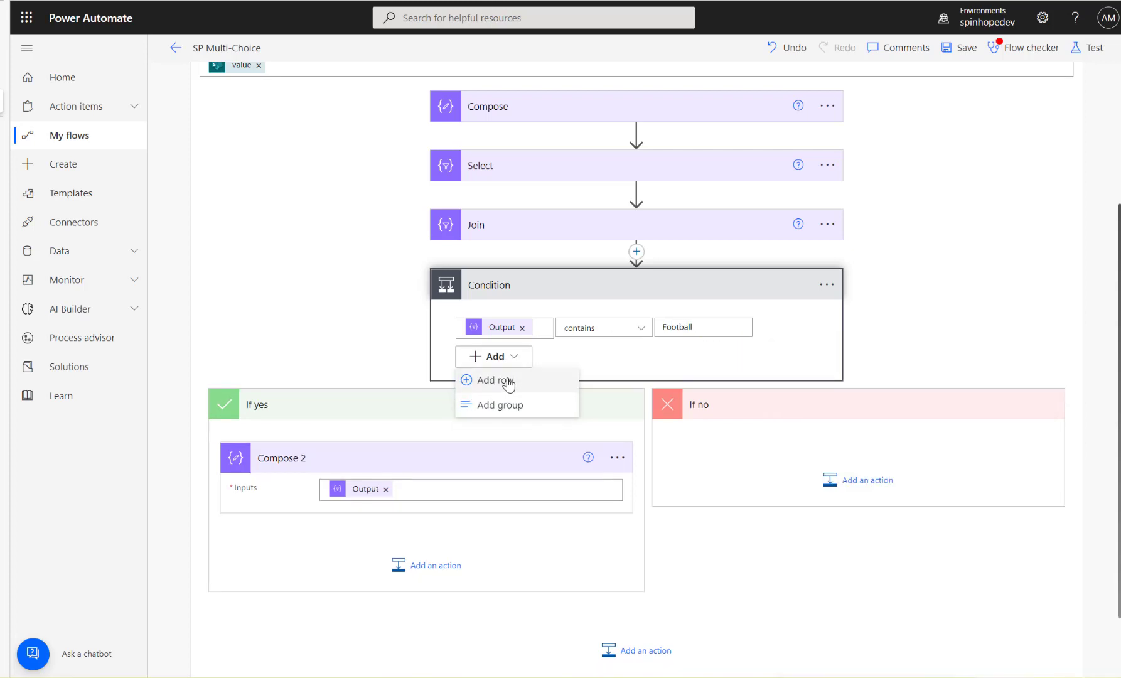
left_click(494, 380)
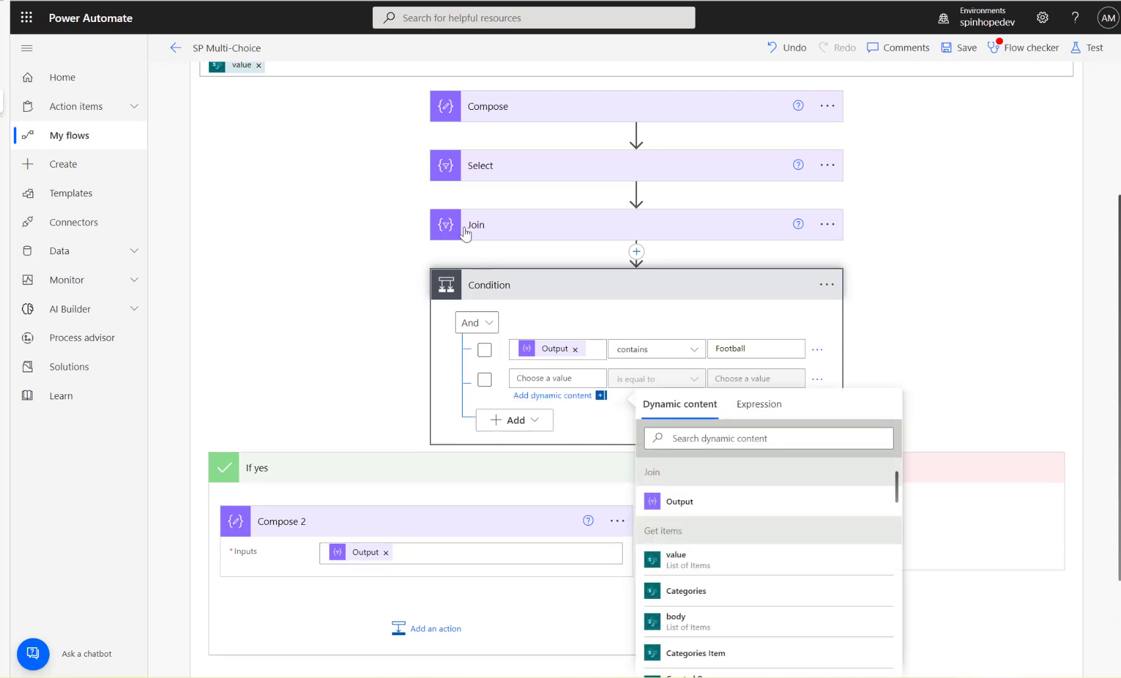
left_click(679, 500)
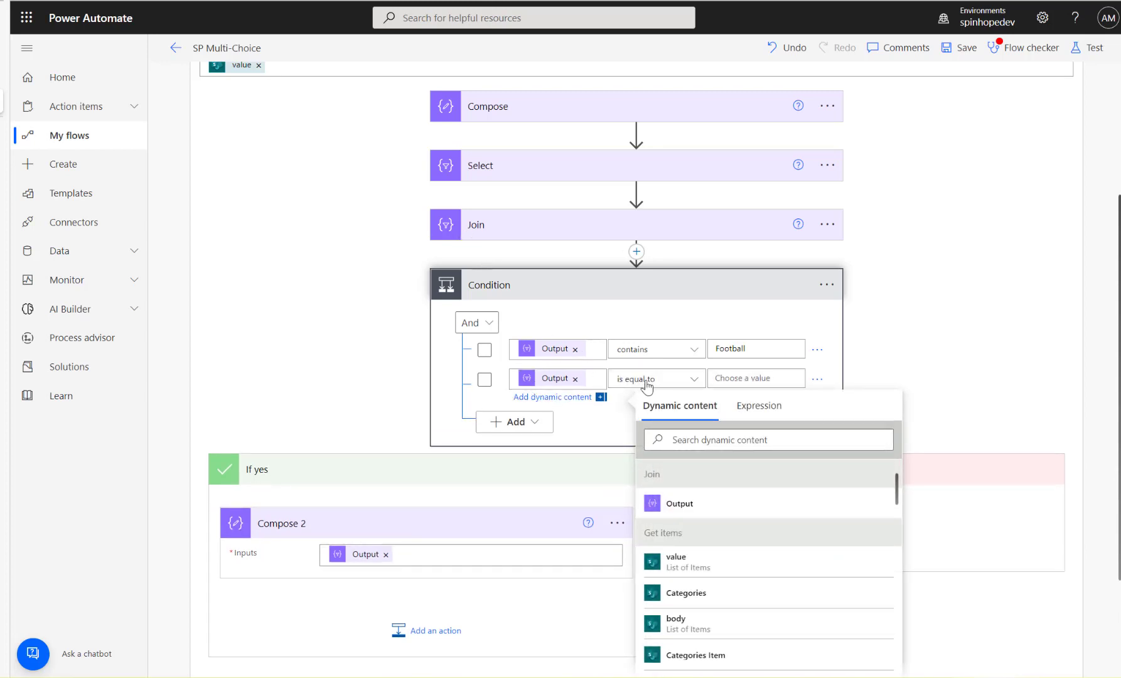
left_click(655, 379)
type("Rugby")
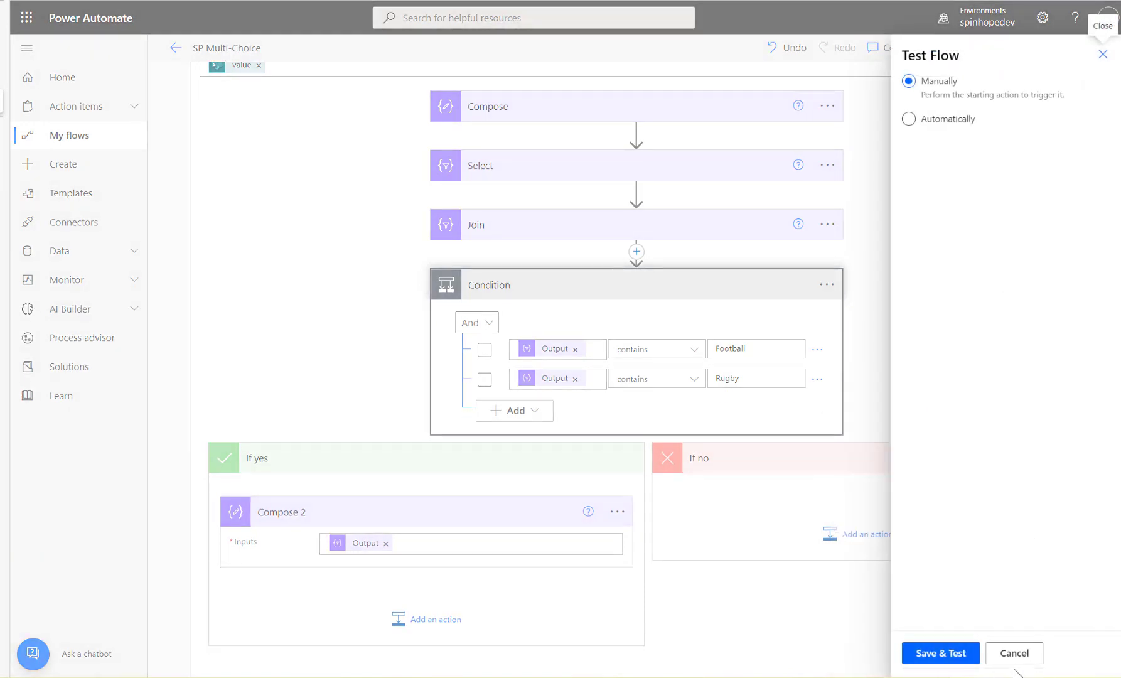
- Run a manual test and check Compose 2 receives Football,Rugby
left_click(941, 652)
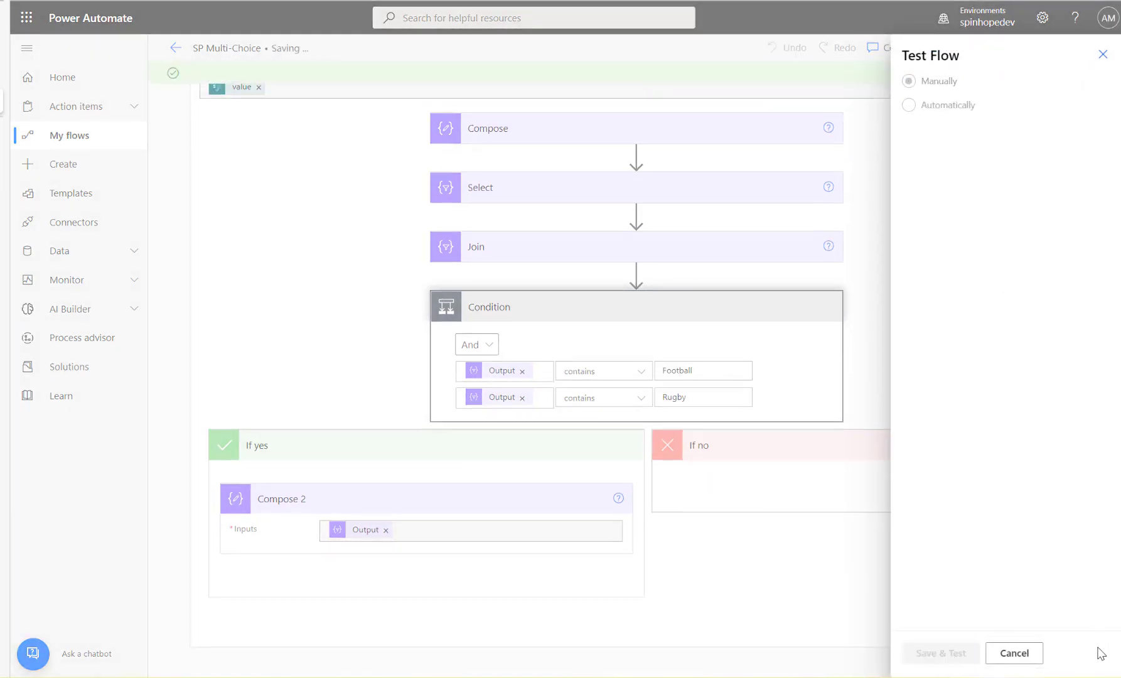
left_click(941, 653)
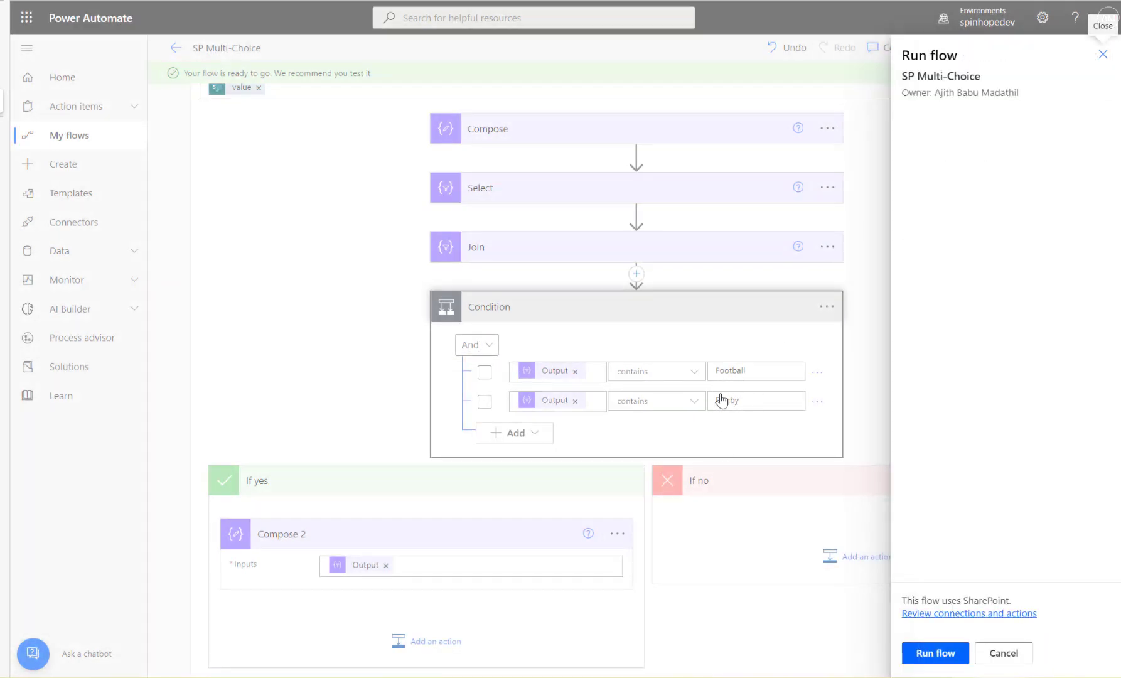
left_click(934, 653)
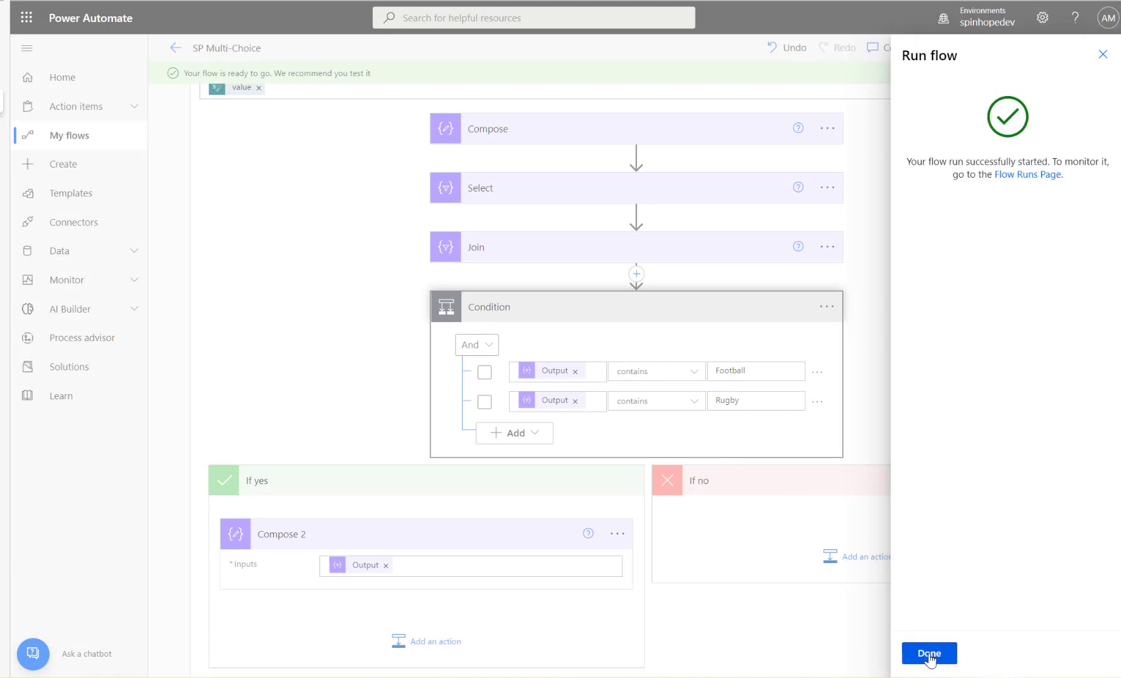
left_click(928, 653)
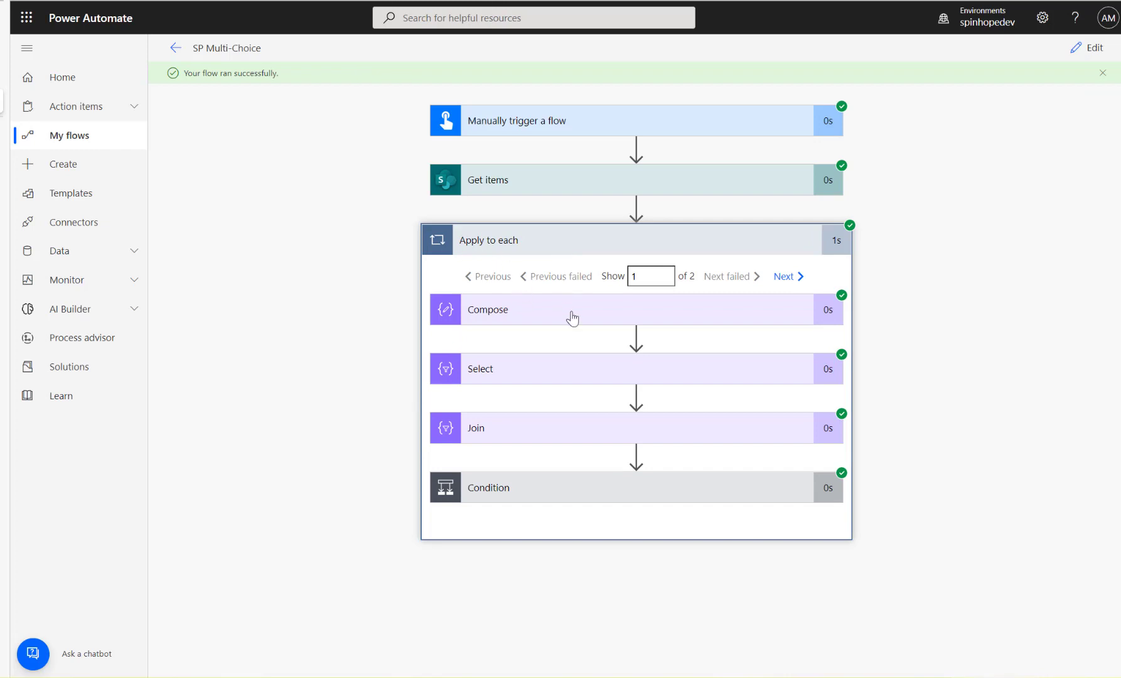
mouse_move(592, 492)
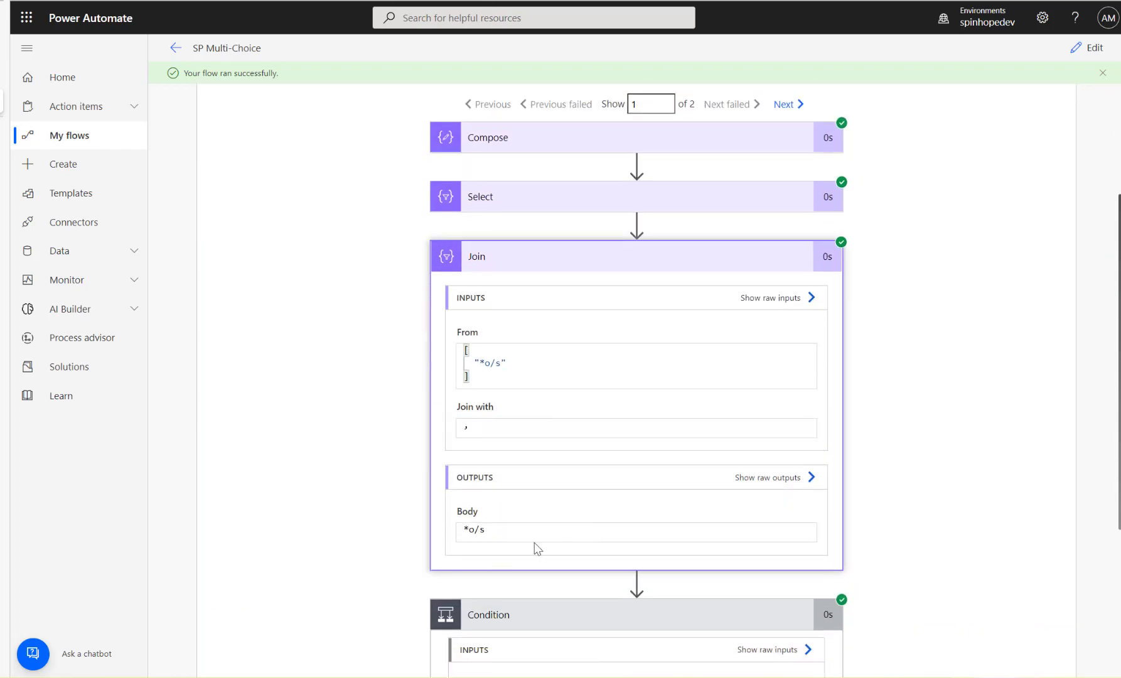
scroll("down", 3)
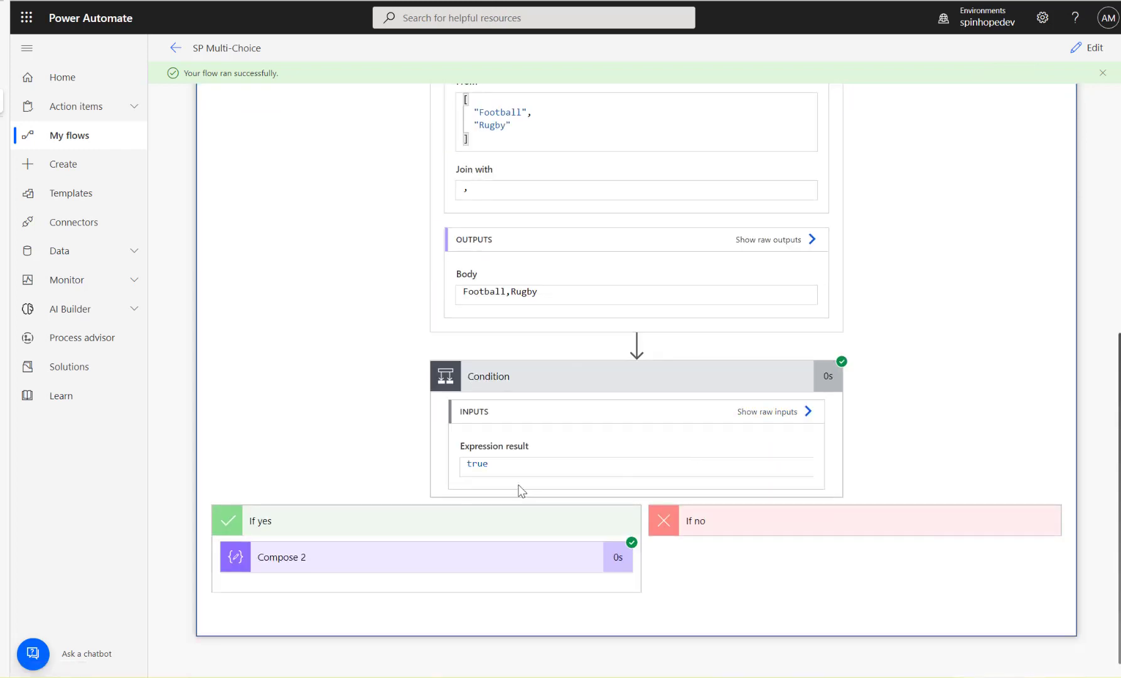
left_click(281, 557)
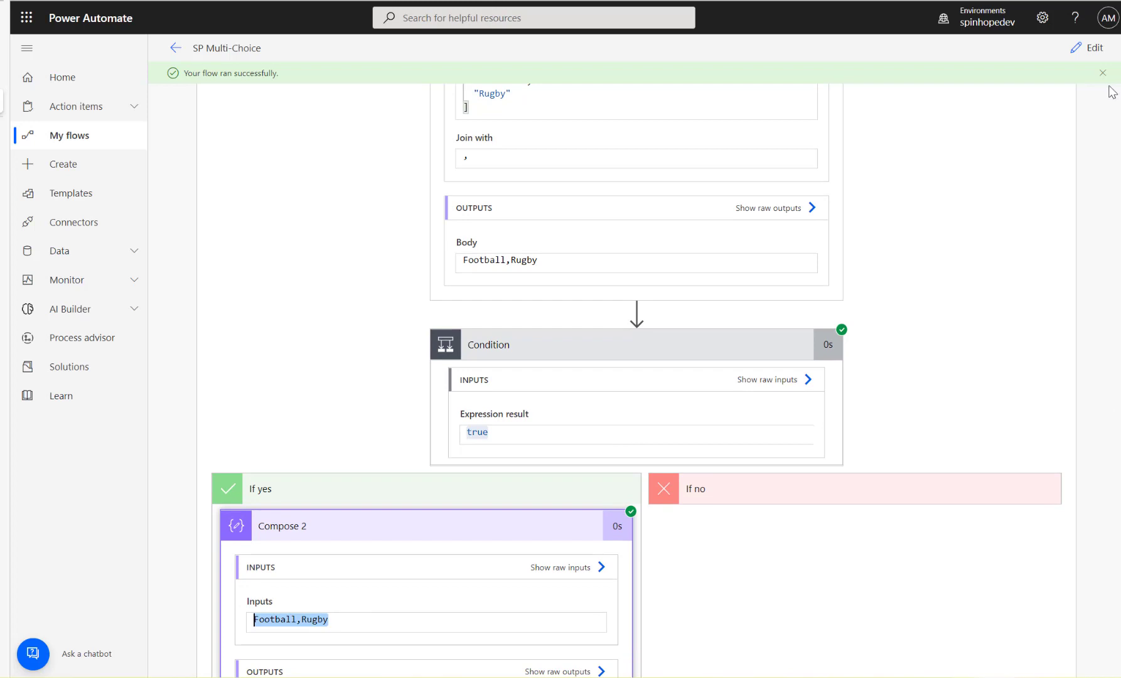
- Switch the condition from And to Or and change Rugby to Cricket
left_click(1094, 47)
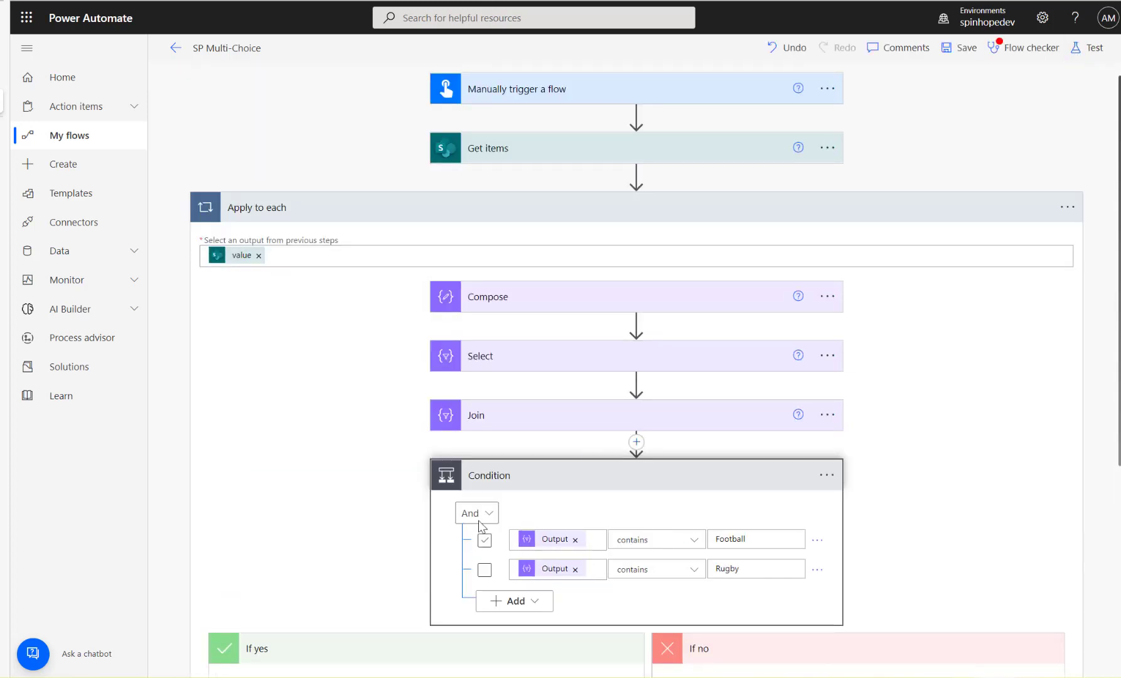
left_click(473, 513)
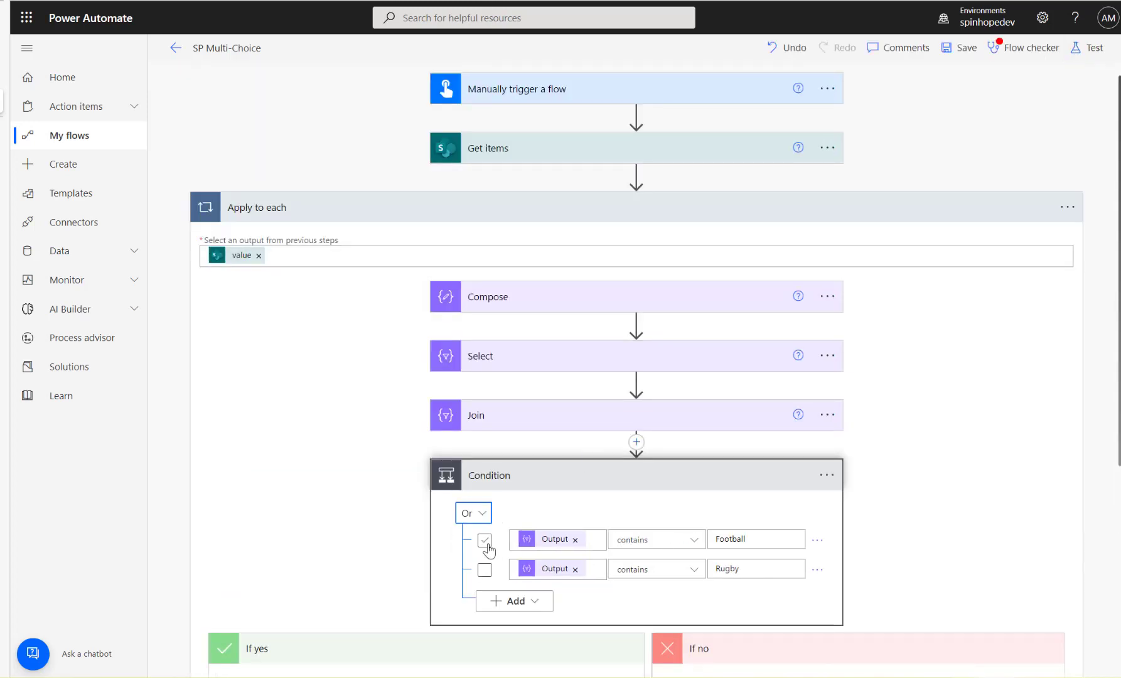
left_click(485, 540)
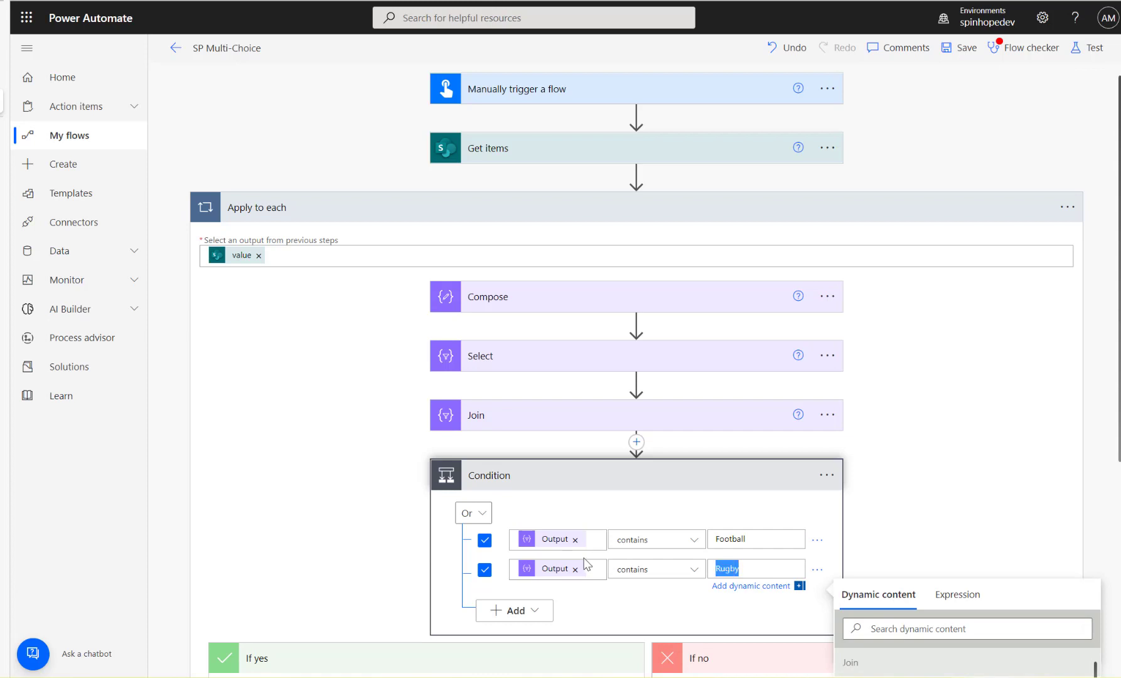
type("c")
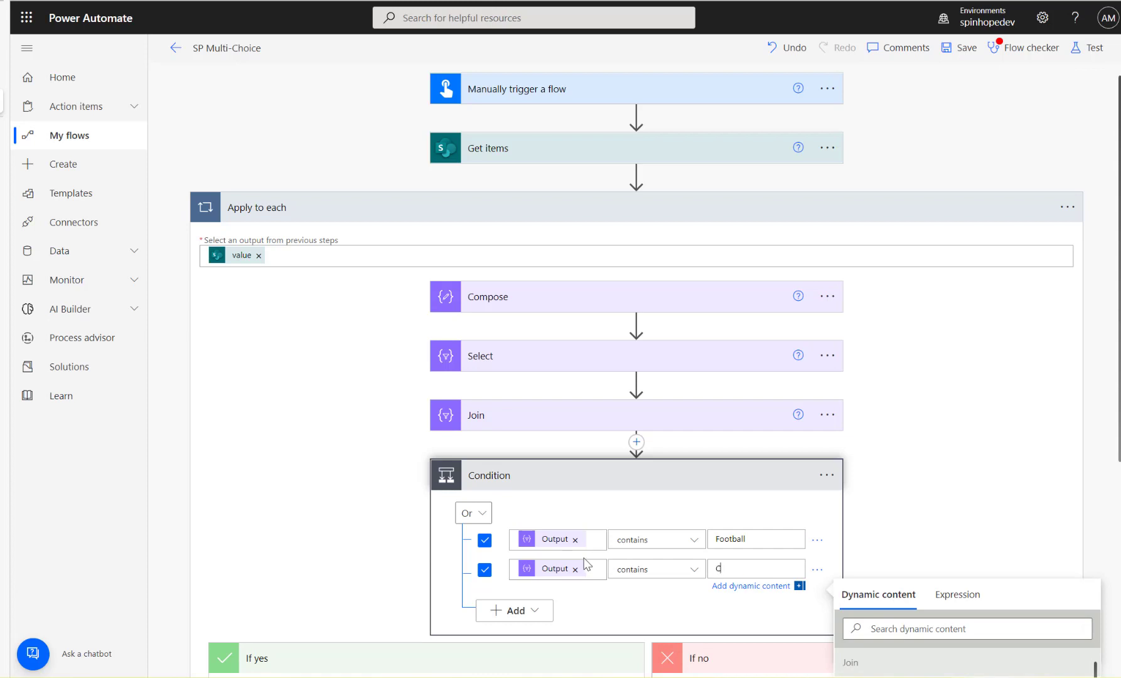
type("ricket")
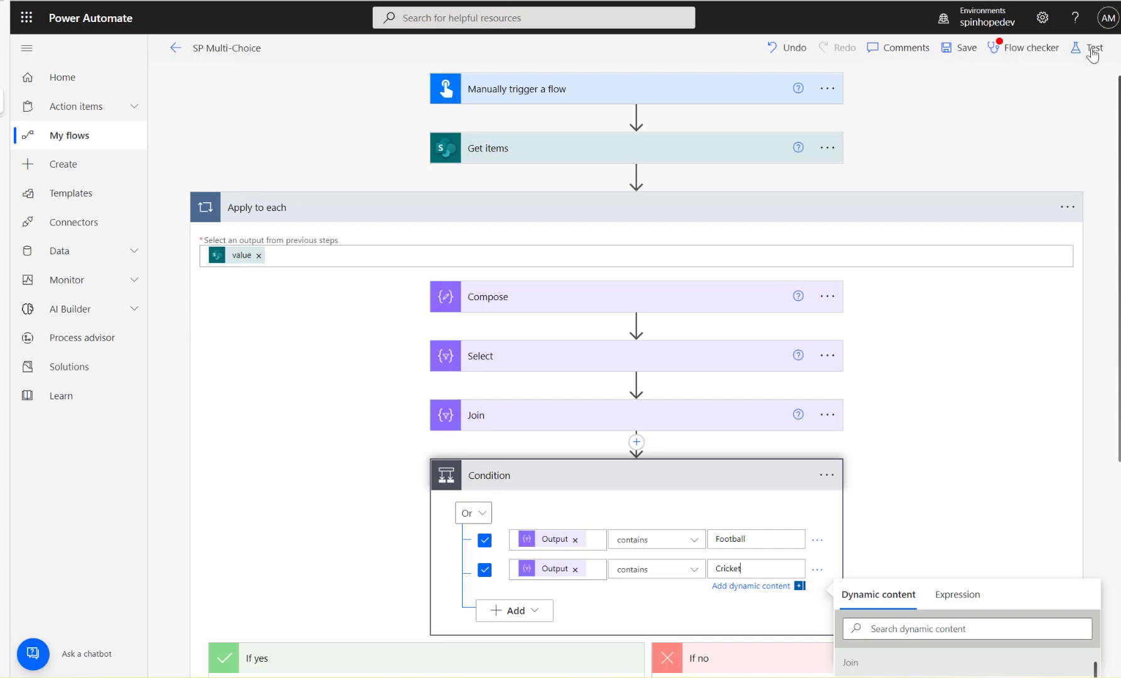
- Test the Or condition and view the second item's true result with Football,Rugby
left_click(1096, 47)
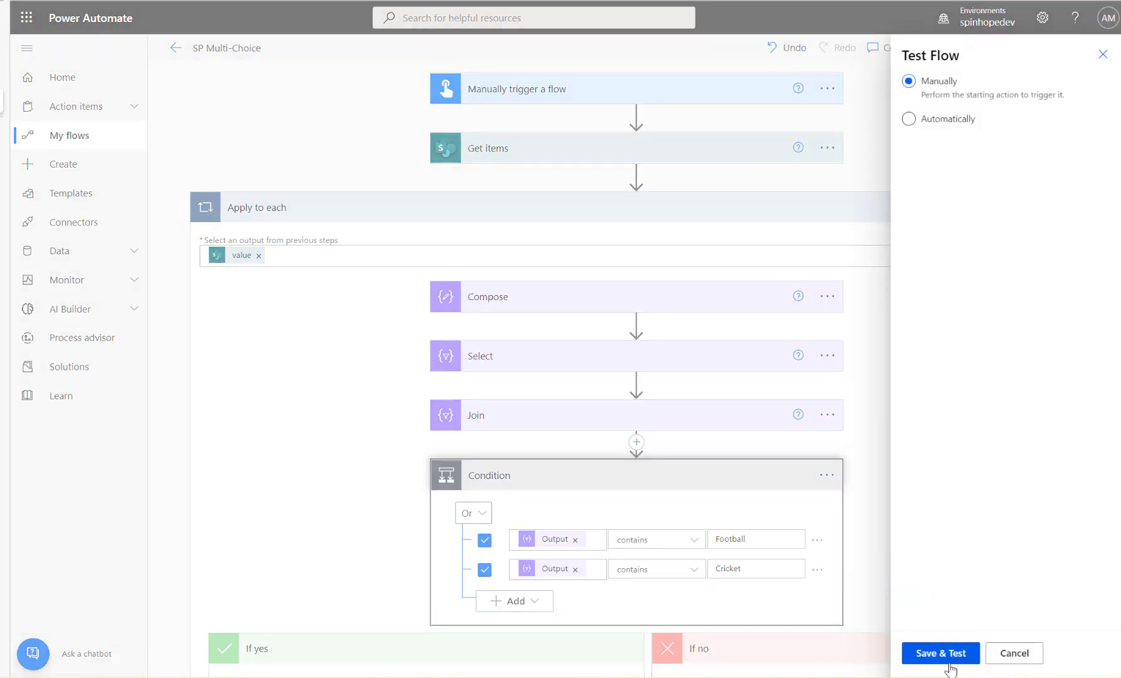
left_click(940, 653)
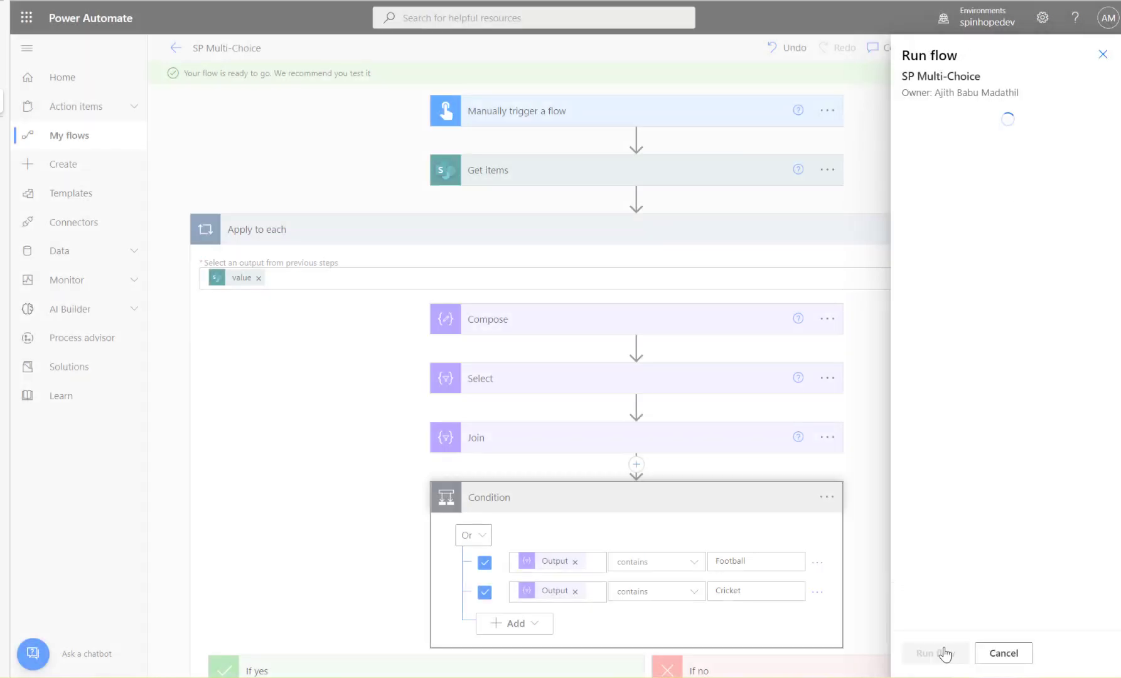
left_click(930, 653)
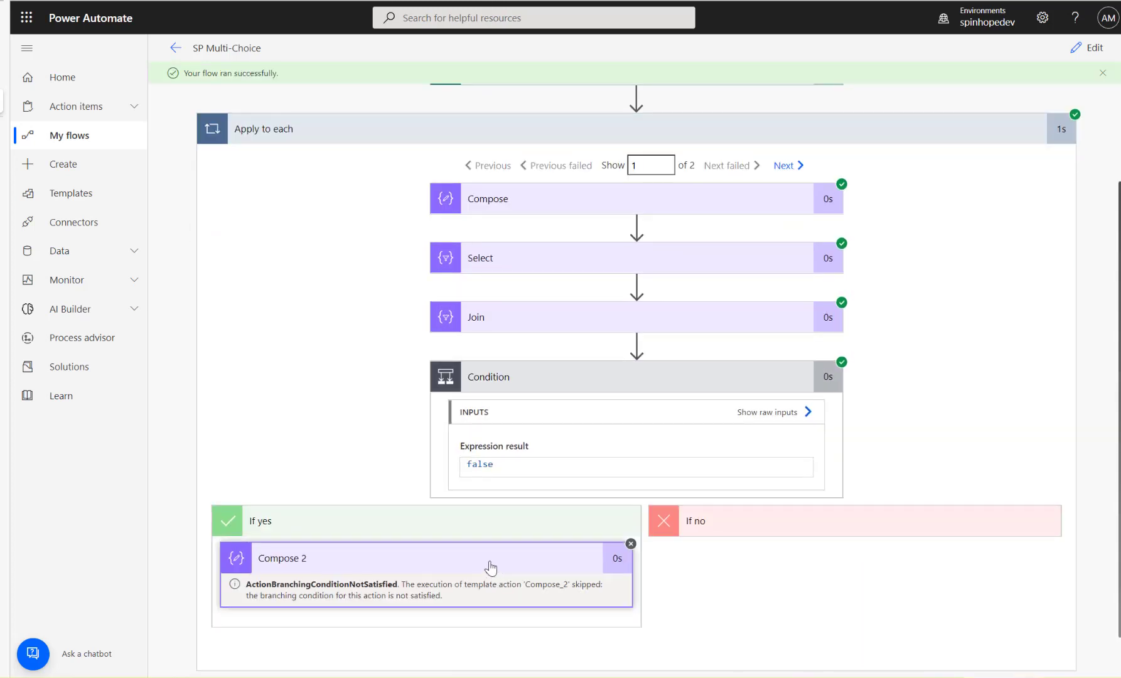
left_click(786, 166)
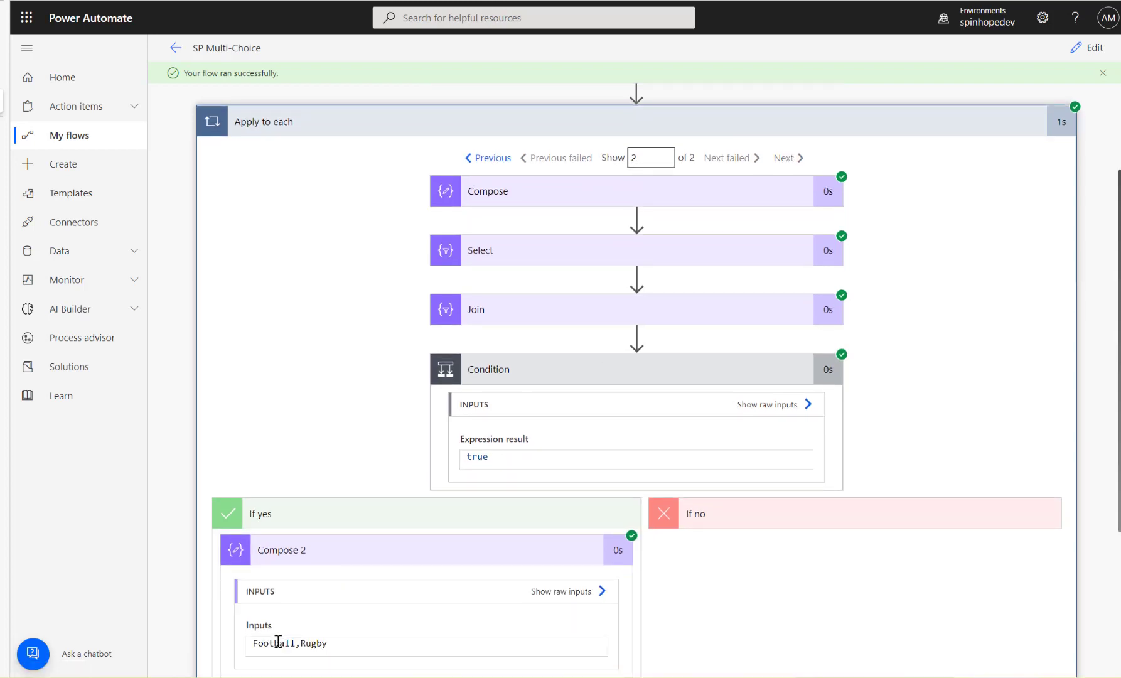
mouse_move(1094, 48)
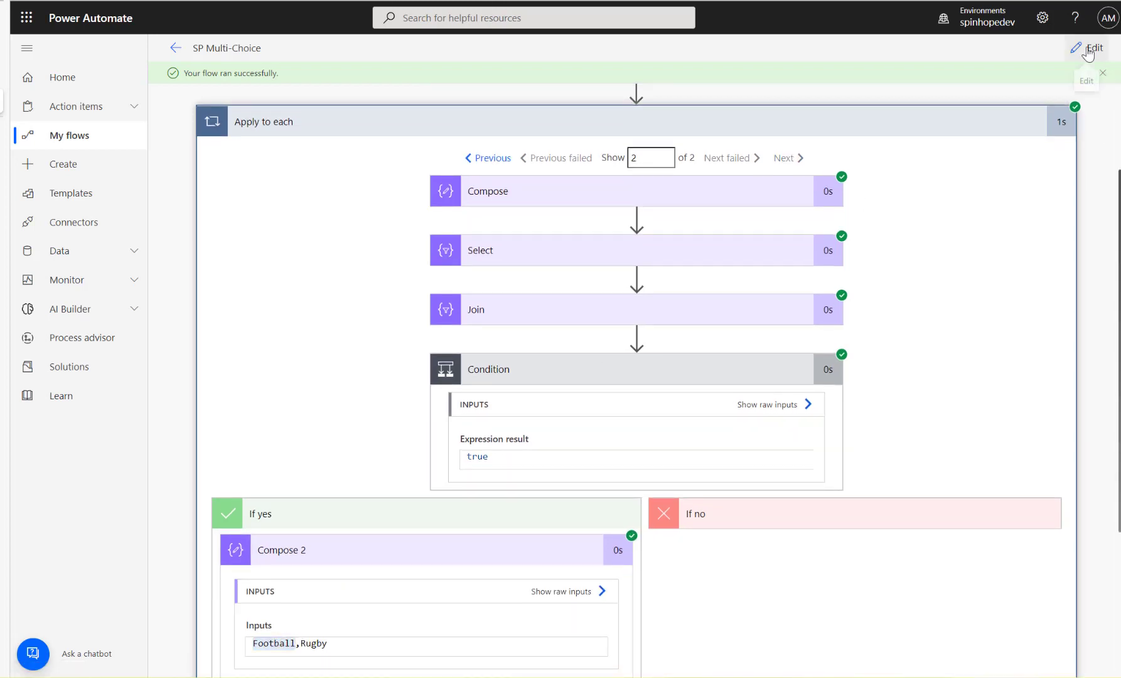
- Replace Cricket with *o/s in the second Or row
left_click(1094, 47)
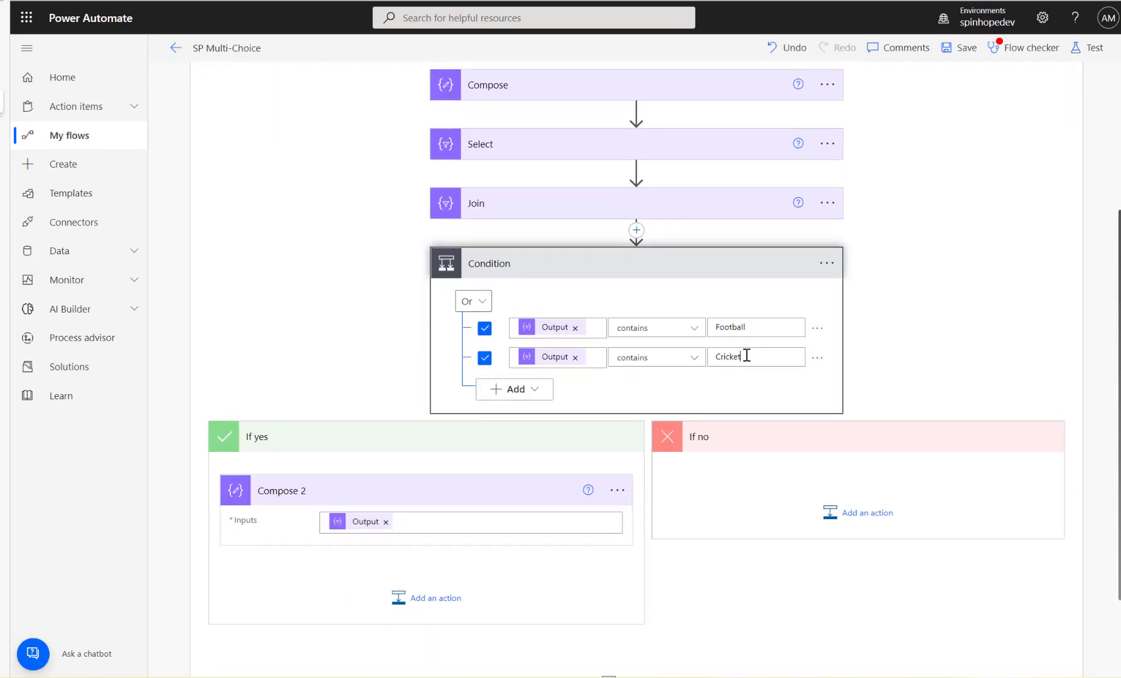
left_click(755, 357)
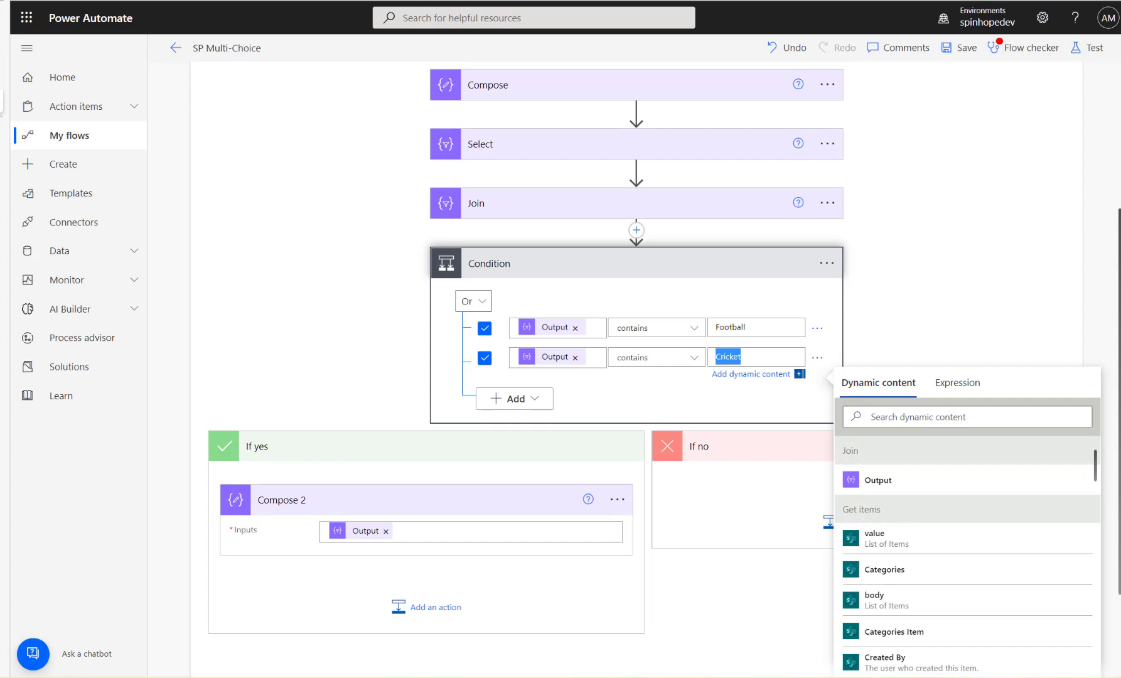
type("*o/s")
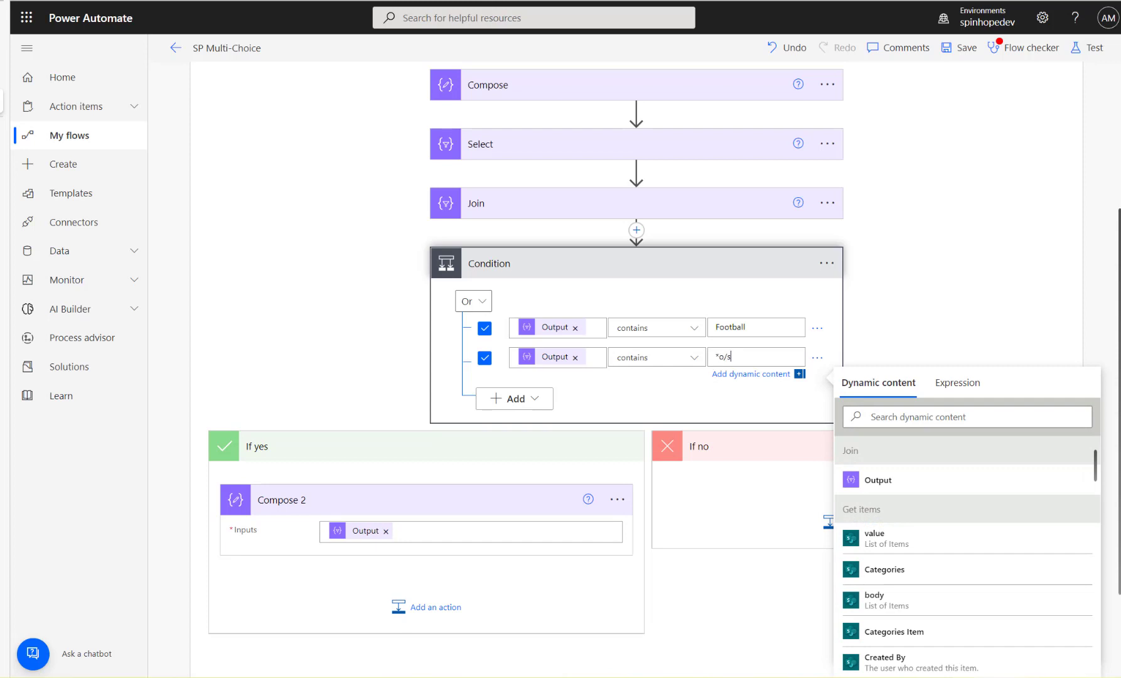
mouse_move(622, 217)
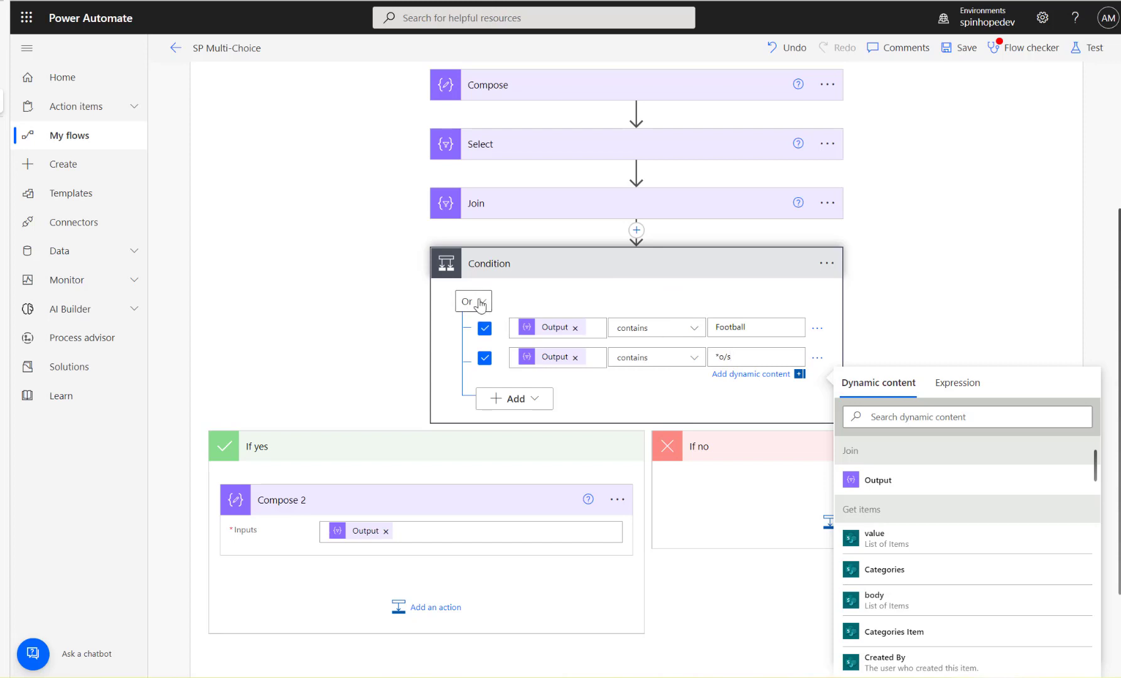
- Save and test the Football-or-*o/s flow, closing the run confirmation
left_click(1093, 47)
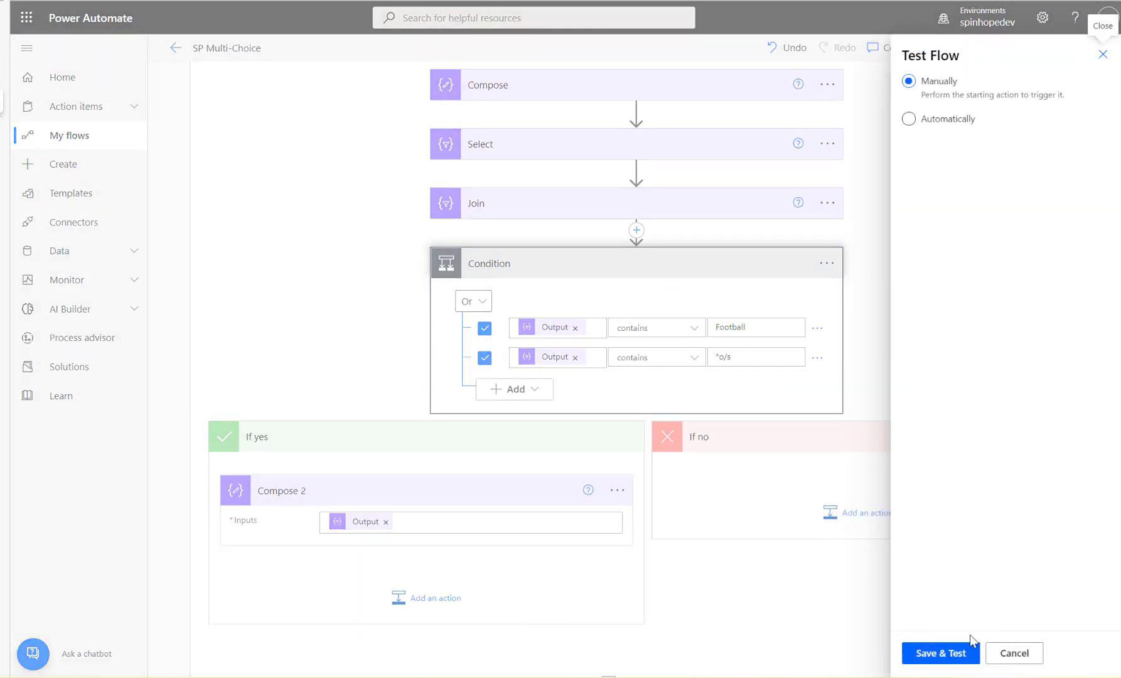
left_click(940, 653)
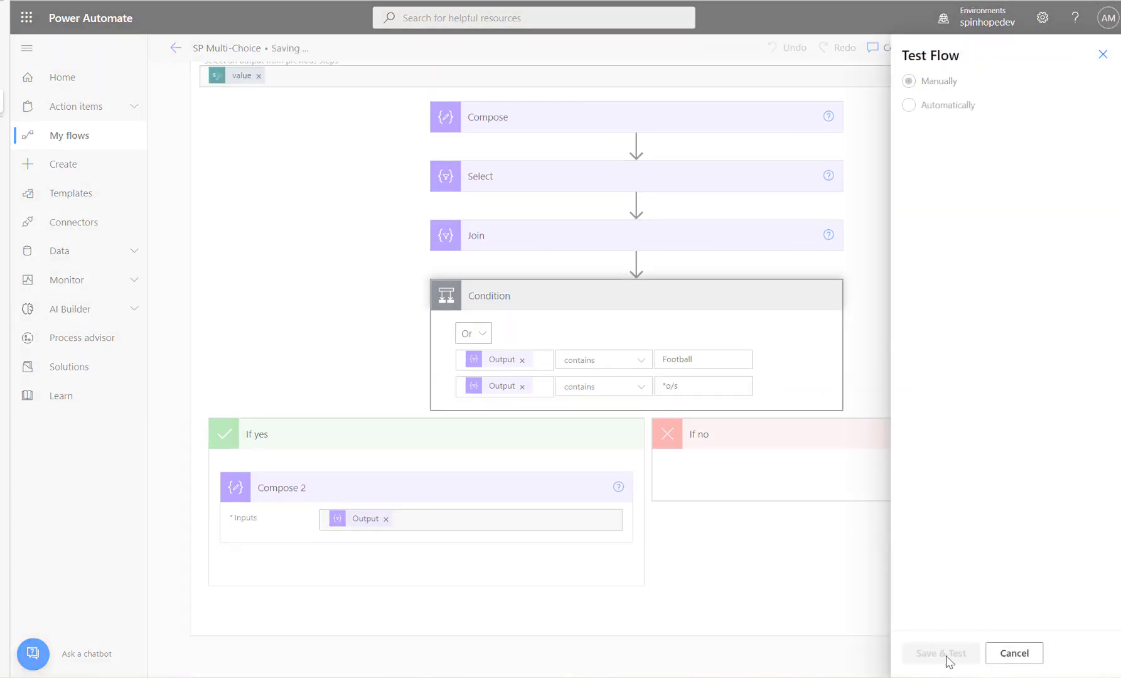
left_click(940, 652)
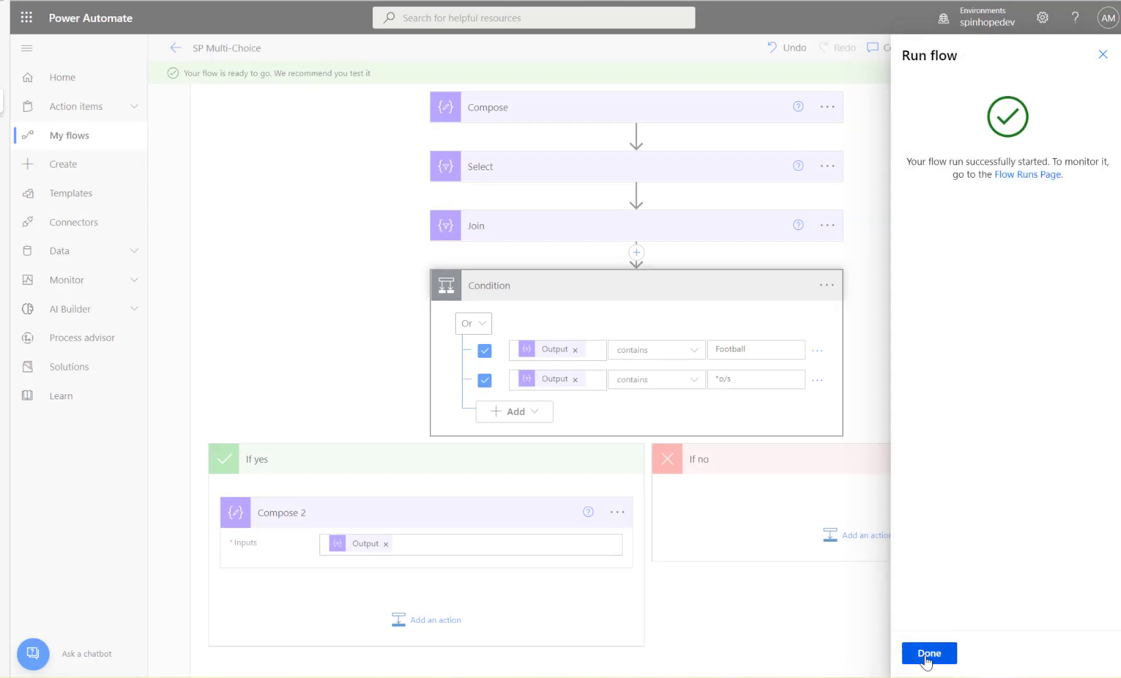
left_click(930, 653)
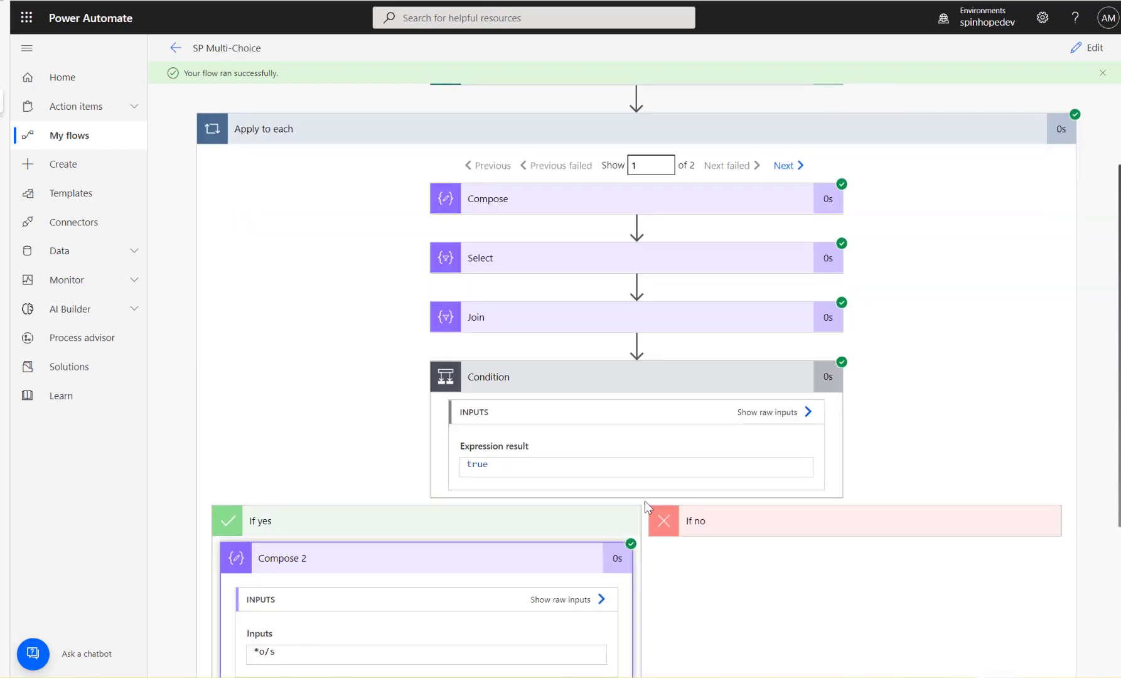
mouse_move(786, 165)
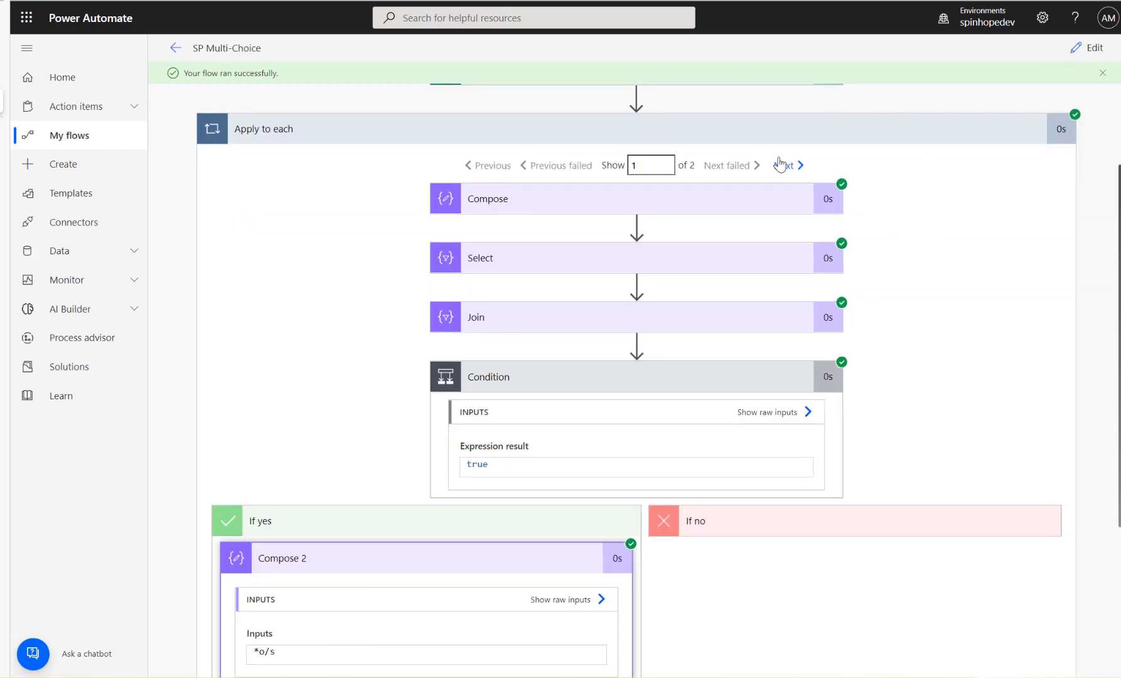
- View iteration 2 and confirm Join outputs Football,Rugby
left_click(785, 166)
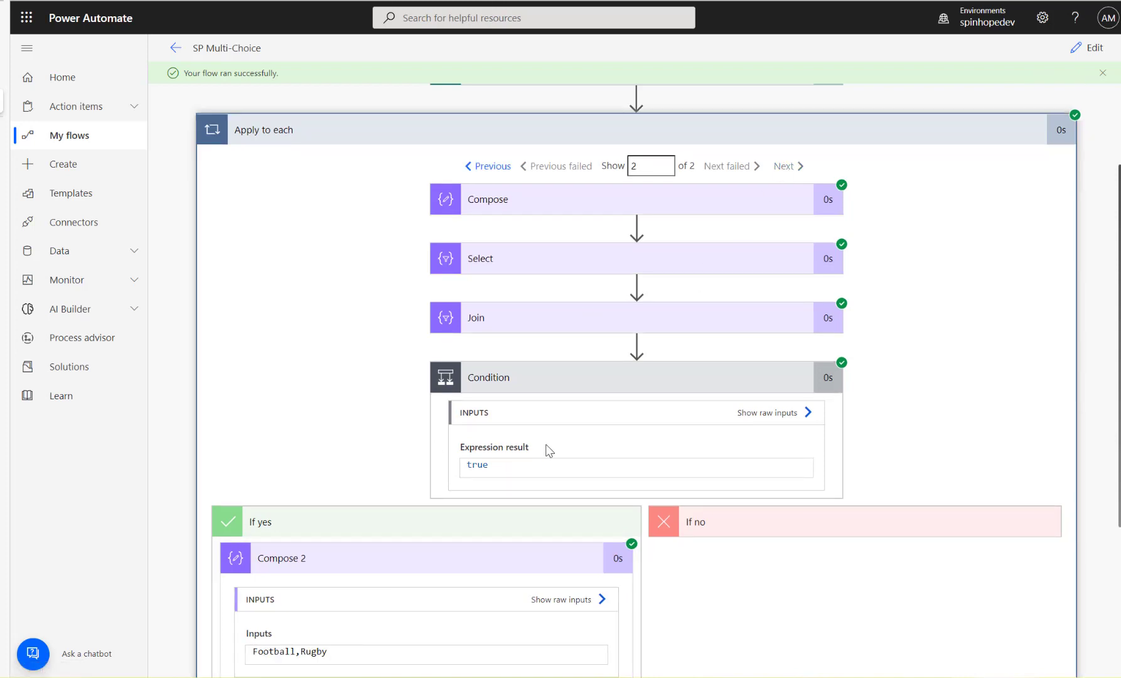
double_click(273, 652)
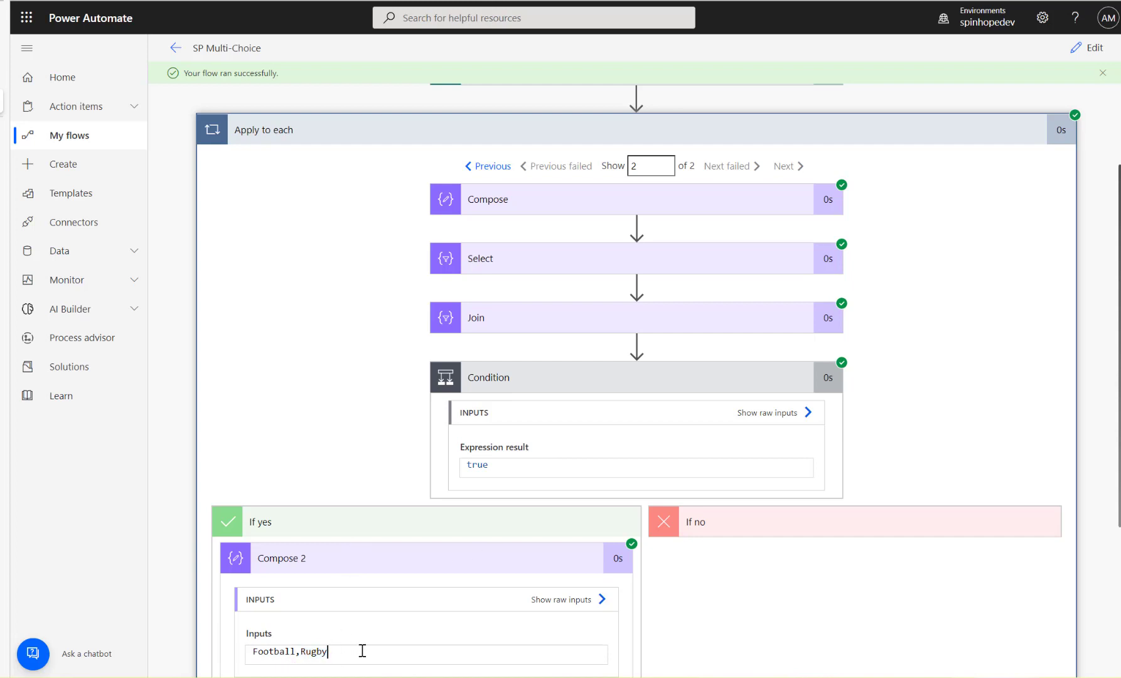
left_click(475, 318)
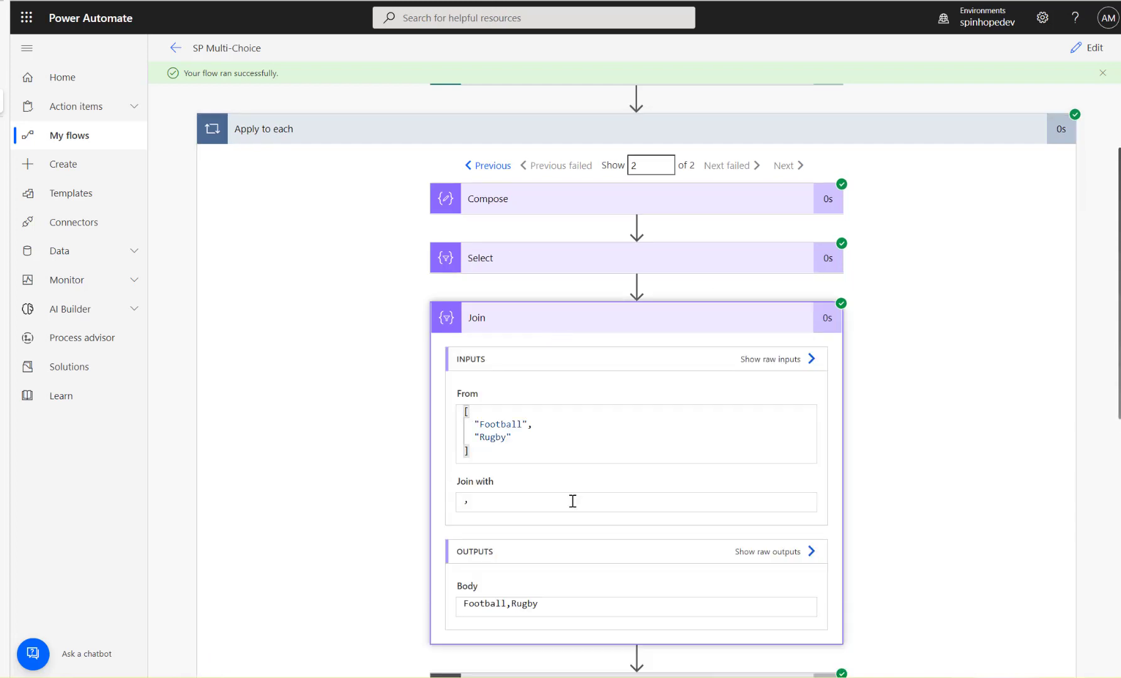
double_click(500, 604)
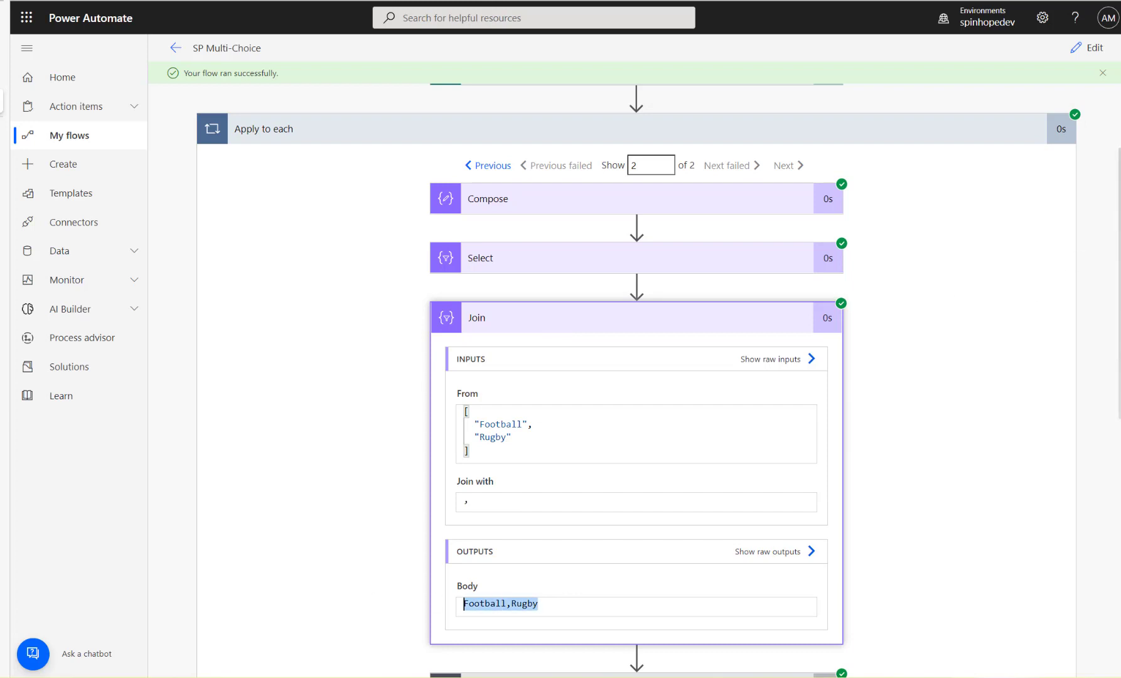
- Replace Select's Map value token with the item()?['value'] expression
left_click(1090, 47)
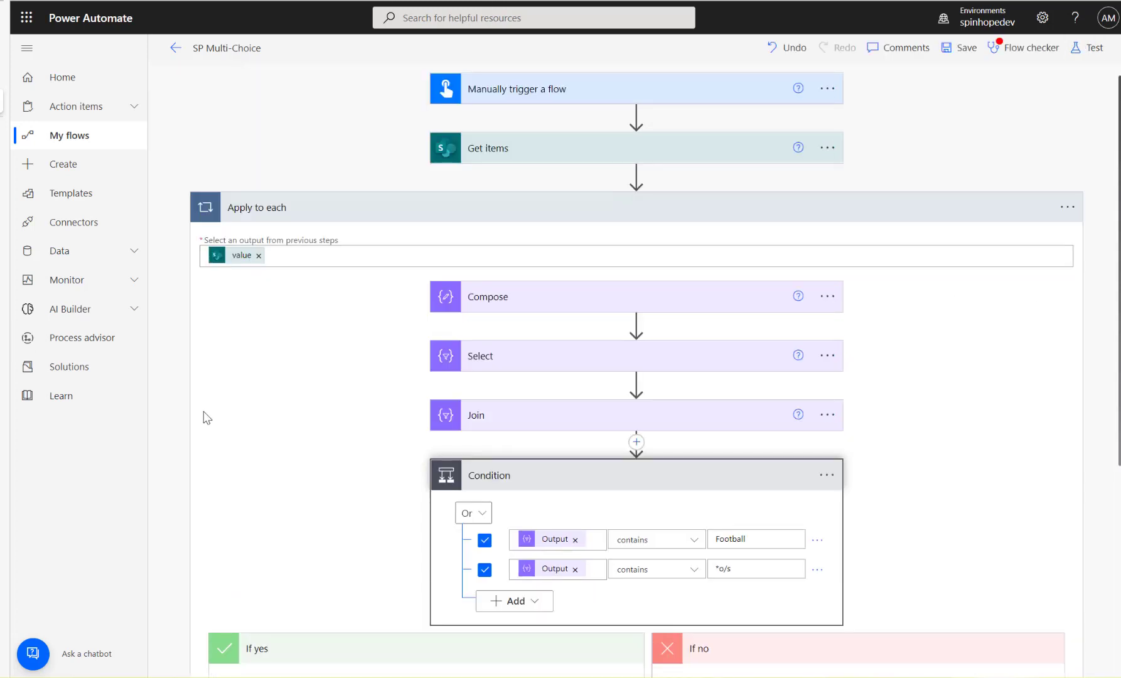
mouse_move(501, 425)
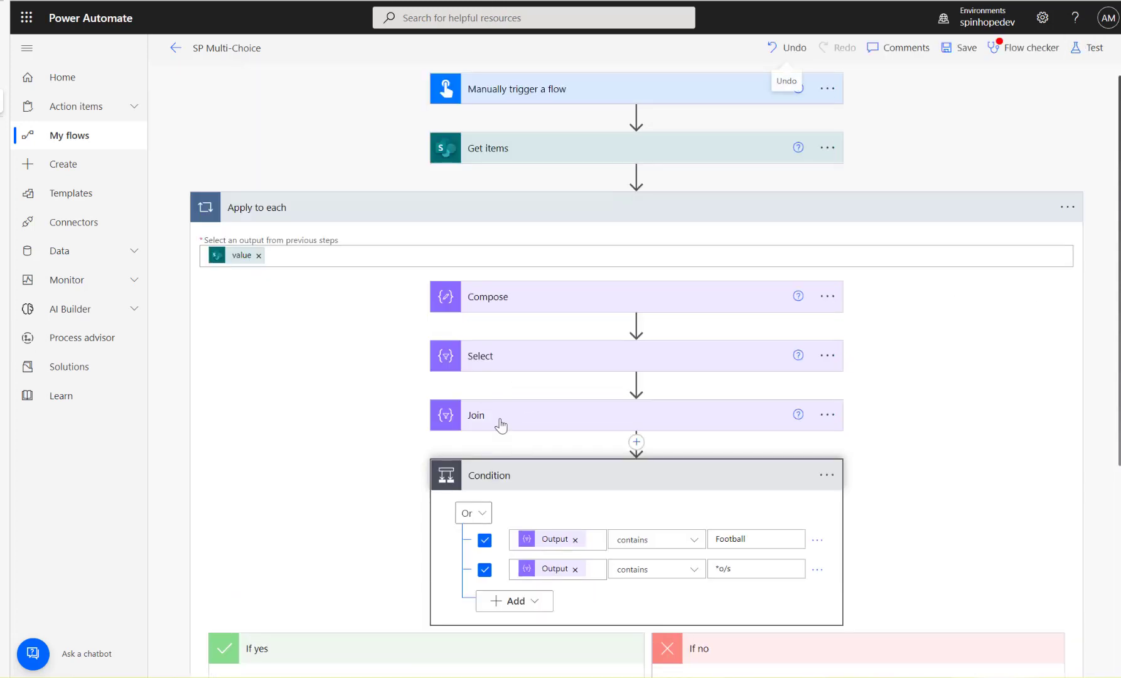
left_click(475, 415)
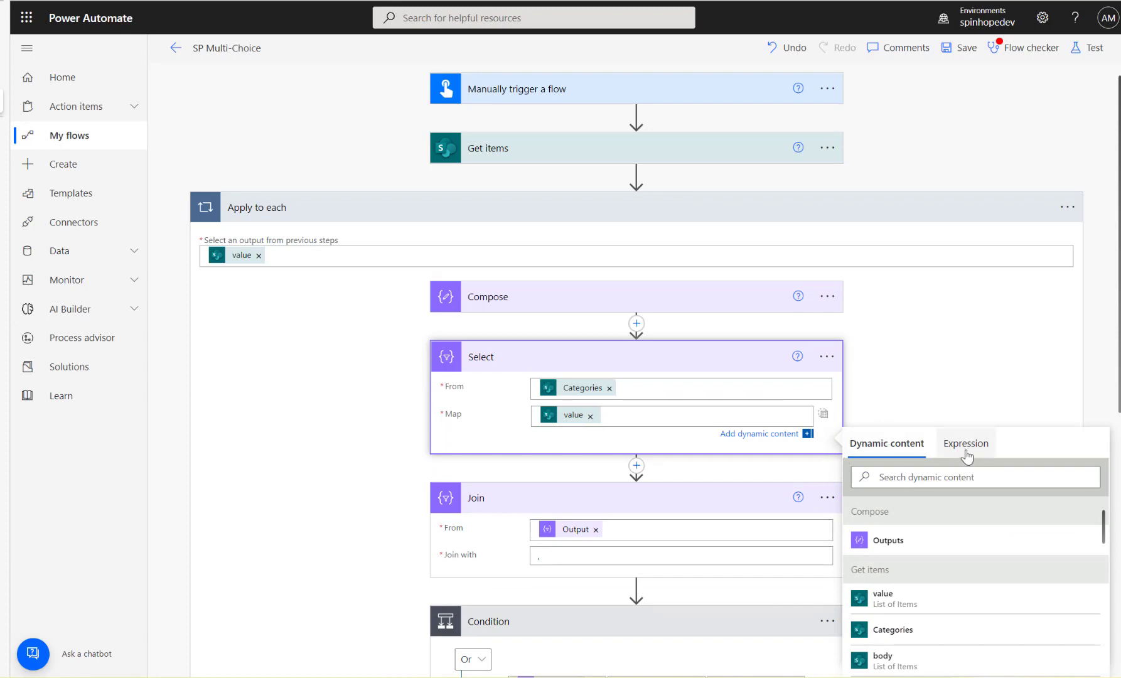
left_click(965, 442)
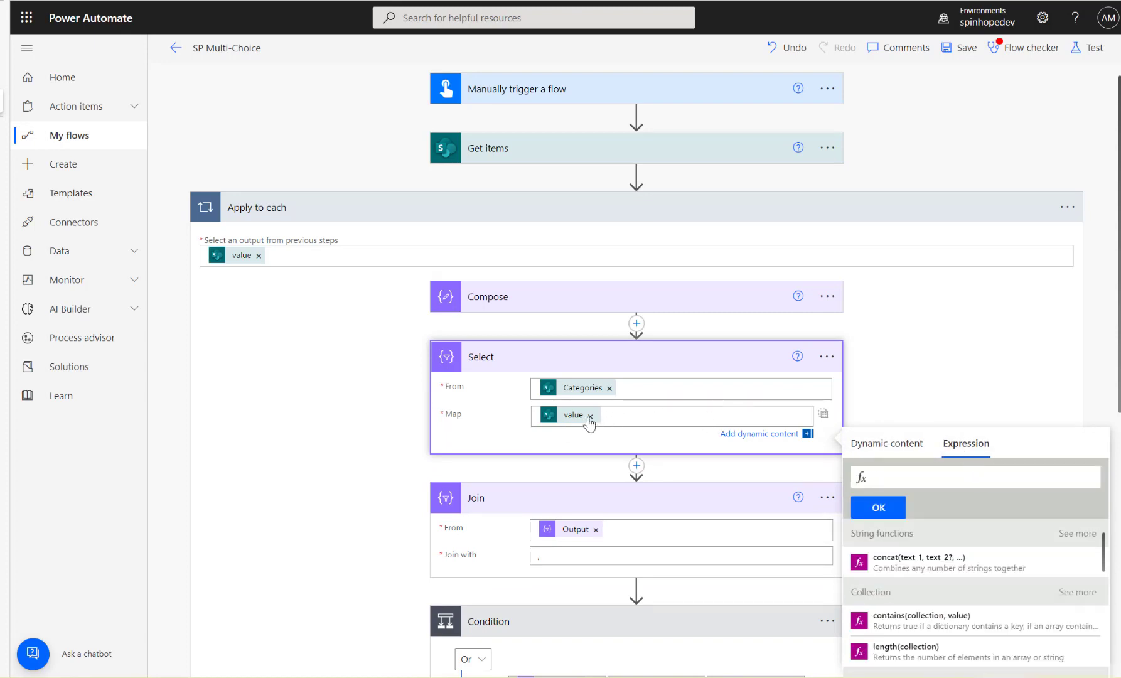
mouse_move(572, 415)
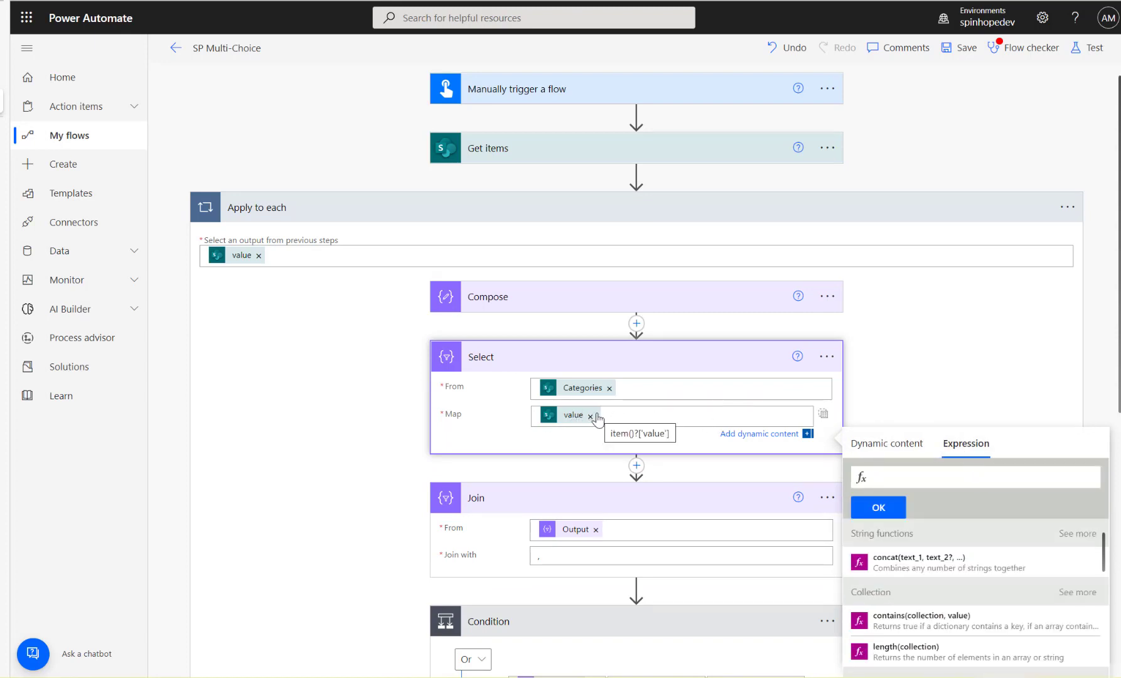
left_click(593, 416)
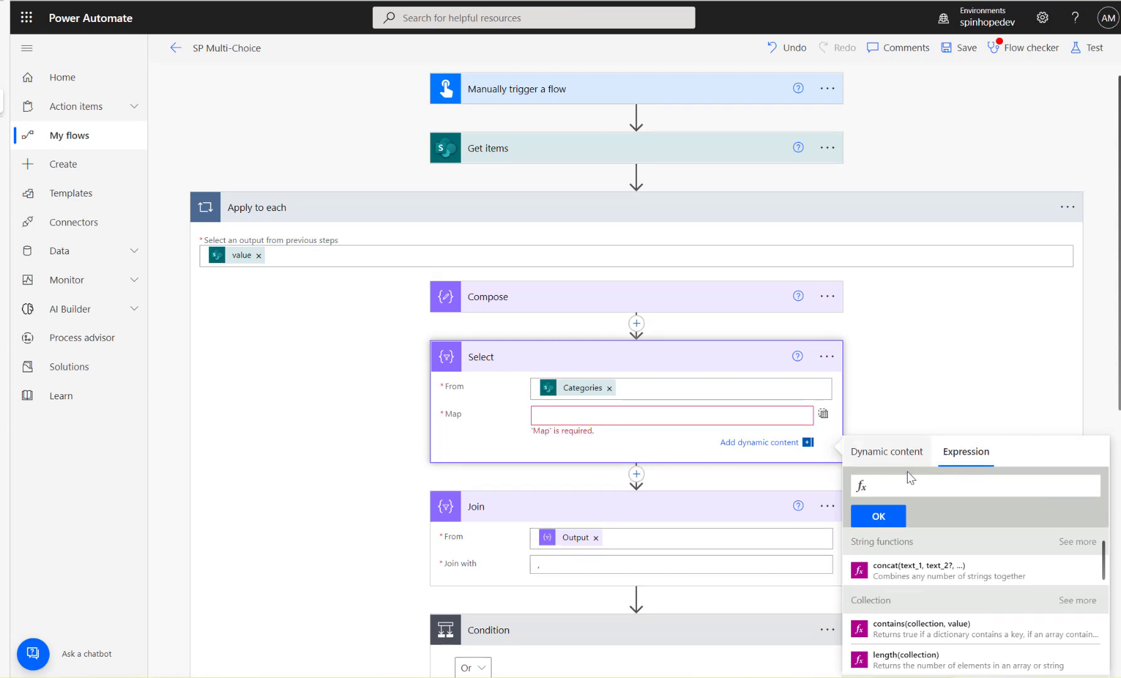
type("item(")
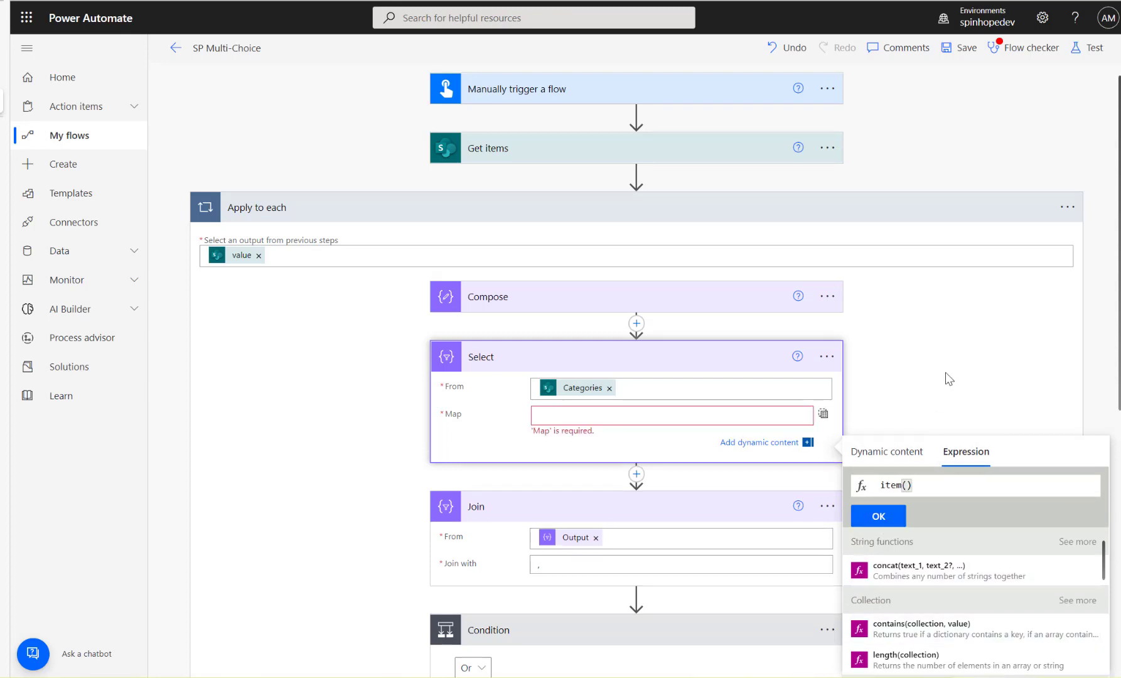
type("?[]")
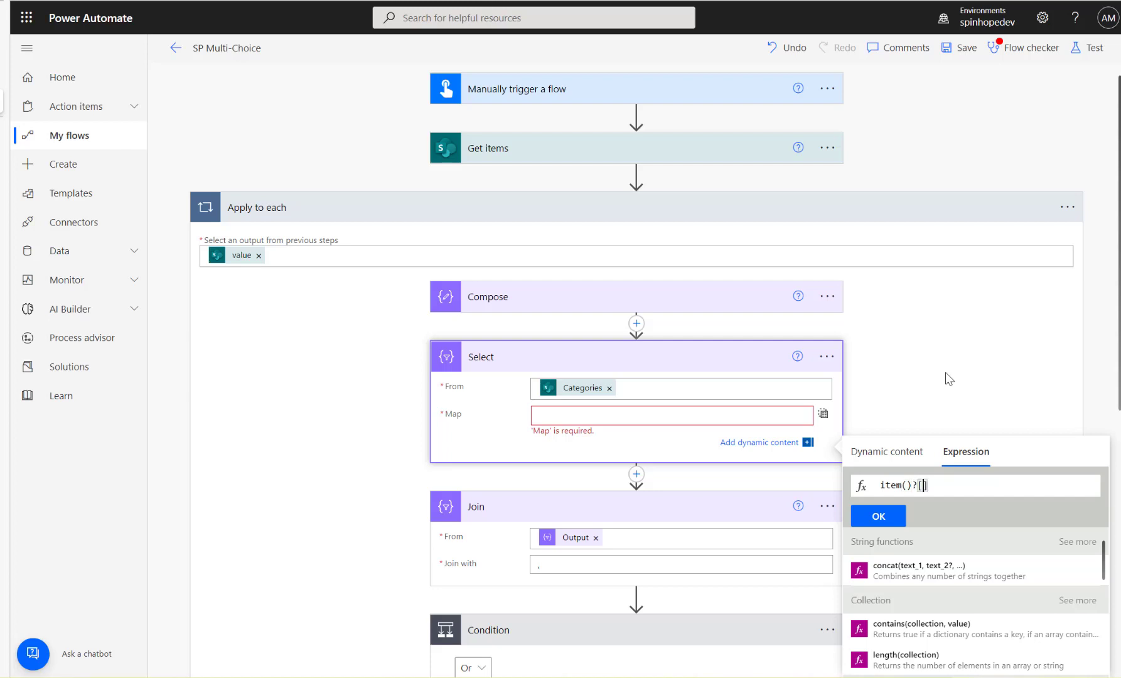
type("'")
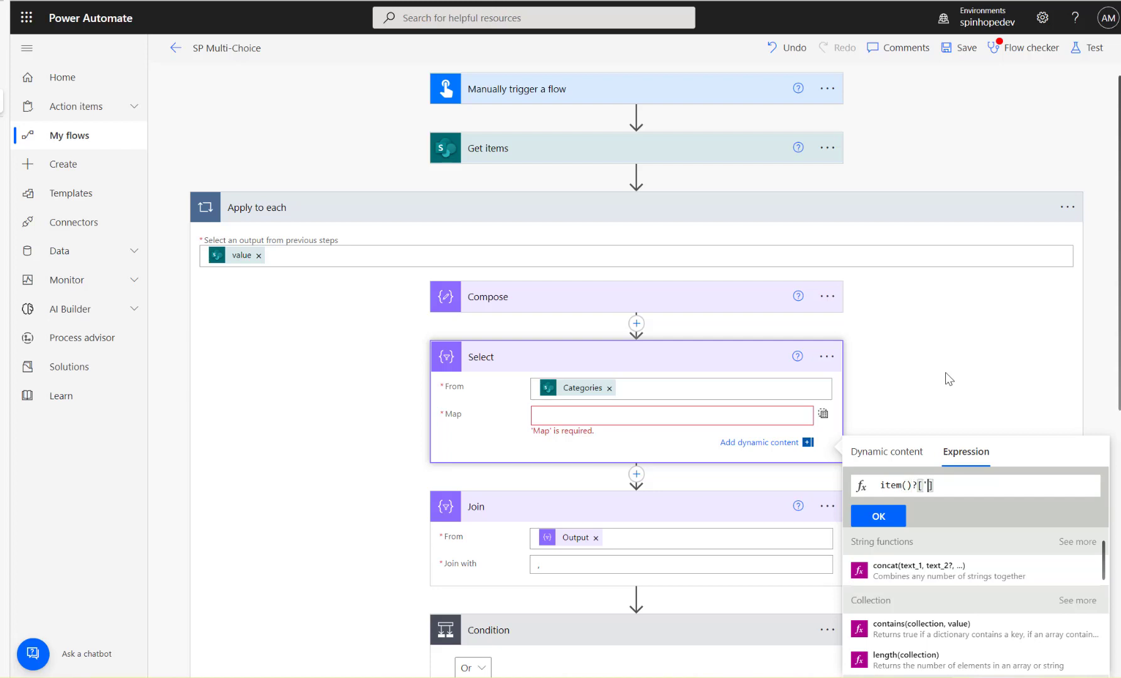
type("value")
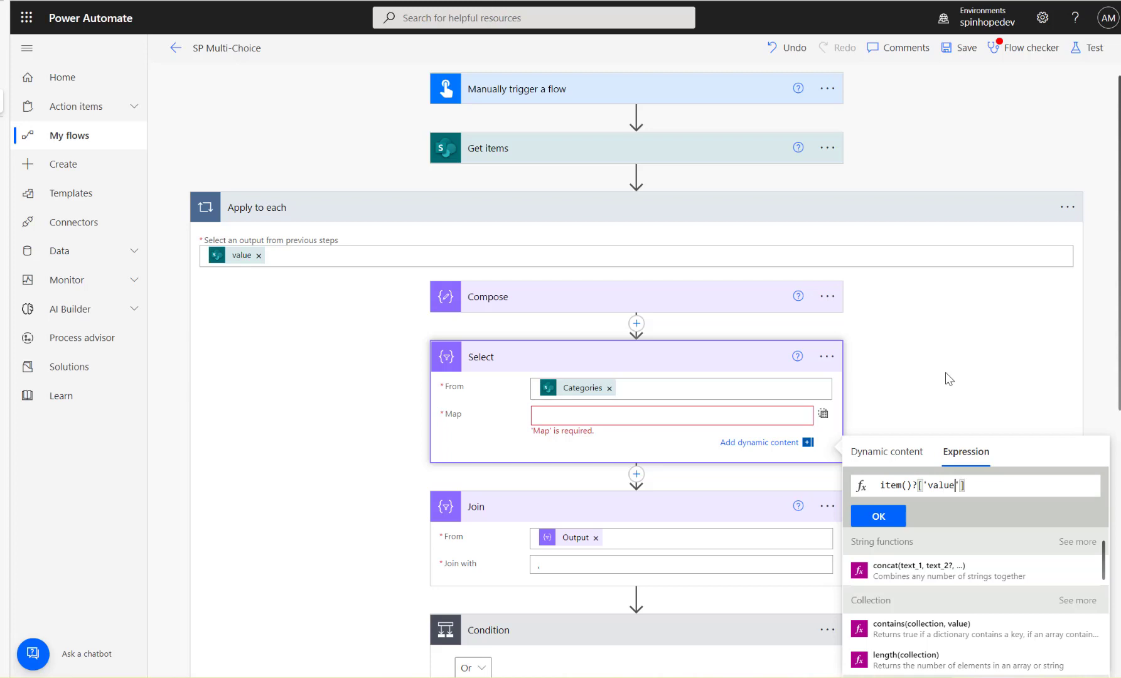
left_click(878, 515)
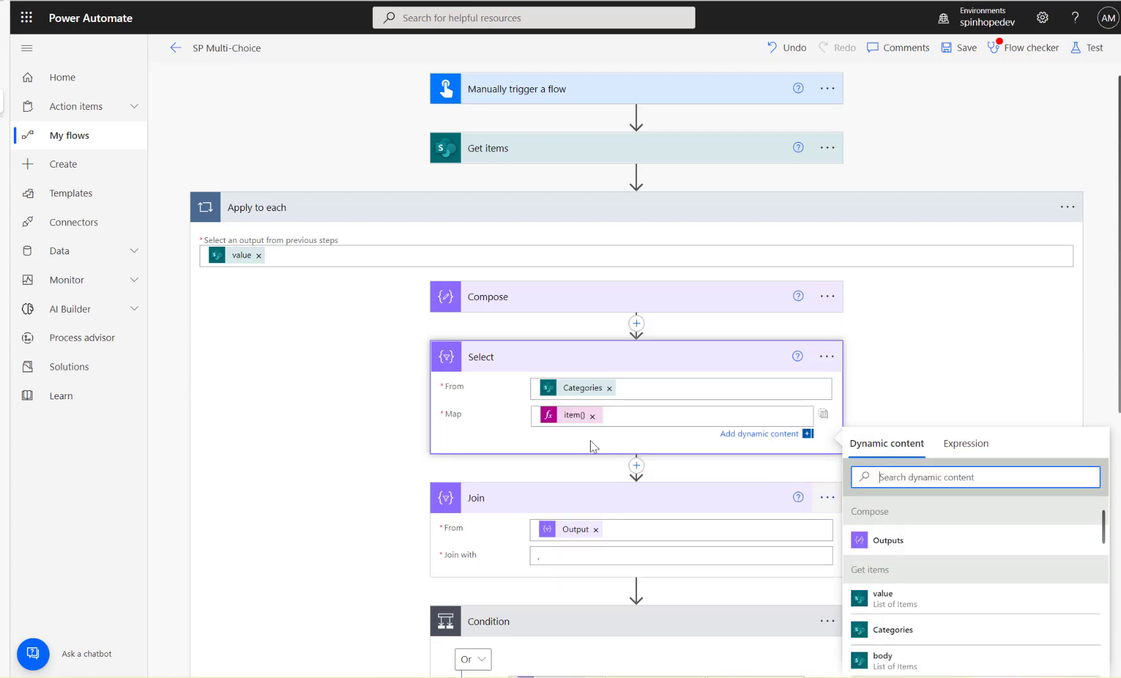
mouse_move(565, 536)
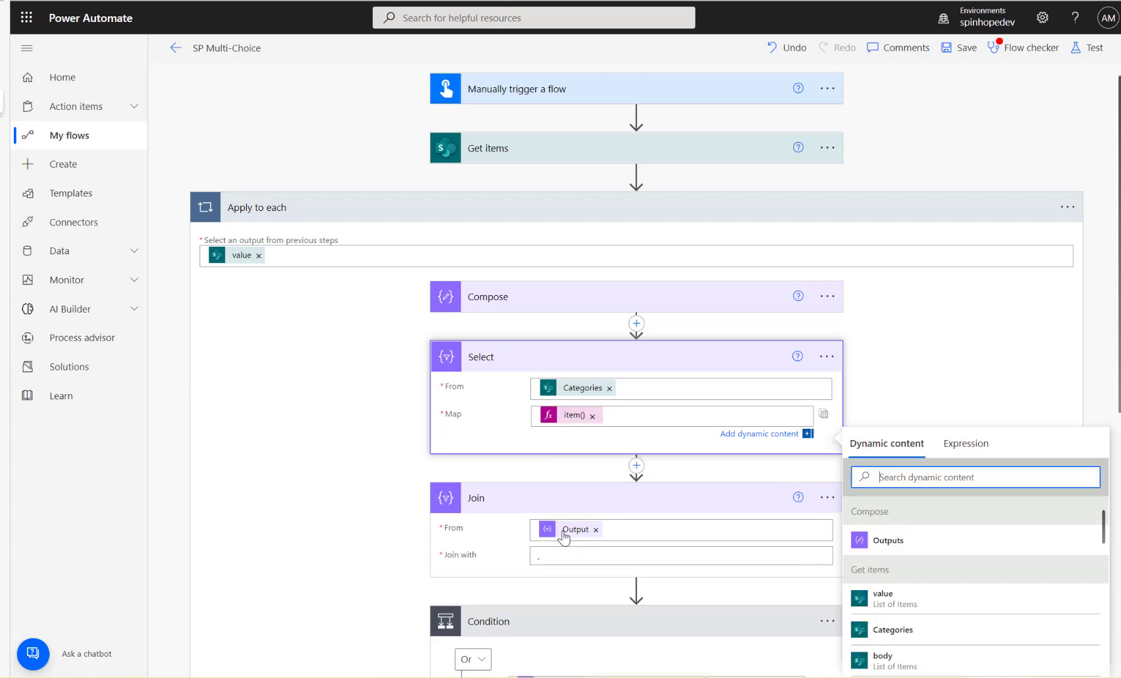
left_click(679, 545)
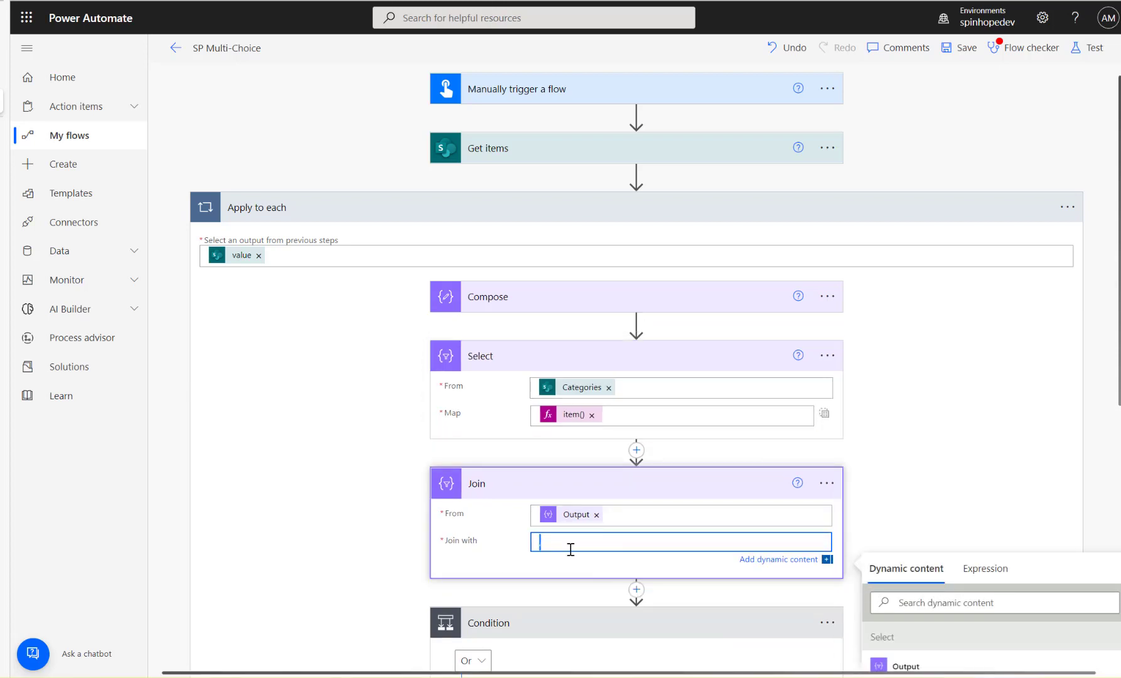
scroll("down", 3)
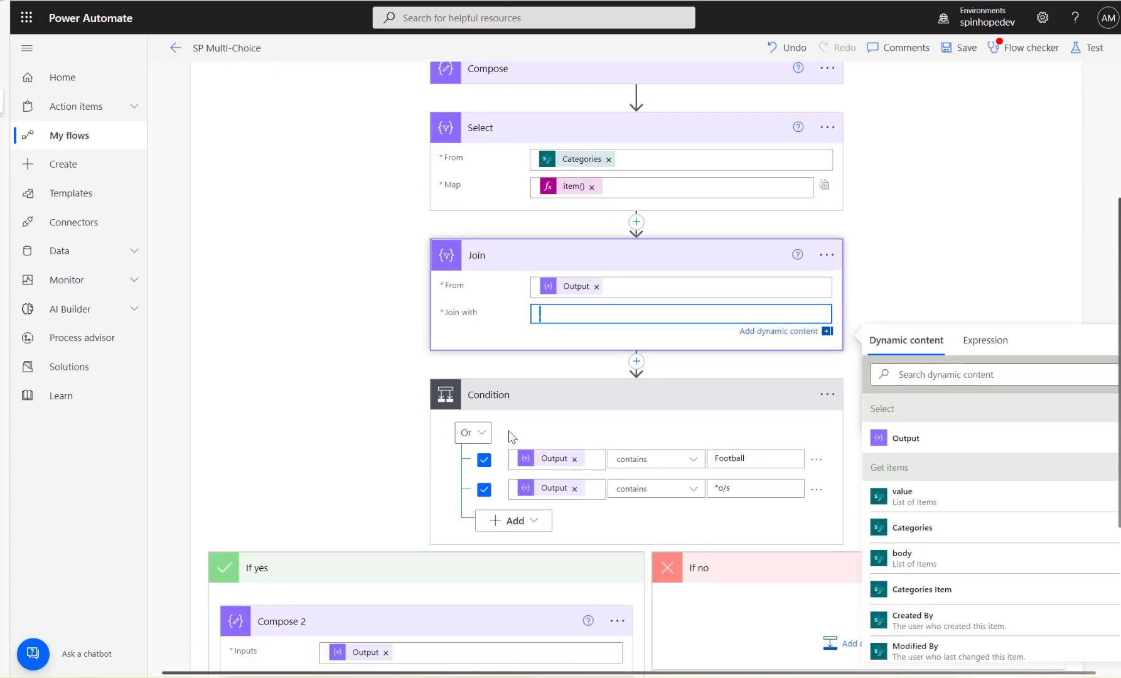
mouse_move(562, 483)
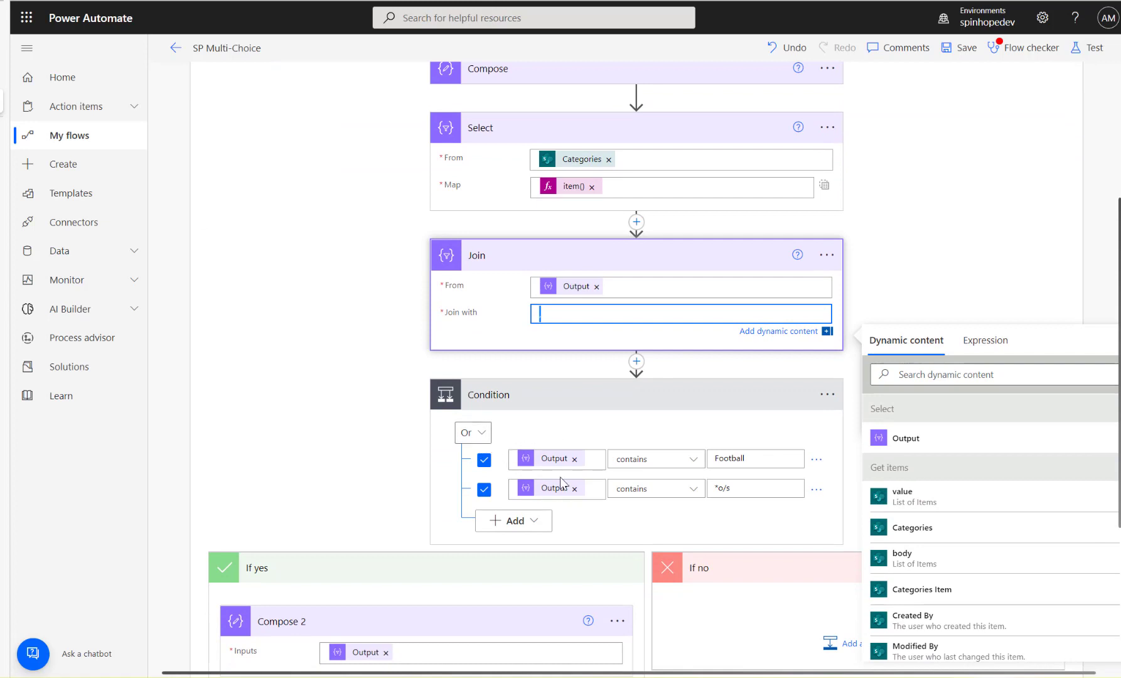
mouse_move(606, 468)
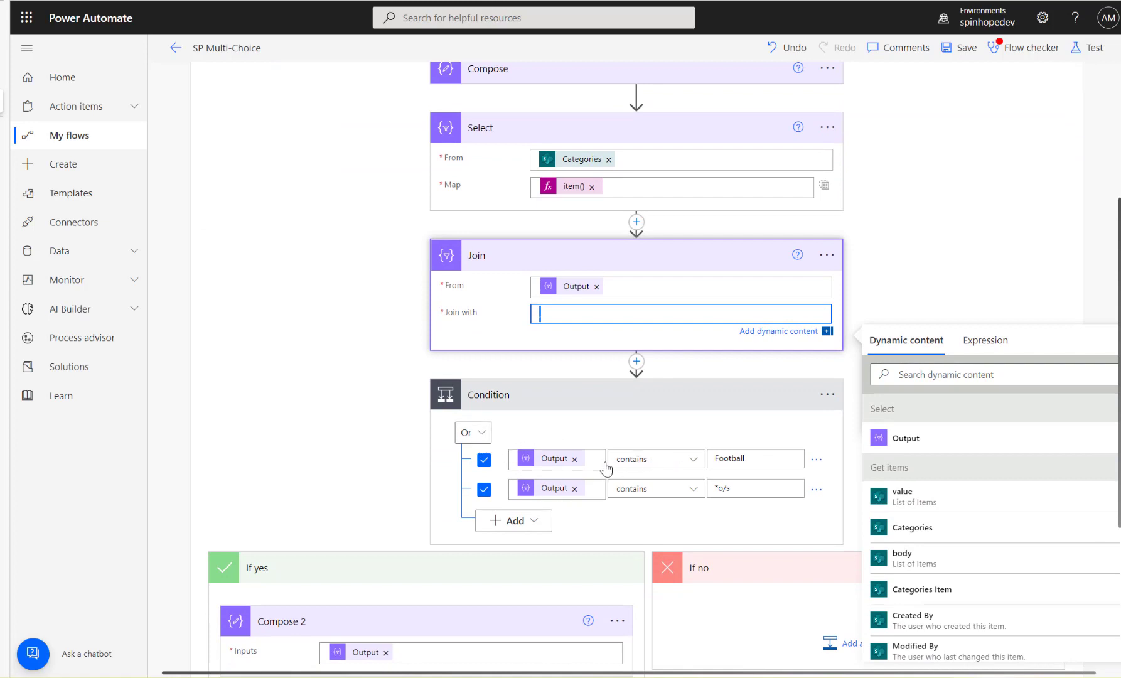
left_click(653, 459)
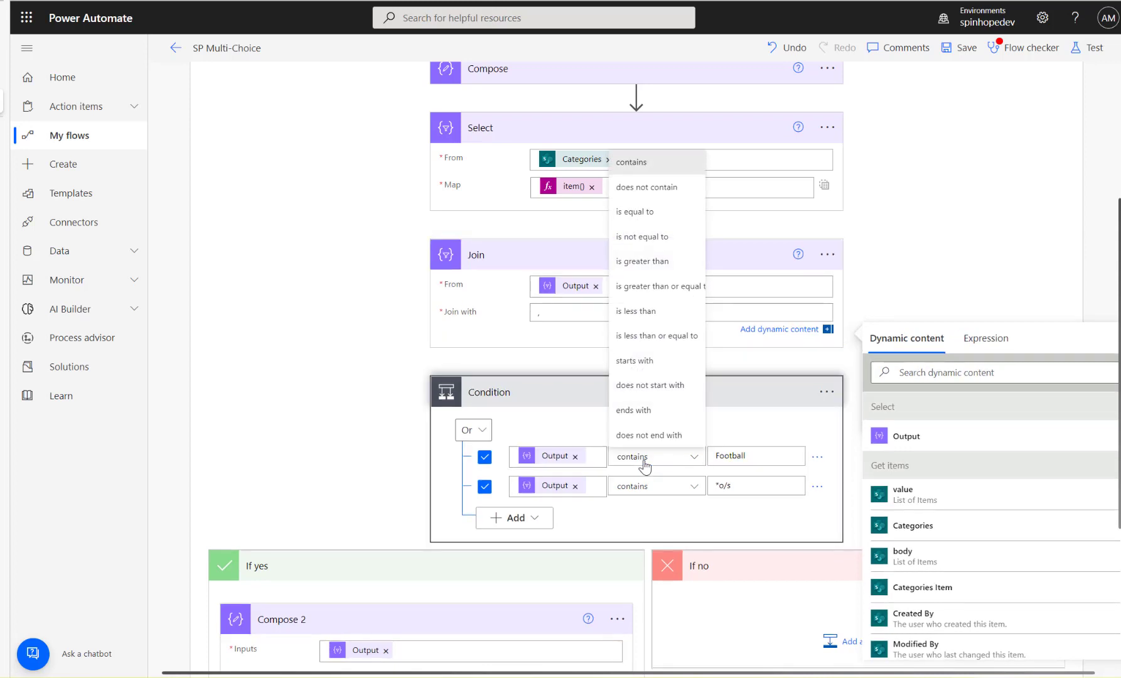
mouse_move(649, 212)
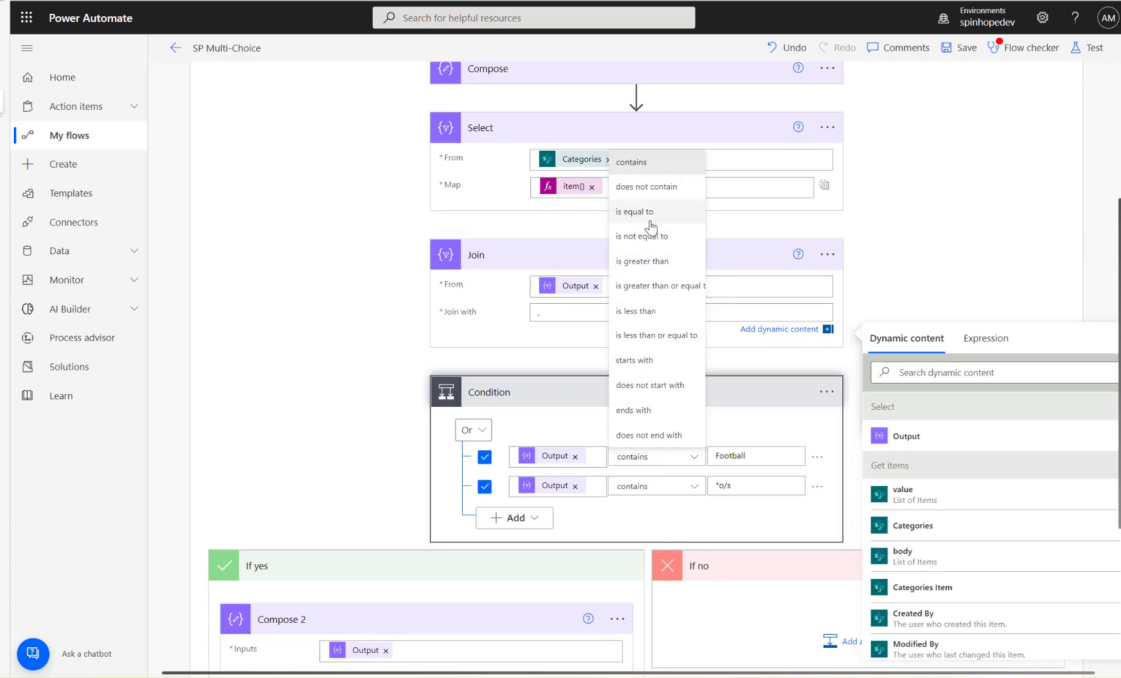
mouse_move(359, 371)
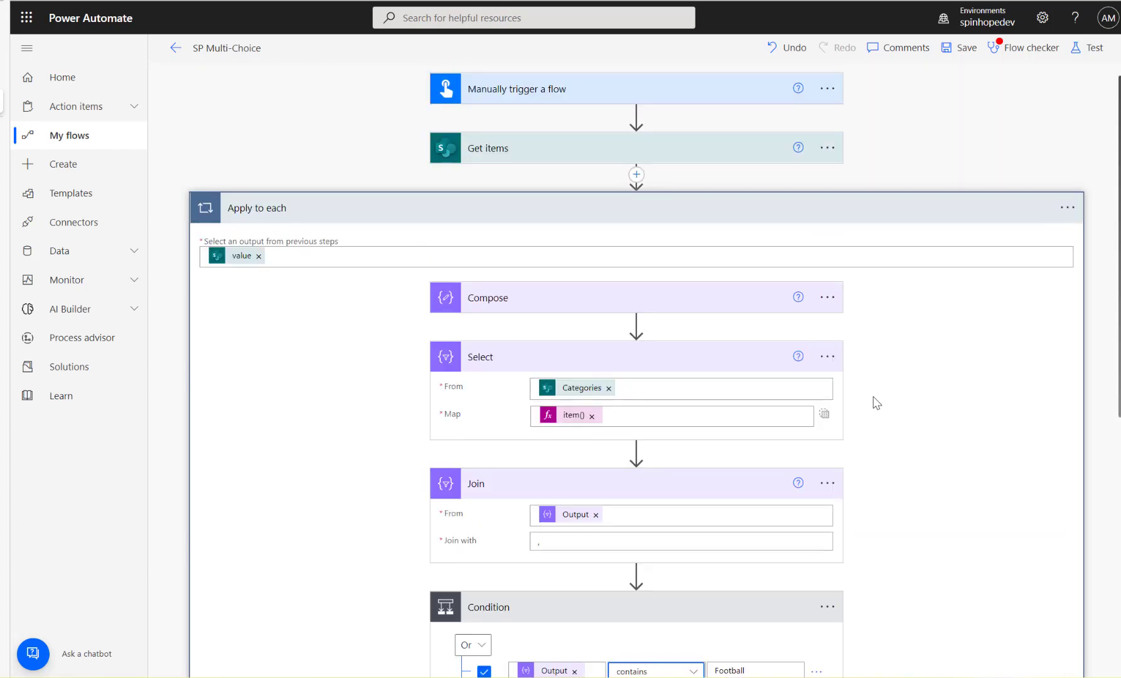
mouse_move(1030, 338)
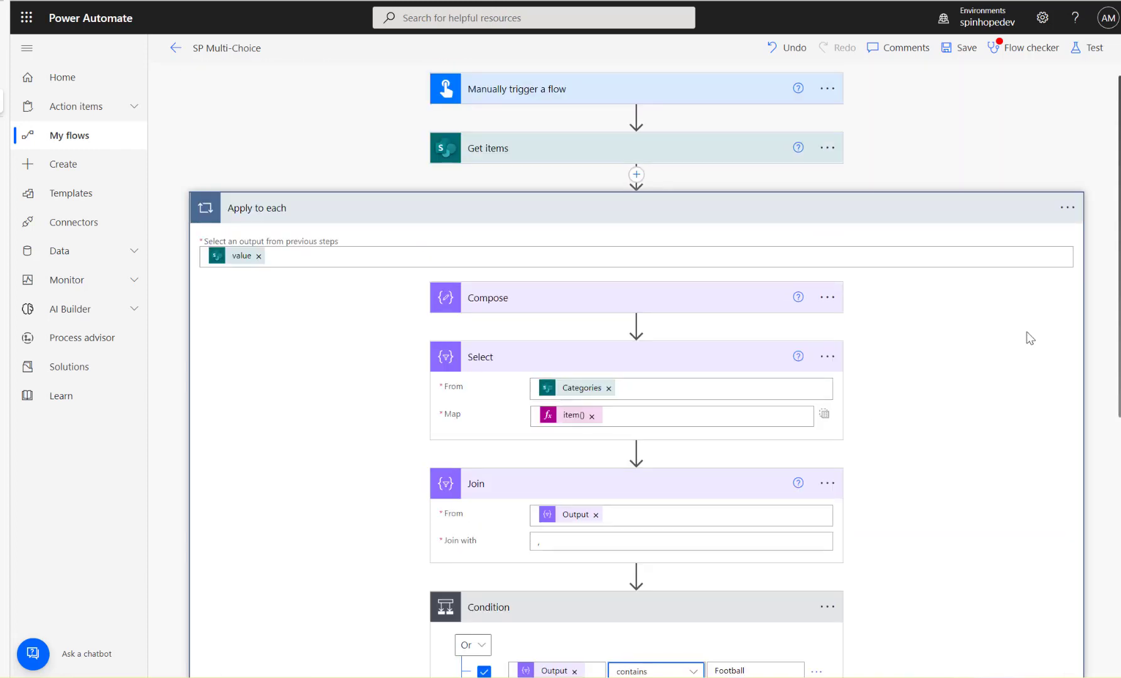